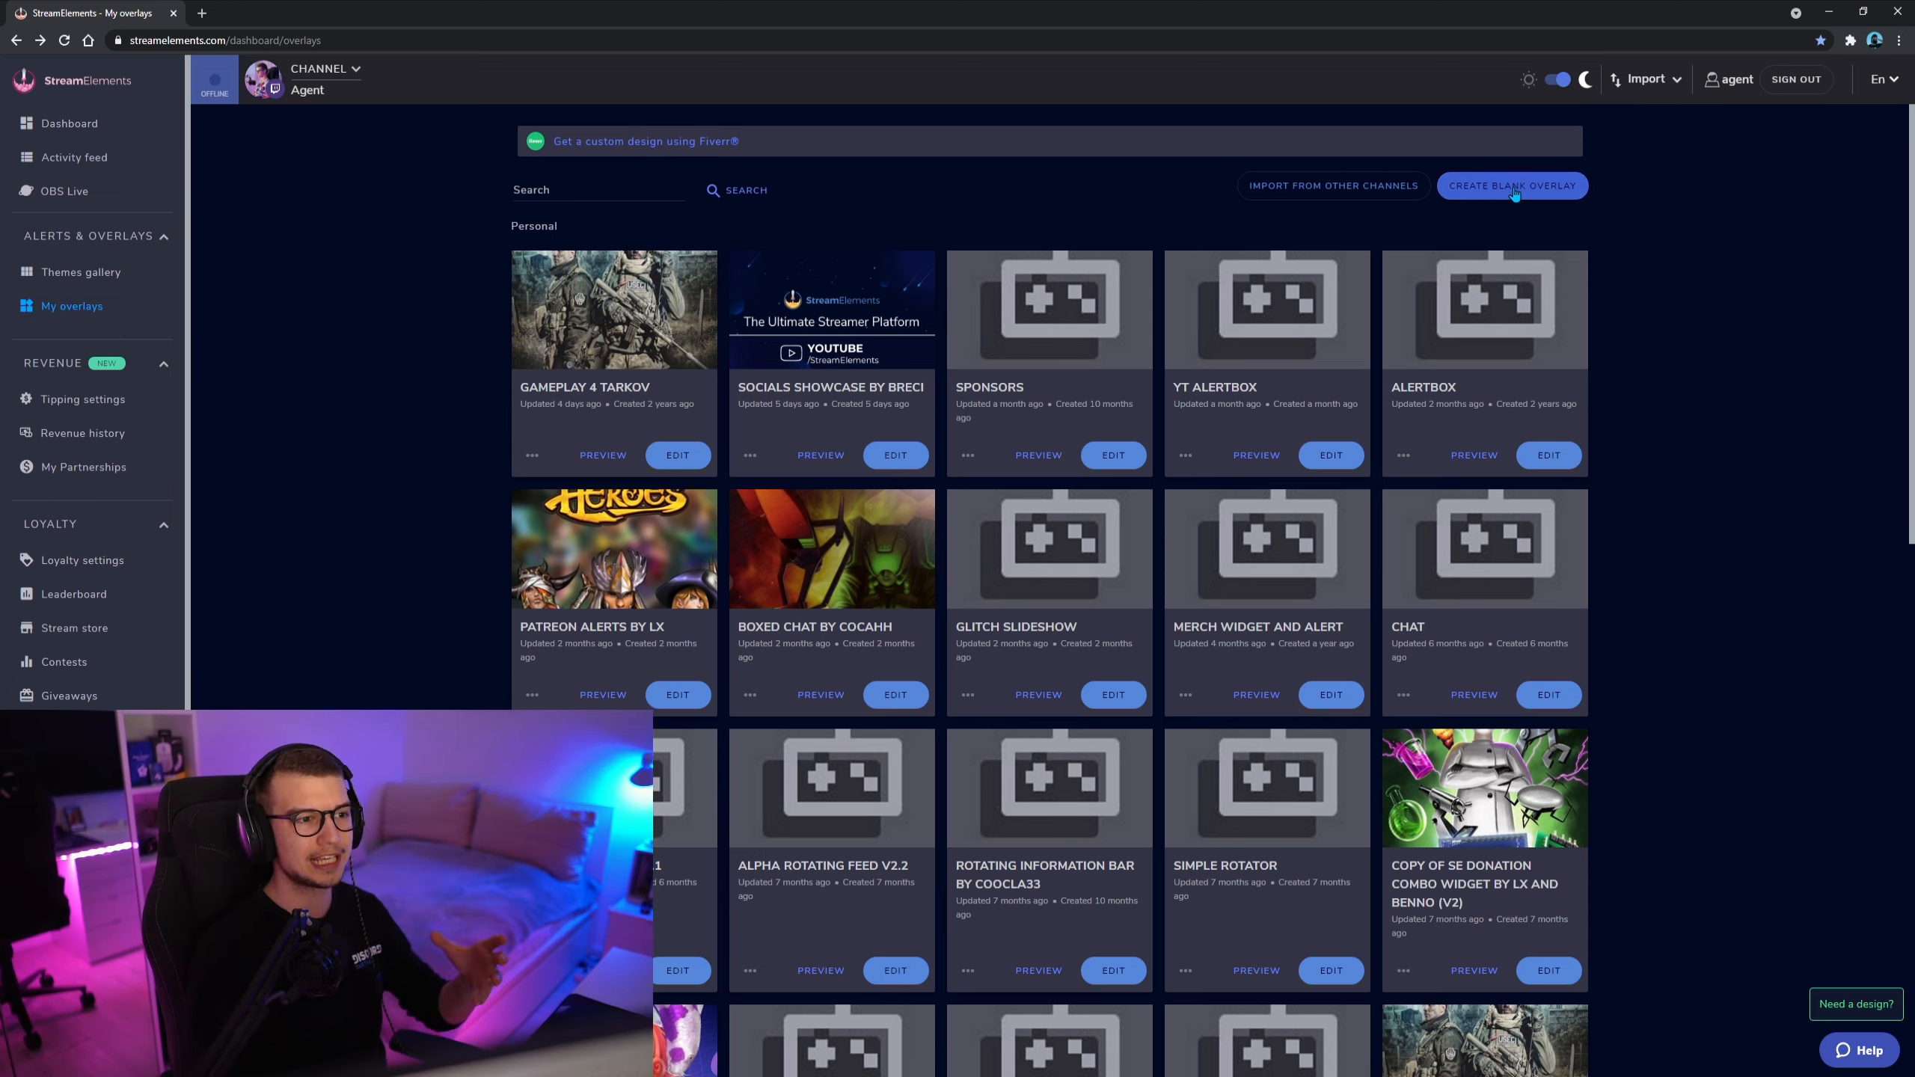
# Step: Create a blank overlay at 1440p resolution and start editing it
pyautogui.click(1513, 185)
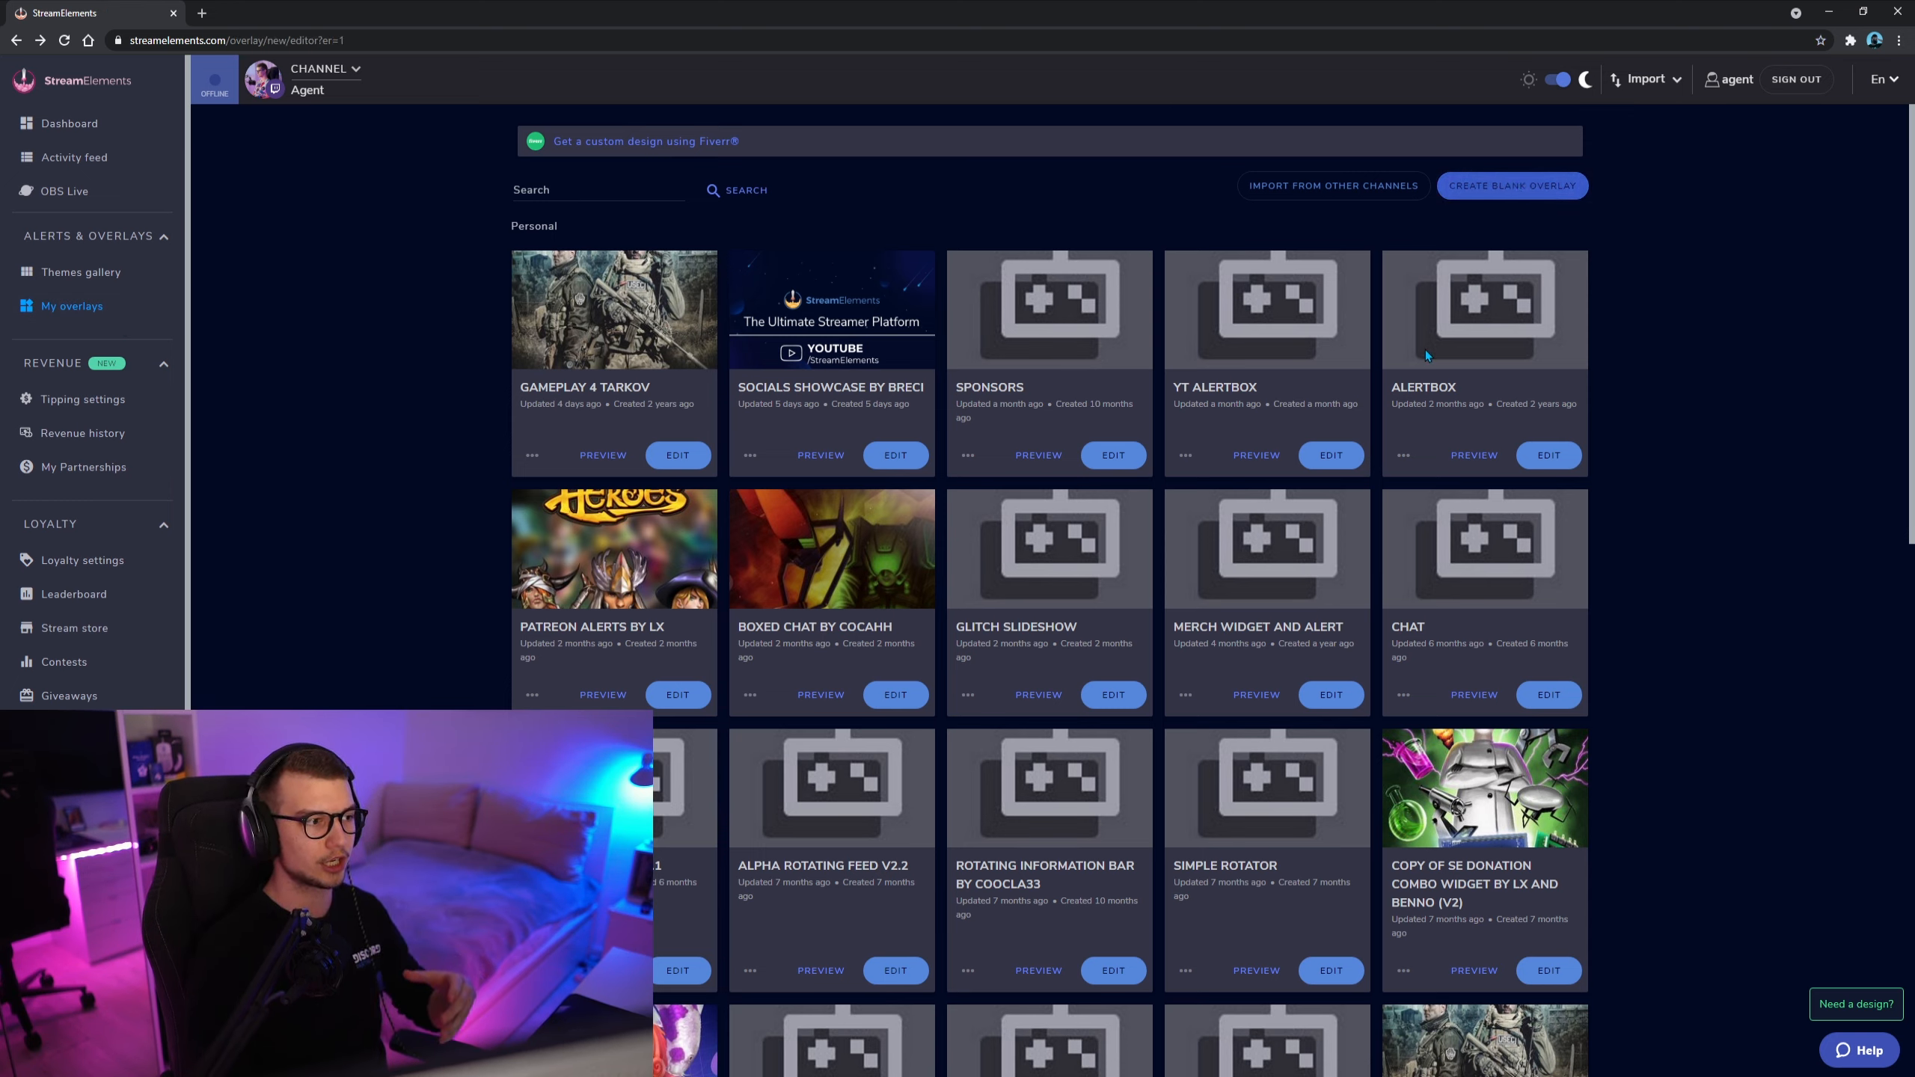
pyautogui.click(1513, 185)
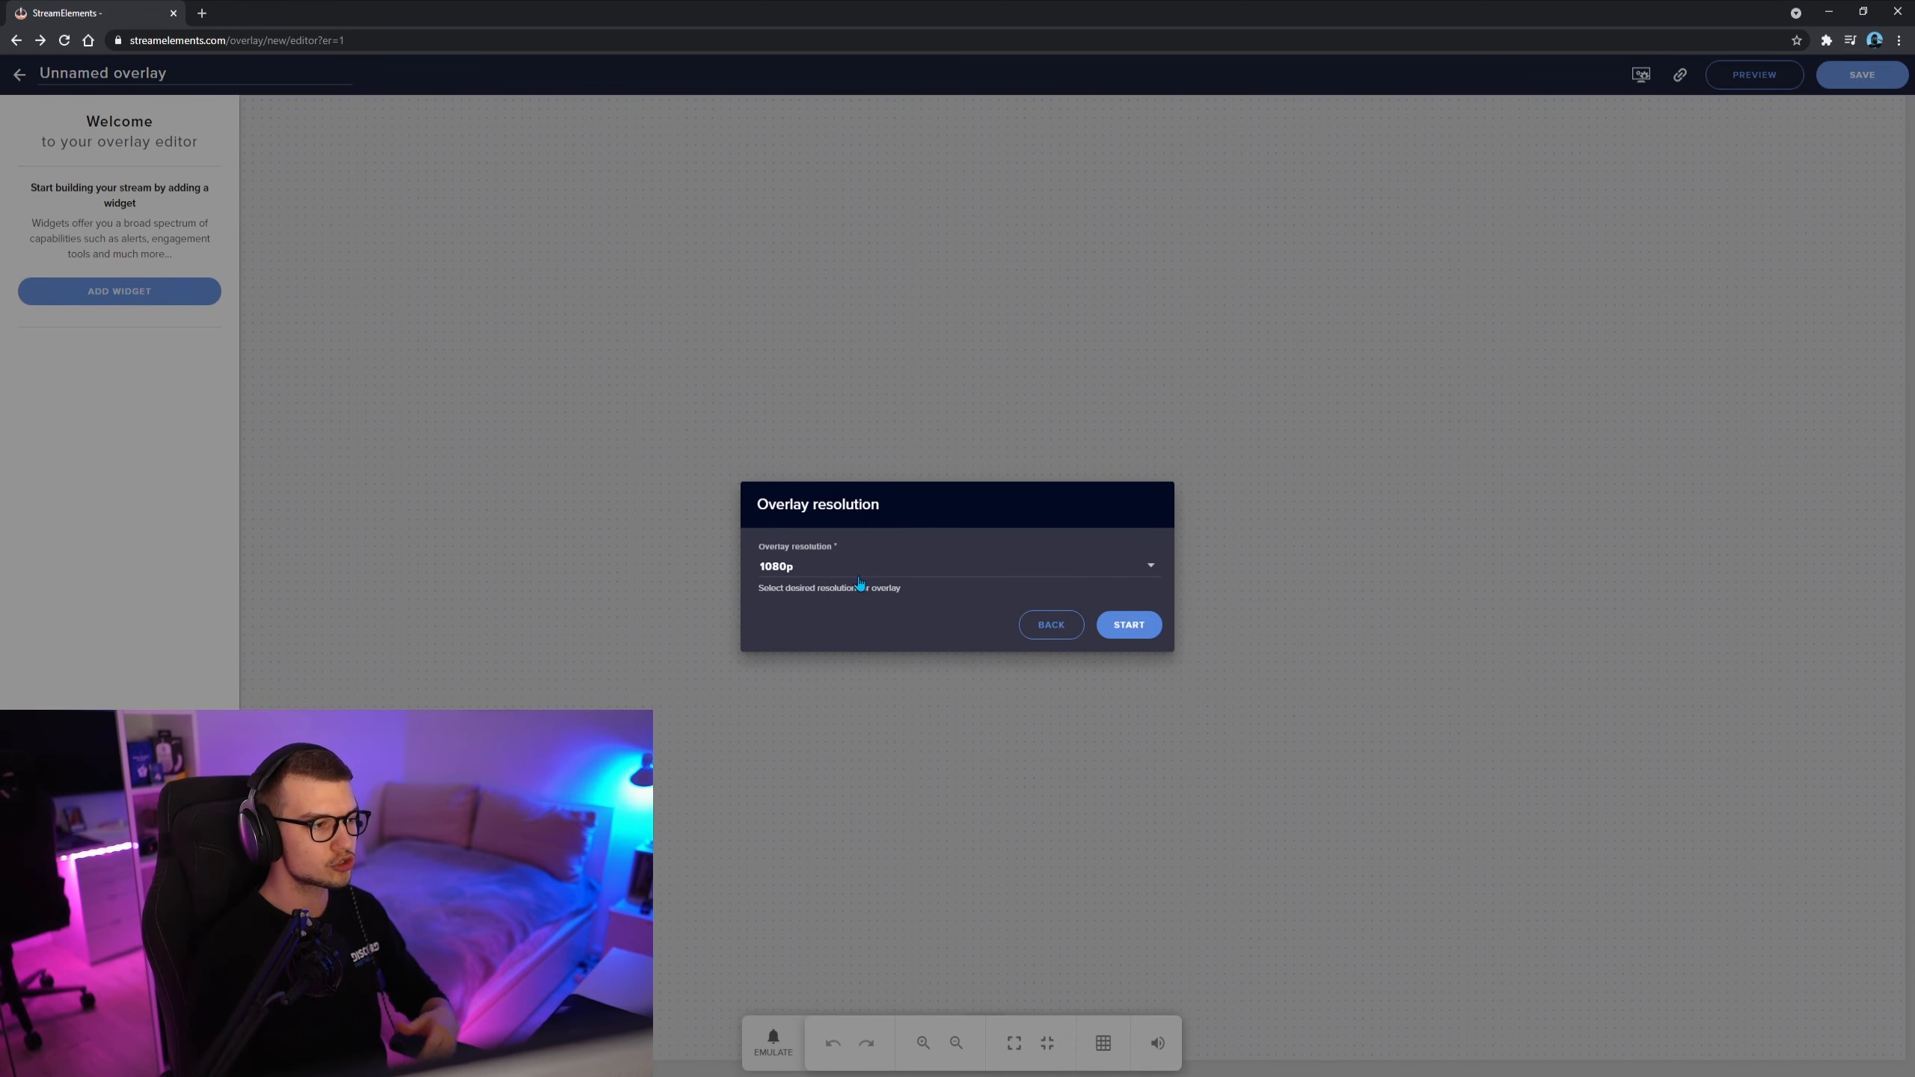
pyautogui.click(956, 566)
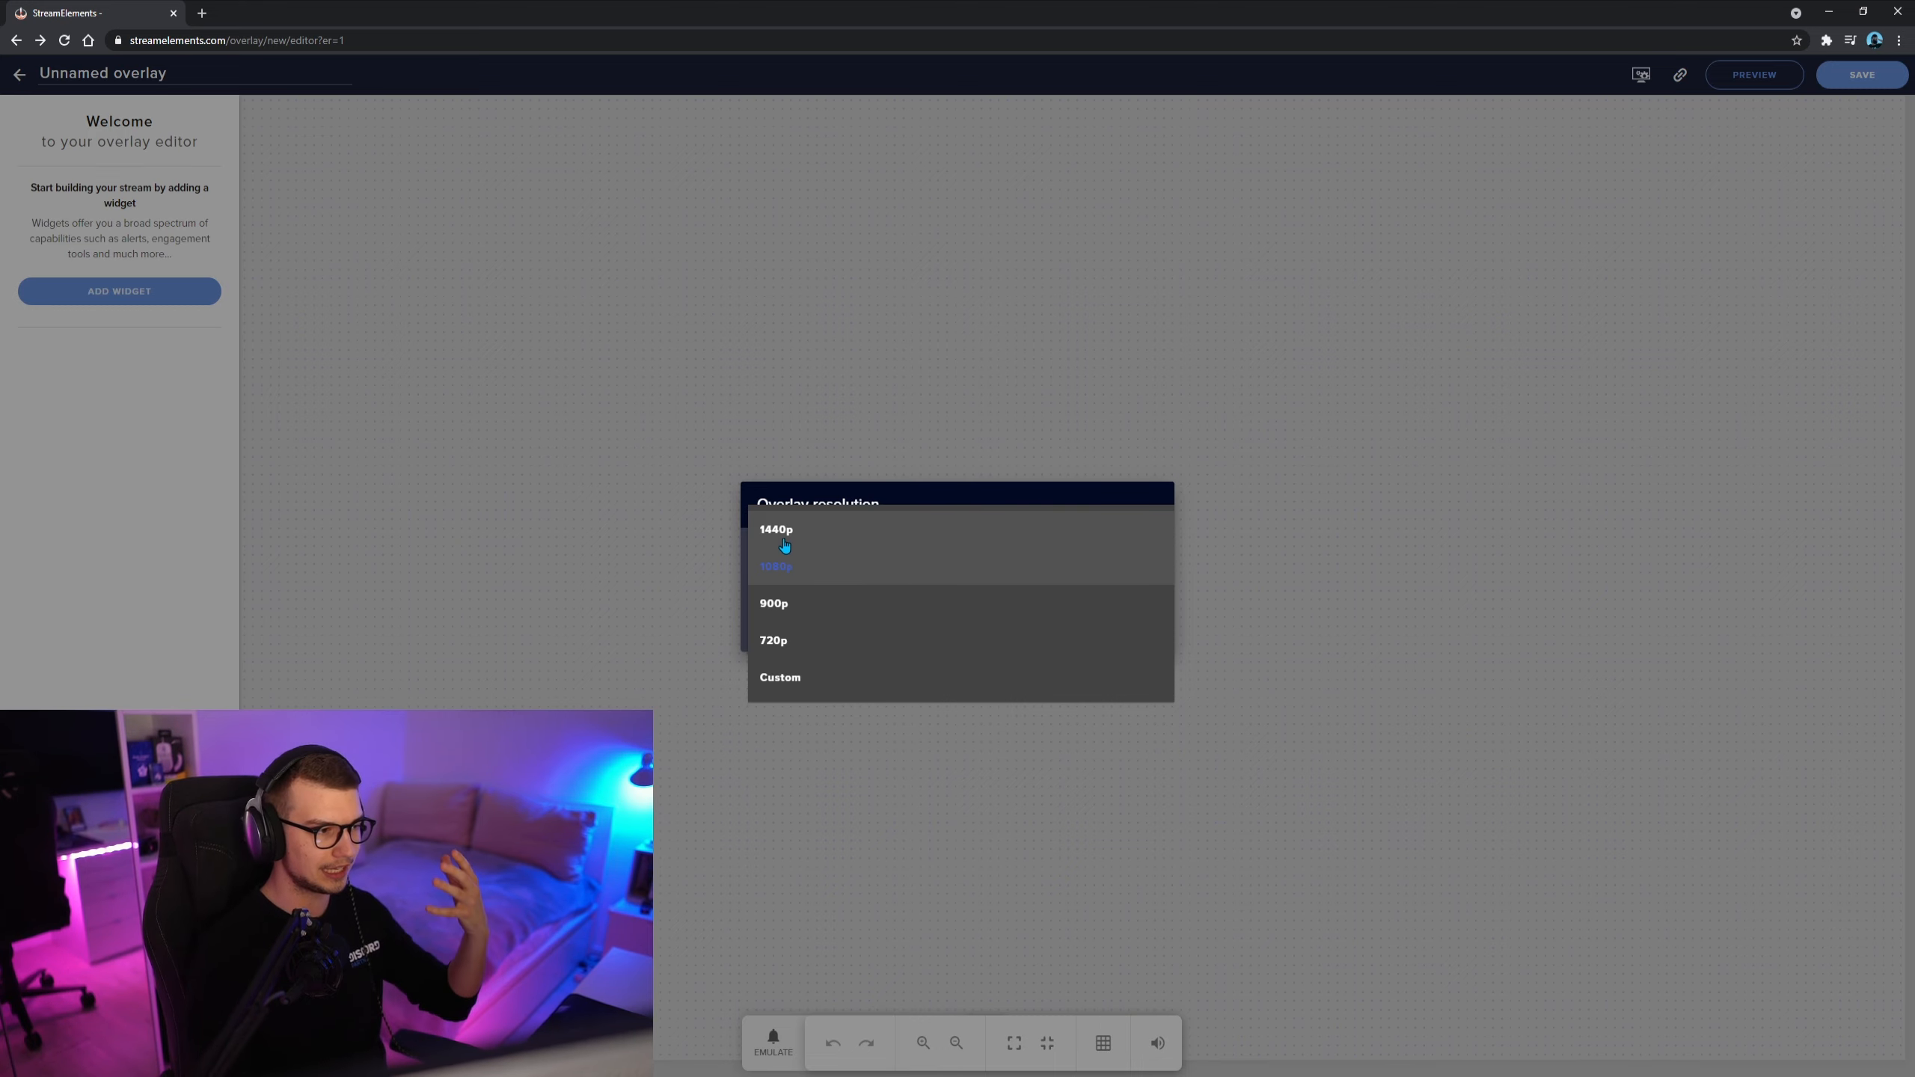
pyautogui.click(775, 529)
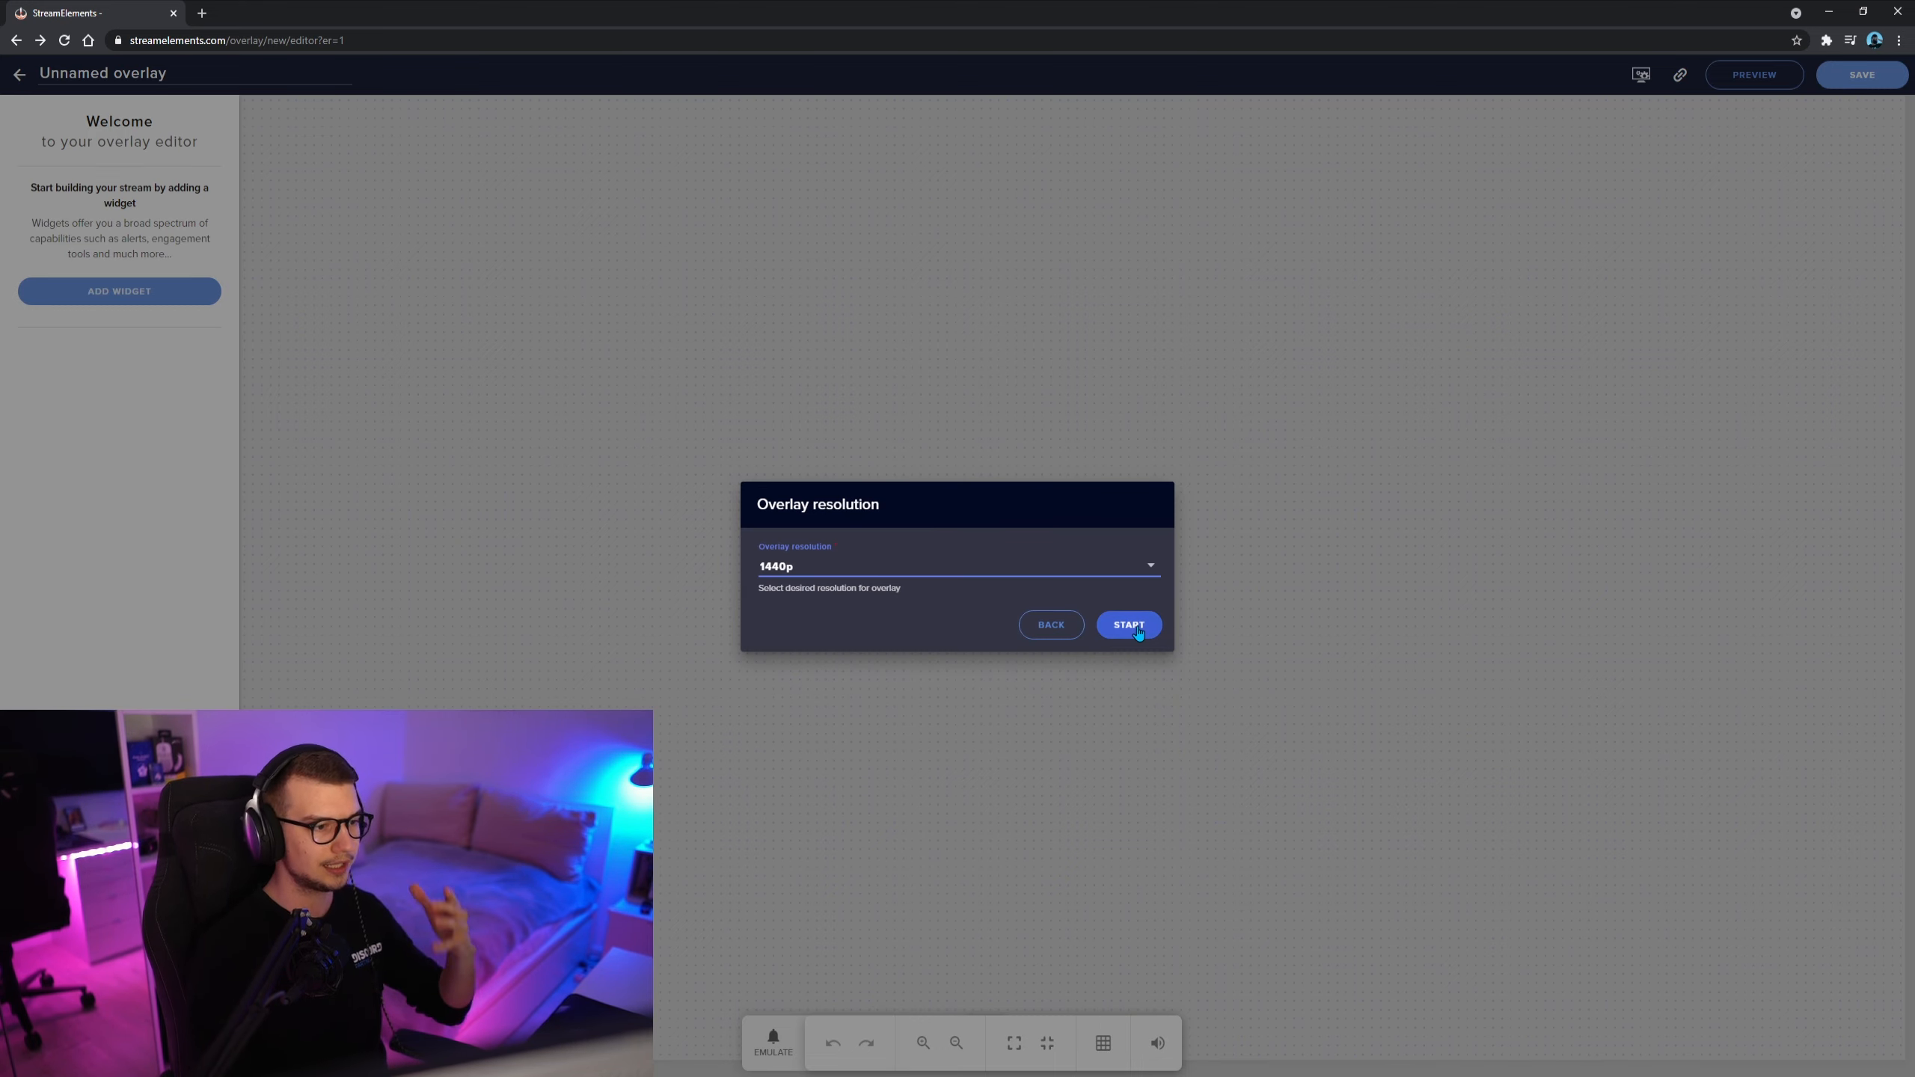
pyautogui.click(1128, 625)
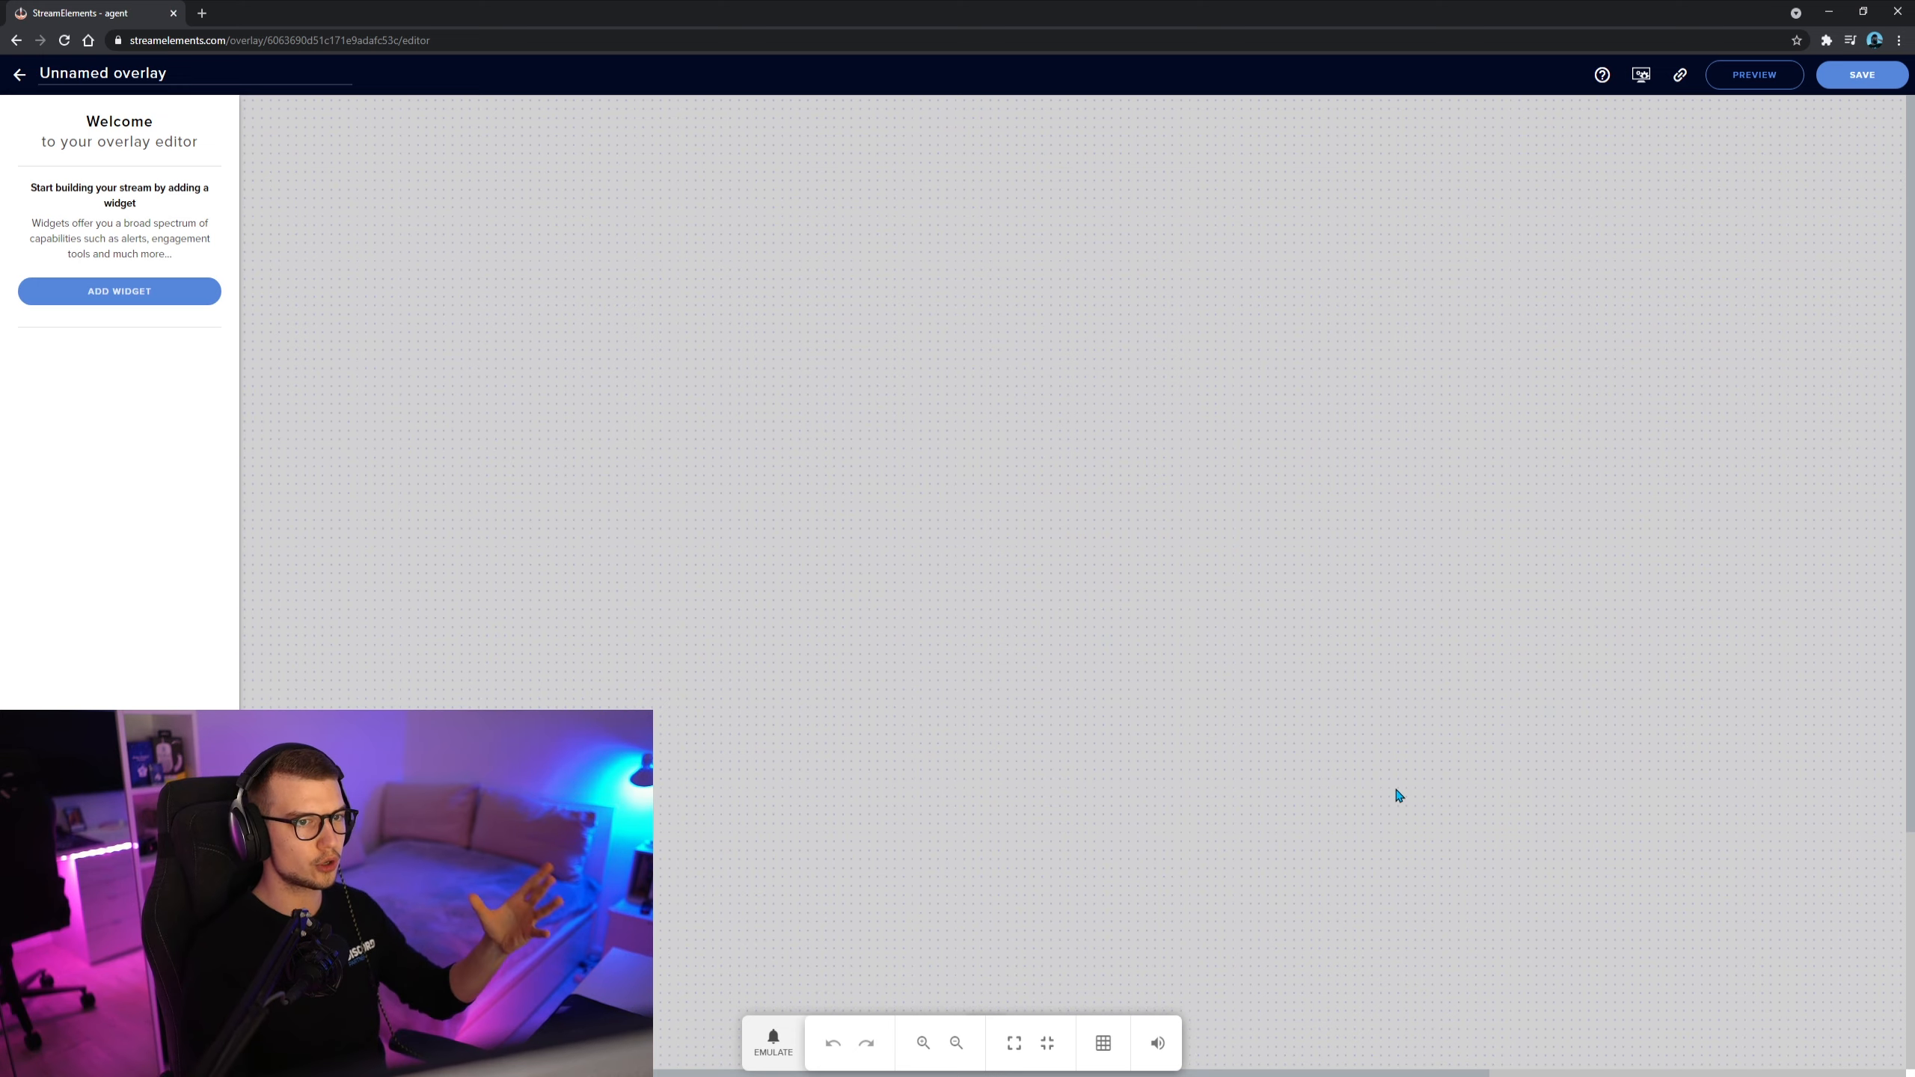
pyautogui.moveTo(910, 650)
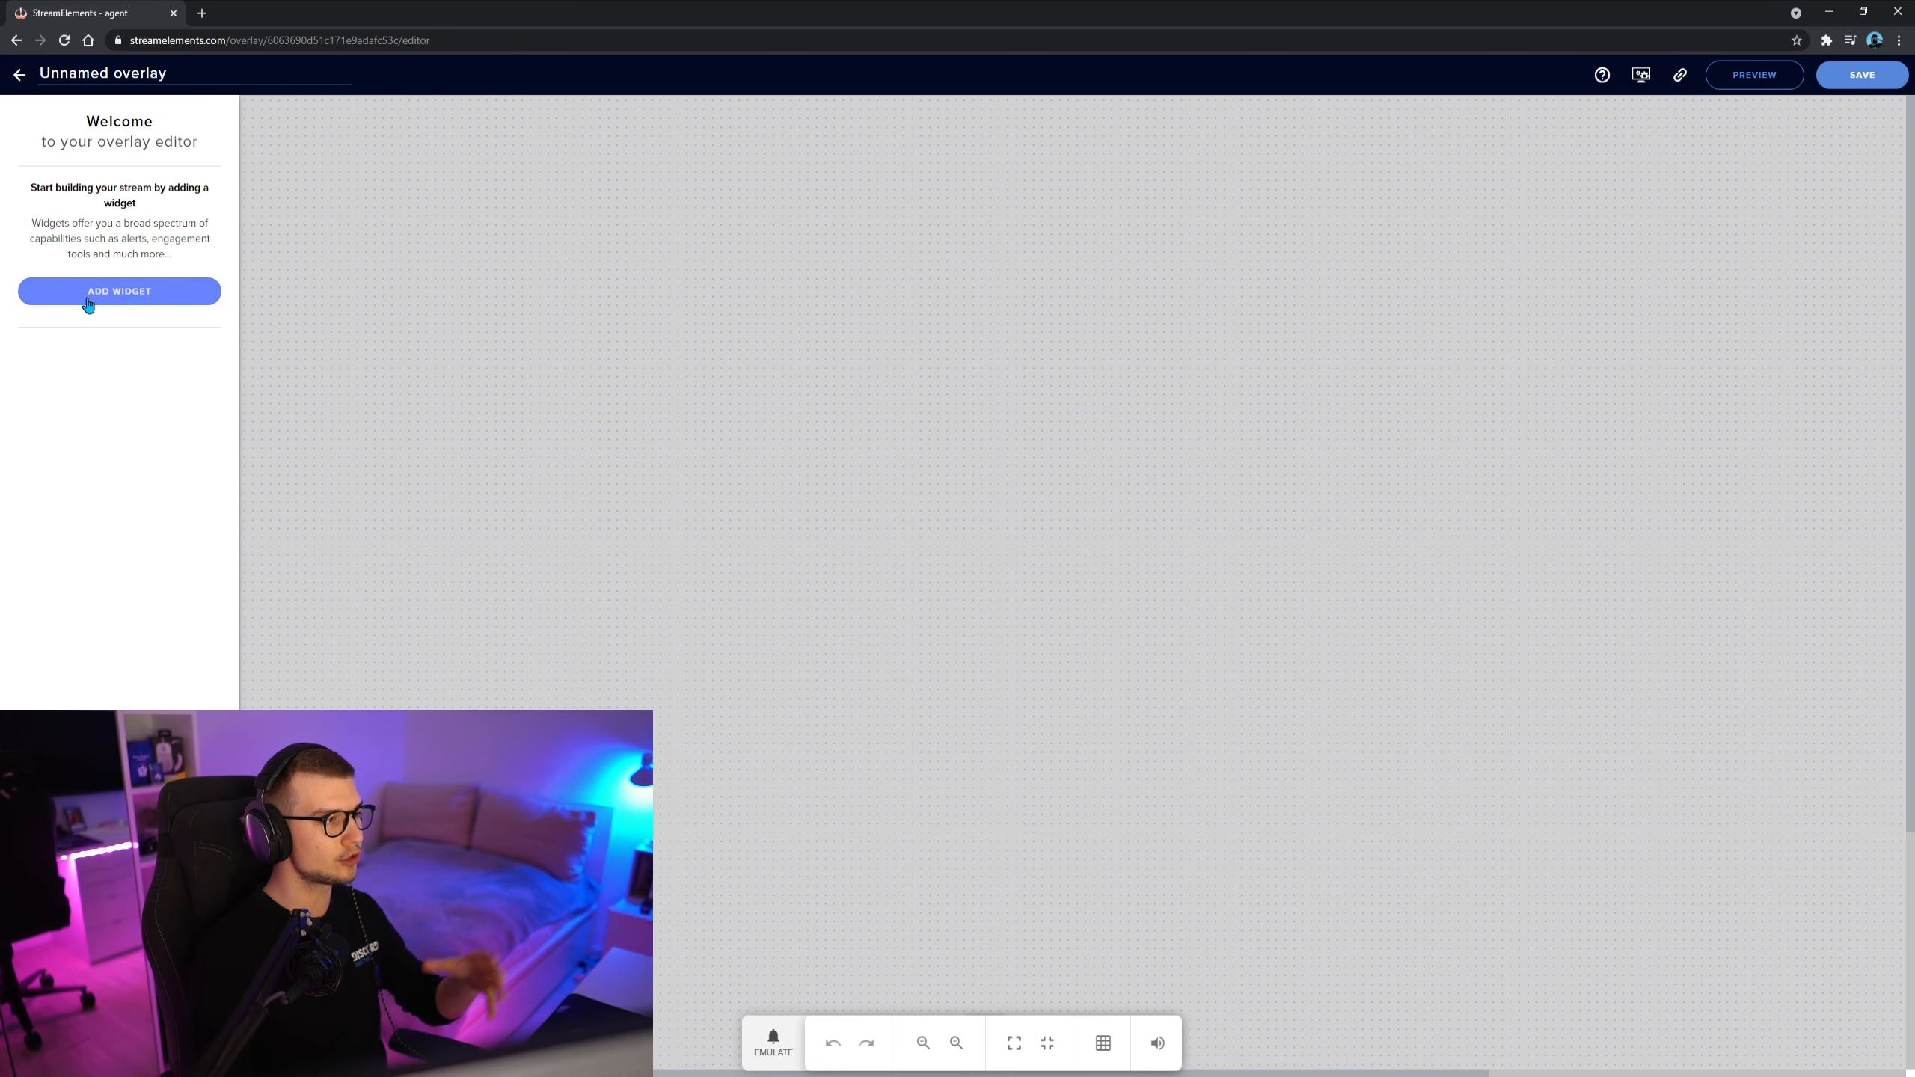
pyautogui.moveTo(148, 312)
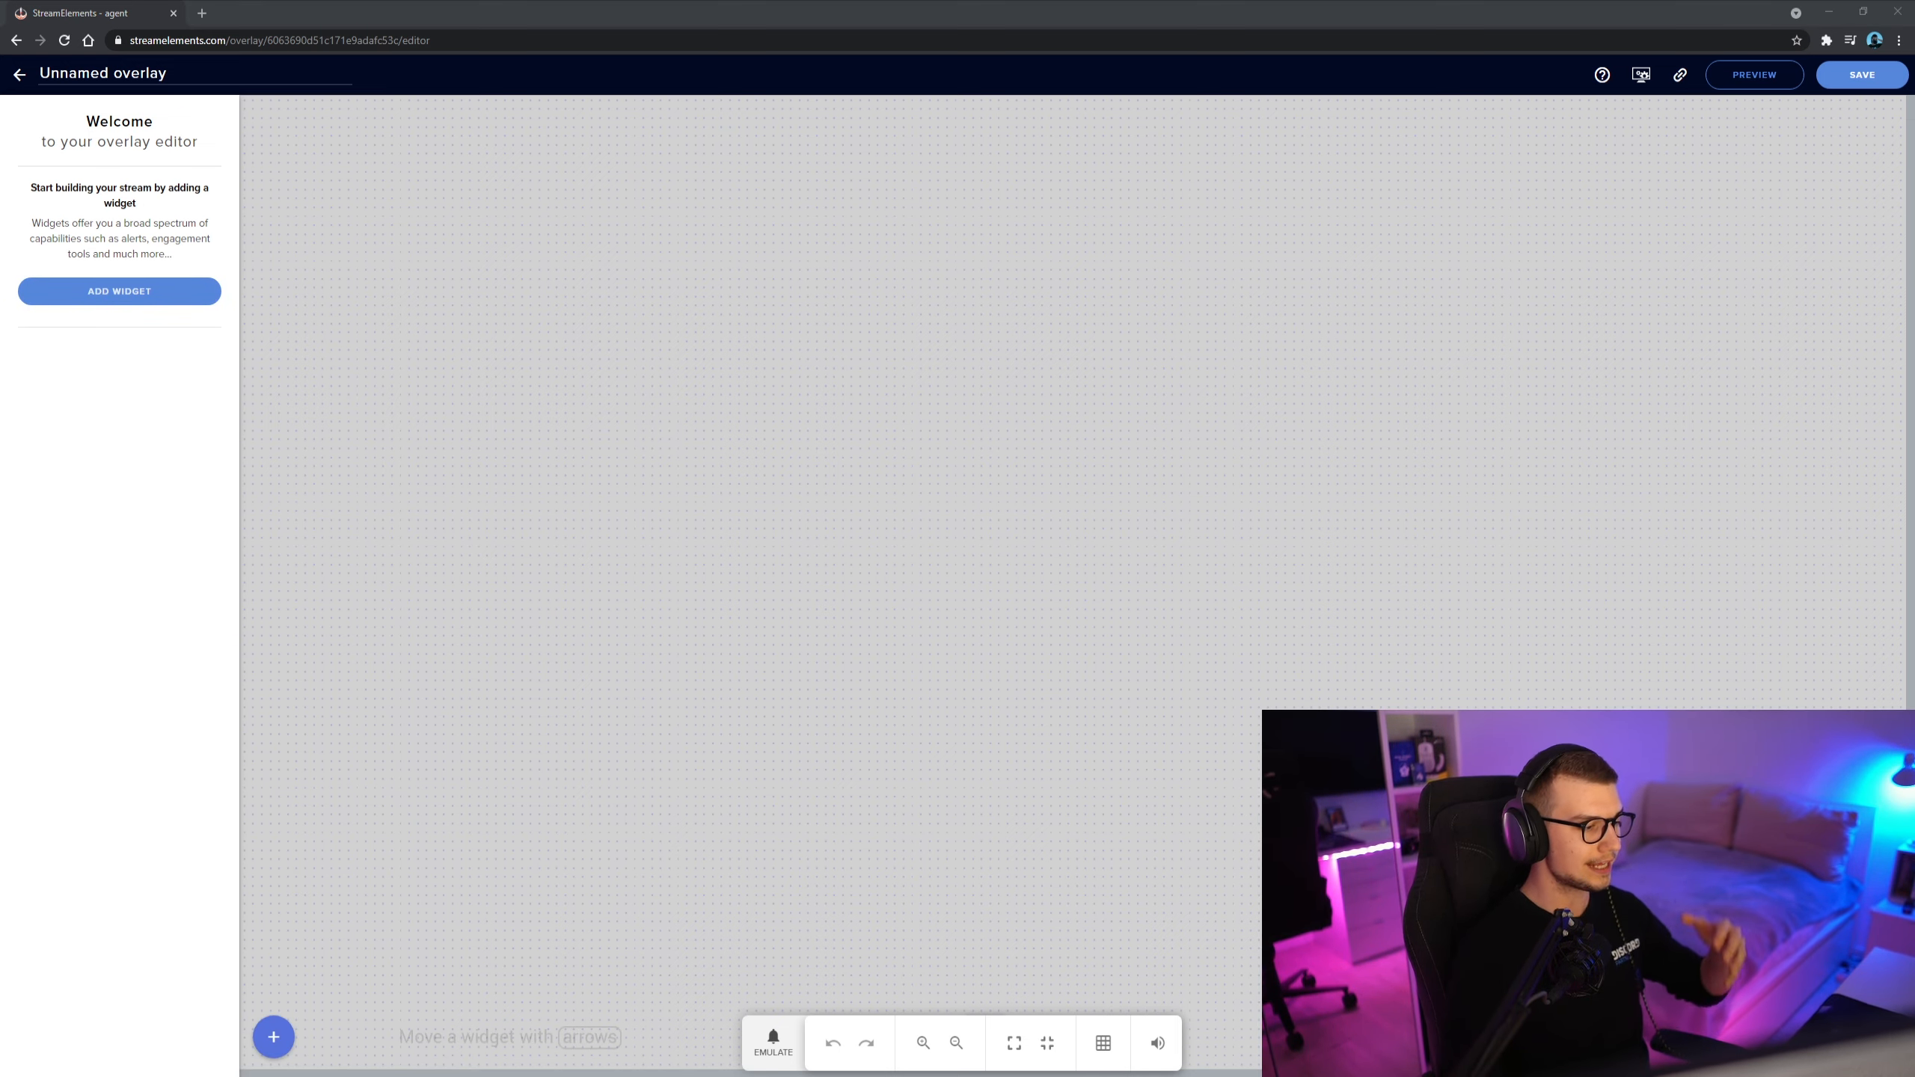
# Step: Add an AlertBox widget from the Alerts category onto the overlay canvas
pyautogui.click(272, 1037)
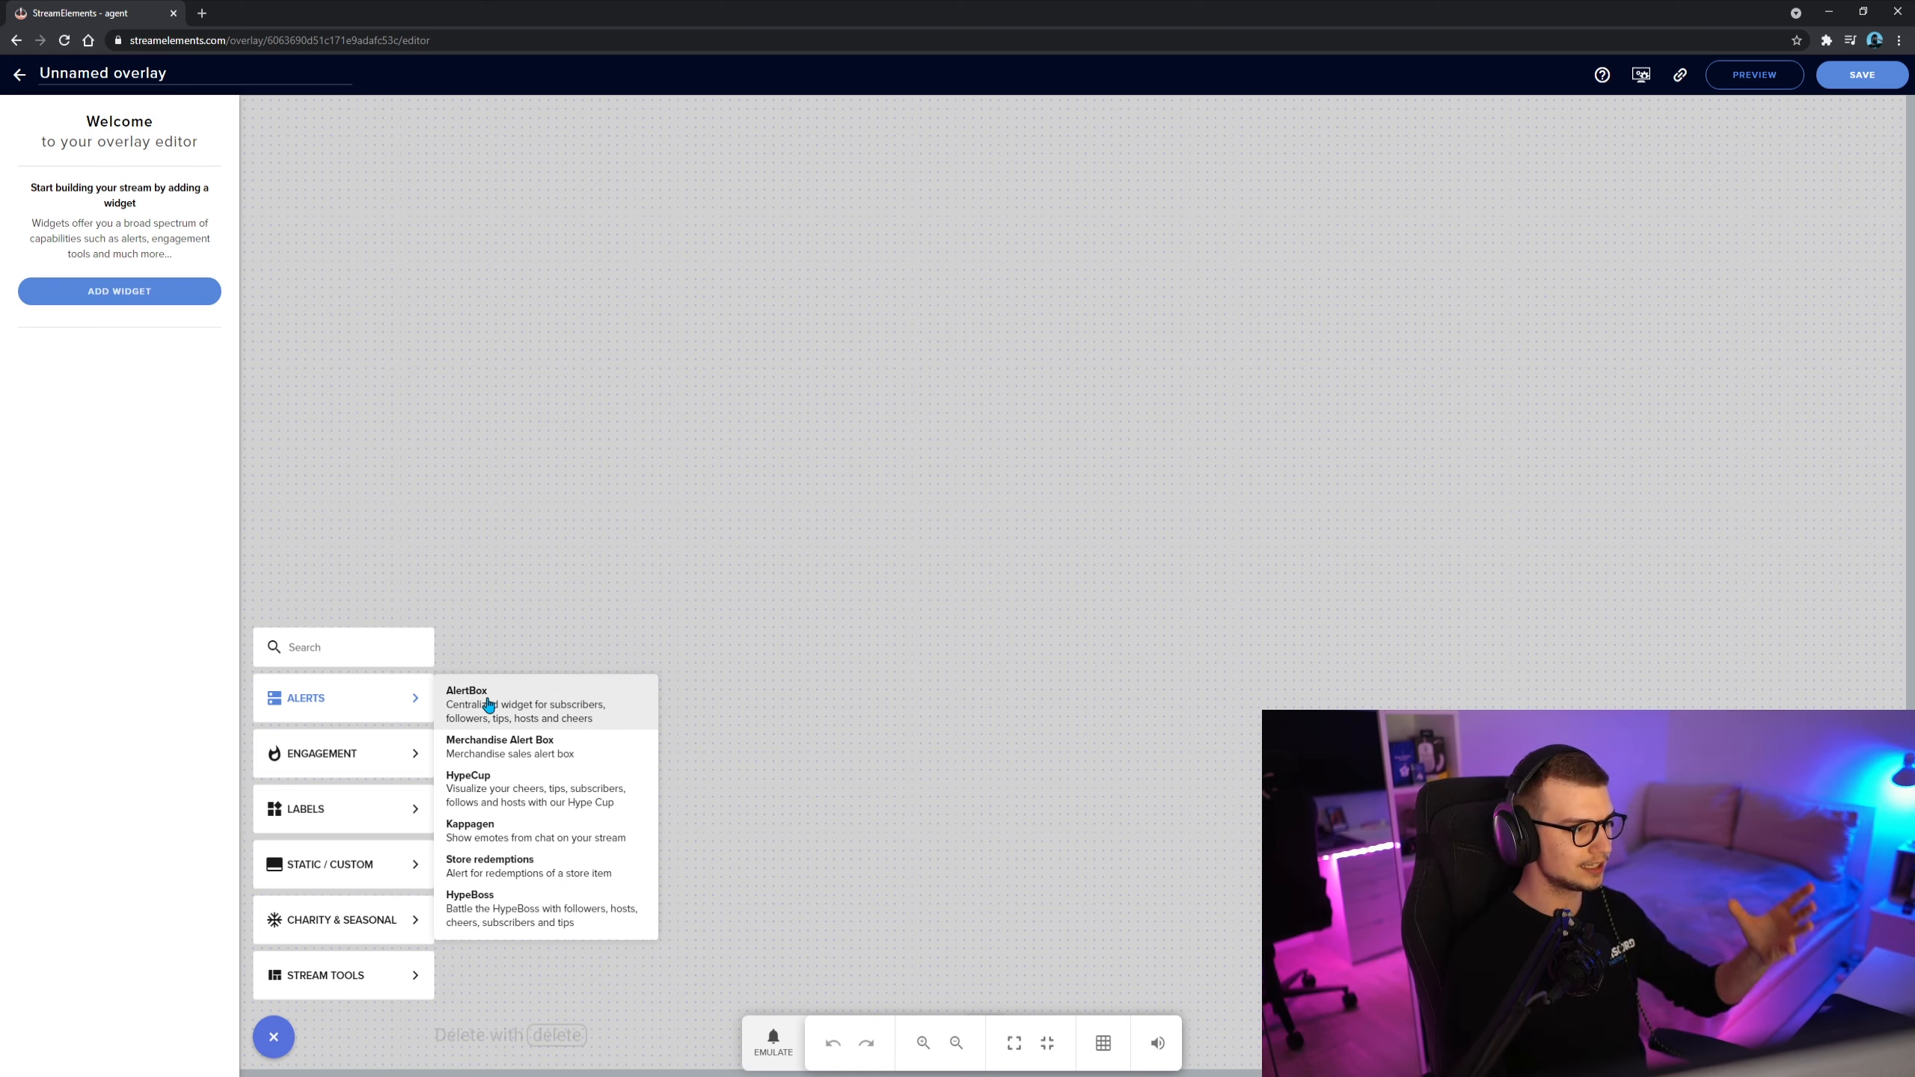
pyautogui.click(485, 703)
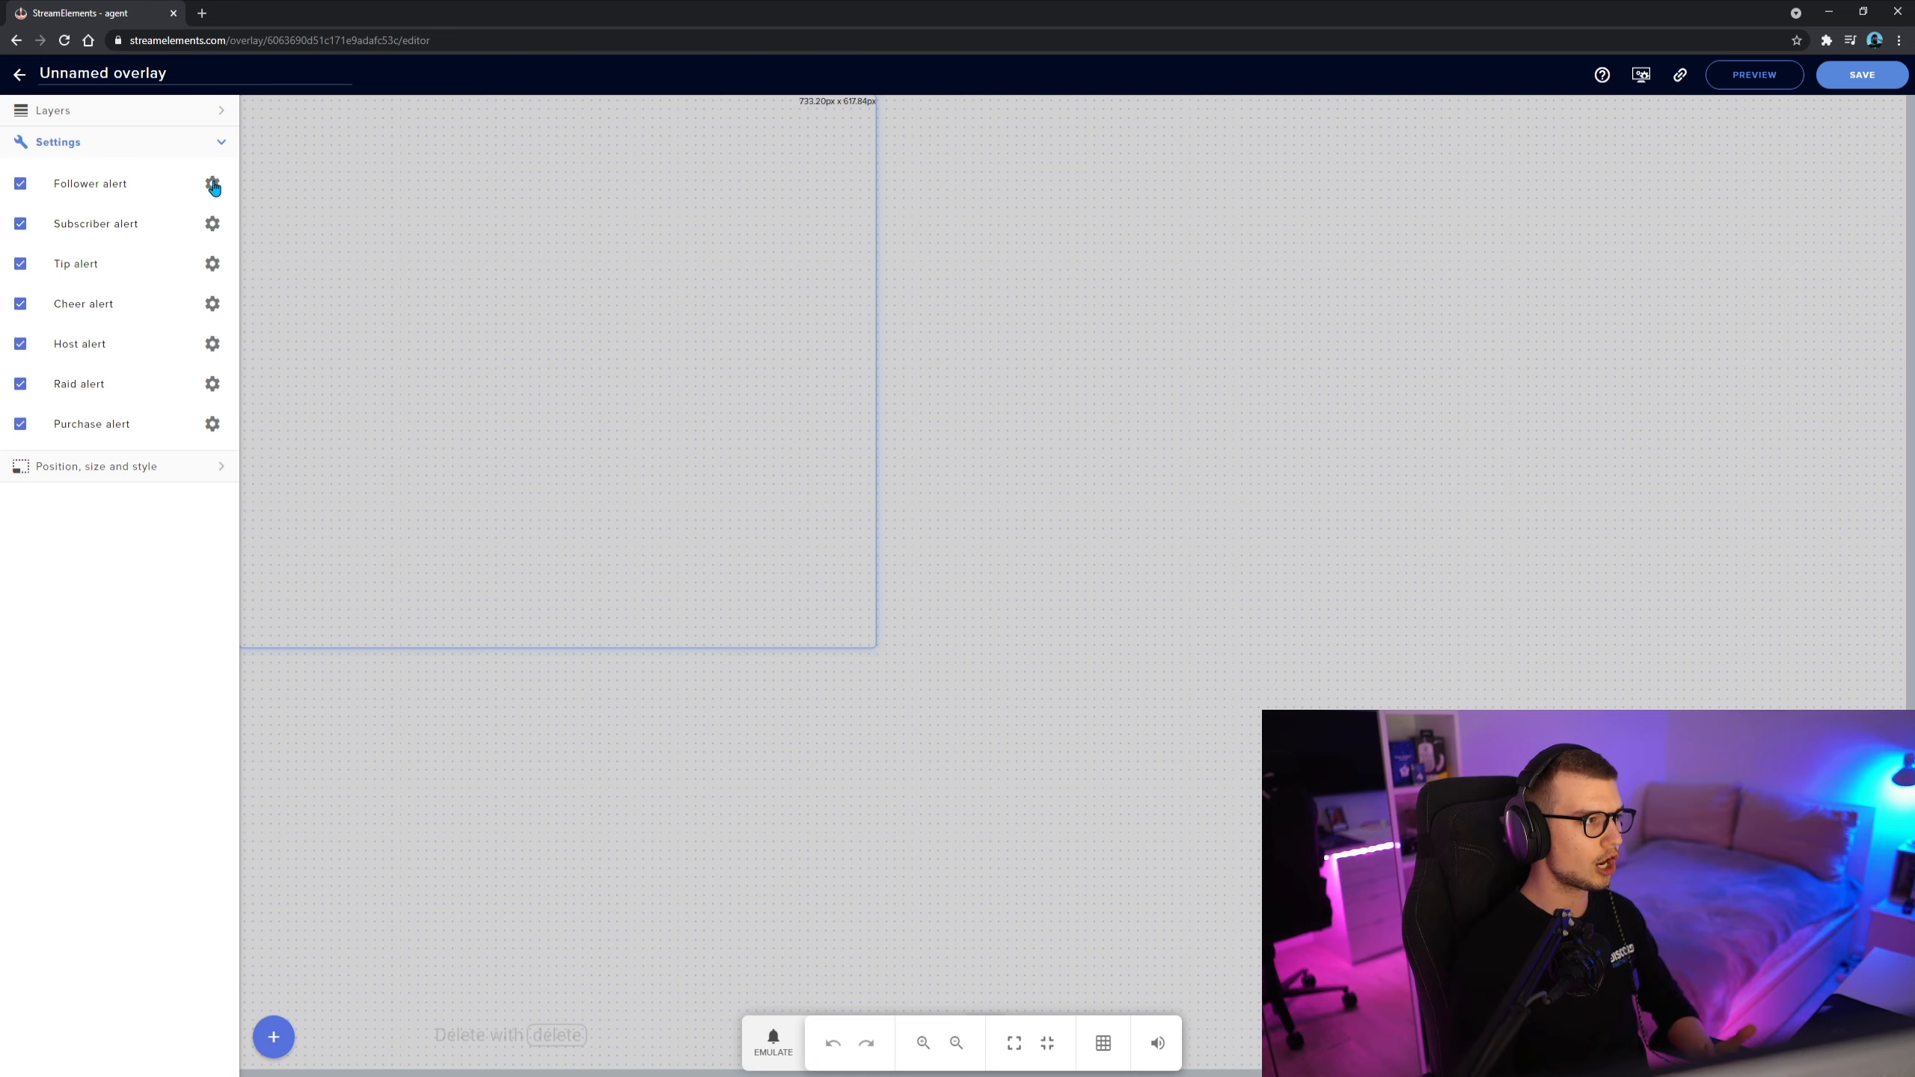
pyautogui.click(213, 186)
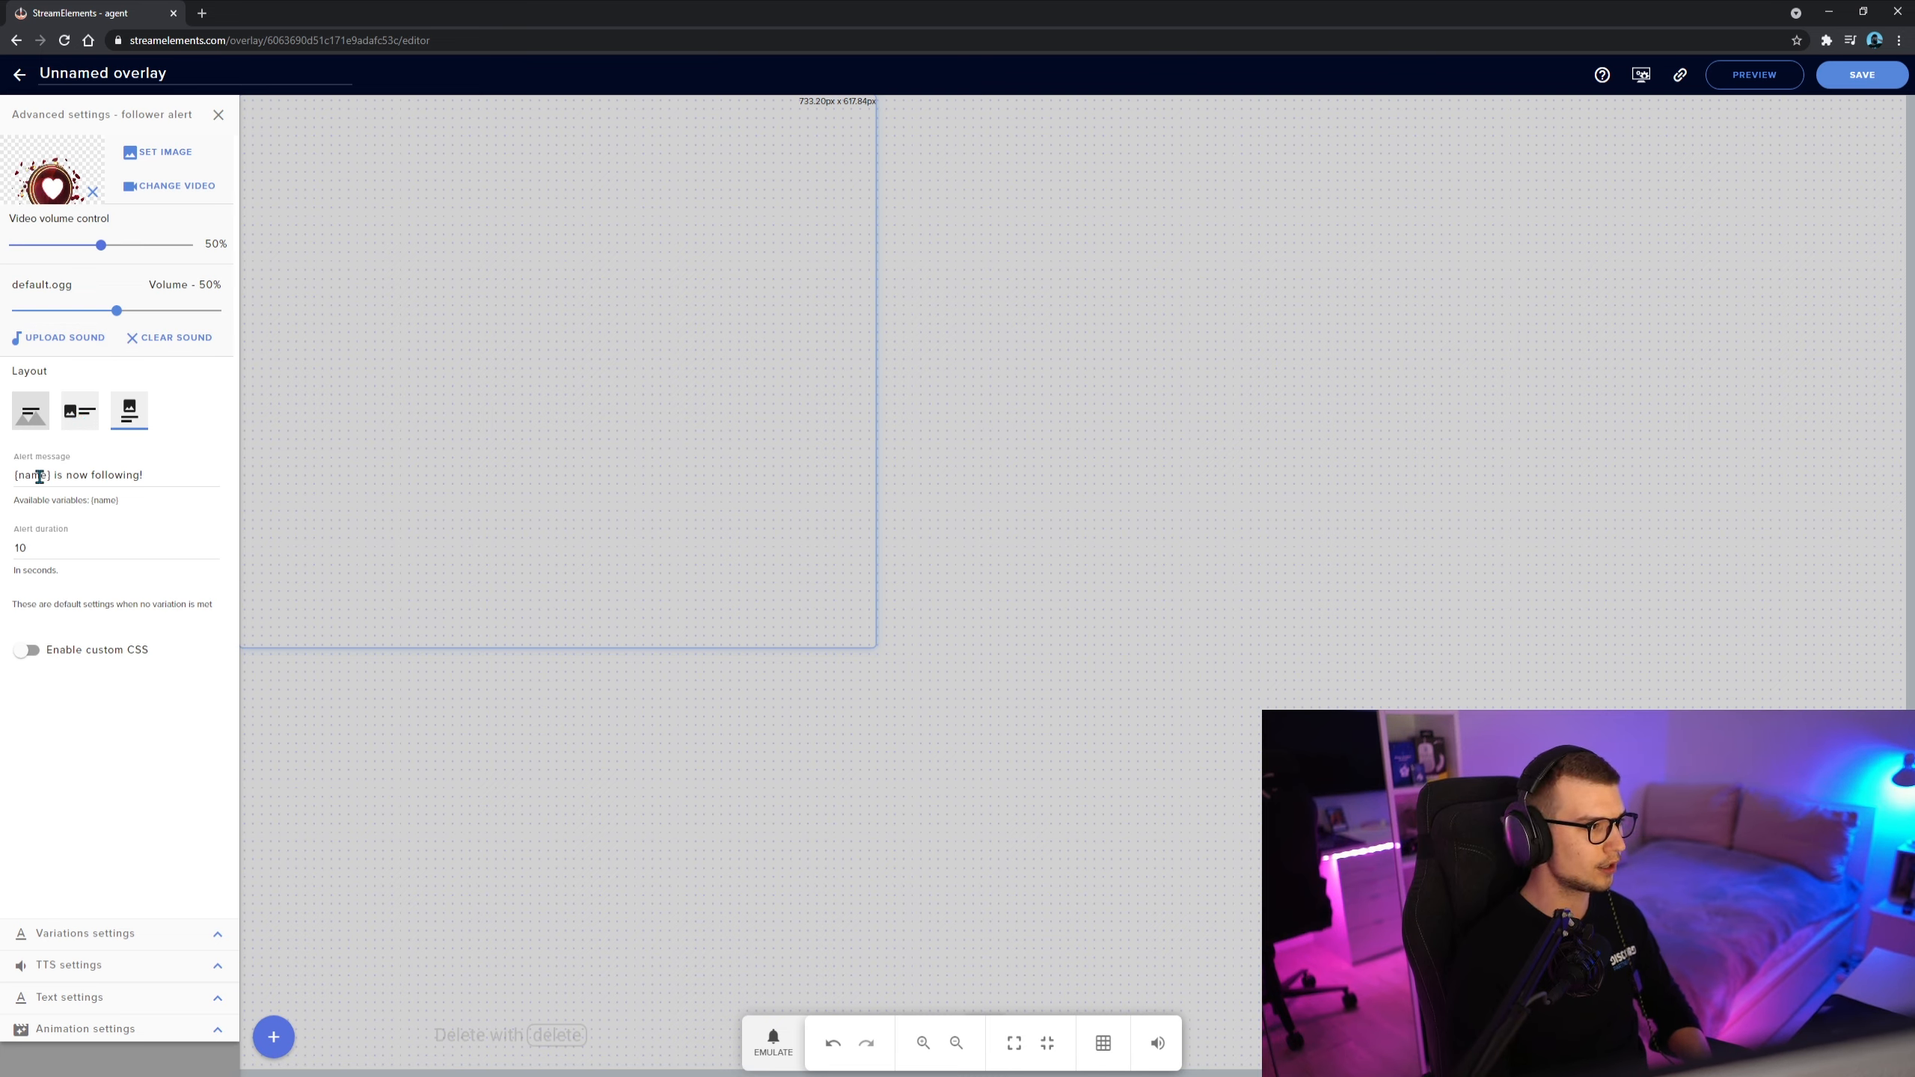
pyautogui.click(38, 547)
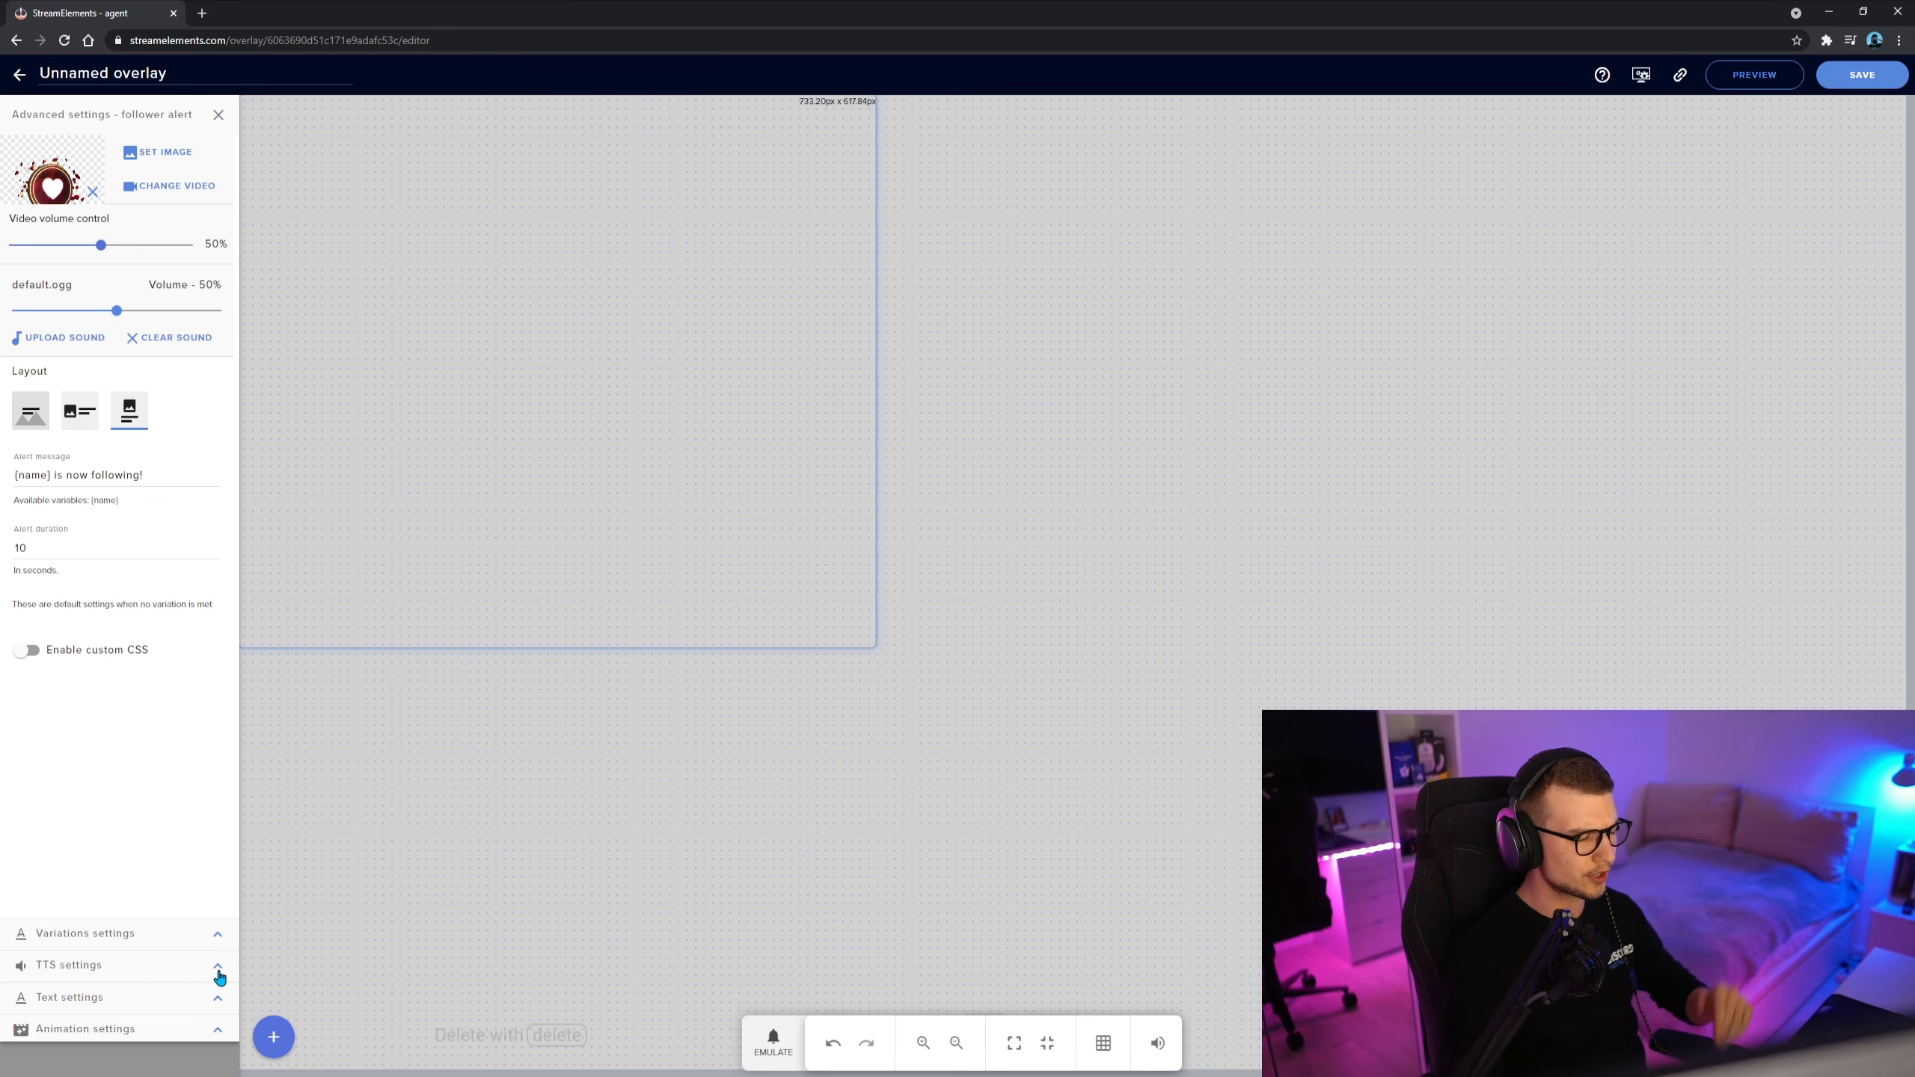
pyautogui.click(69, 965)
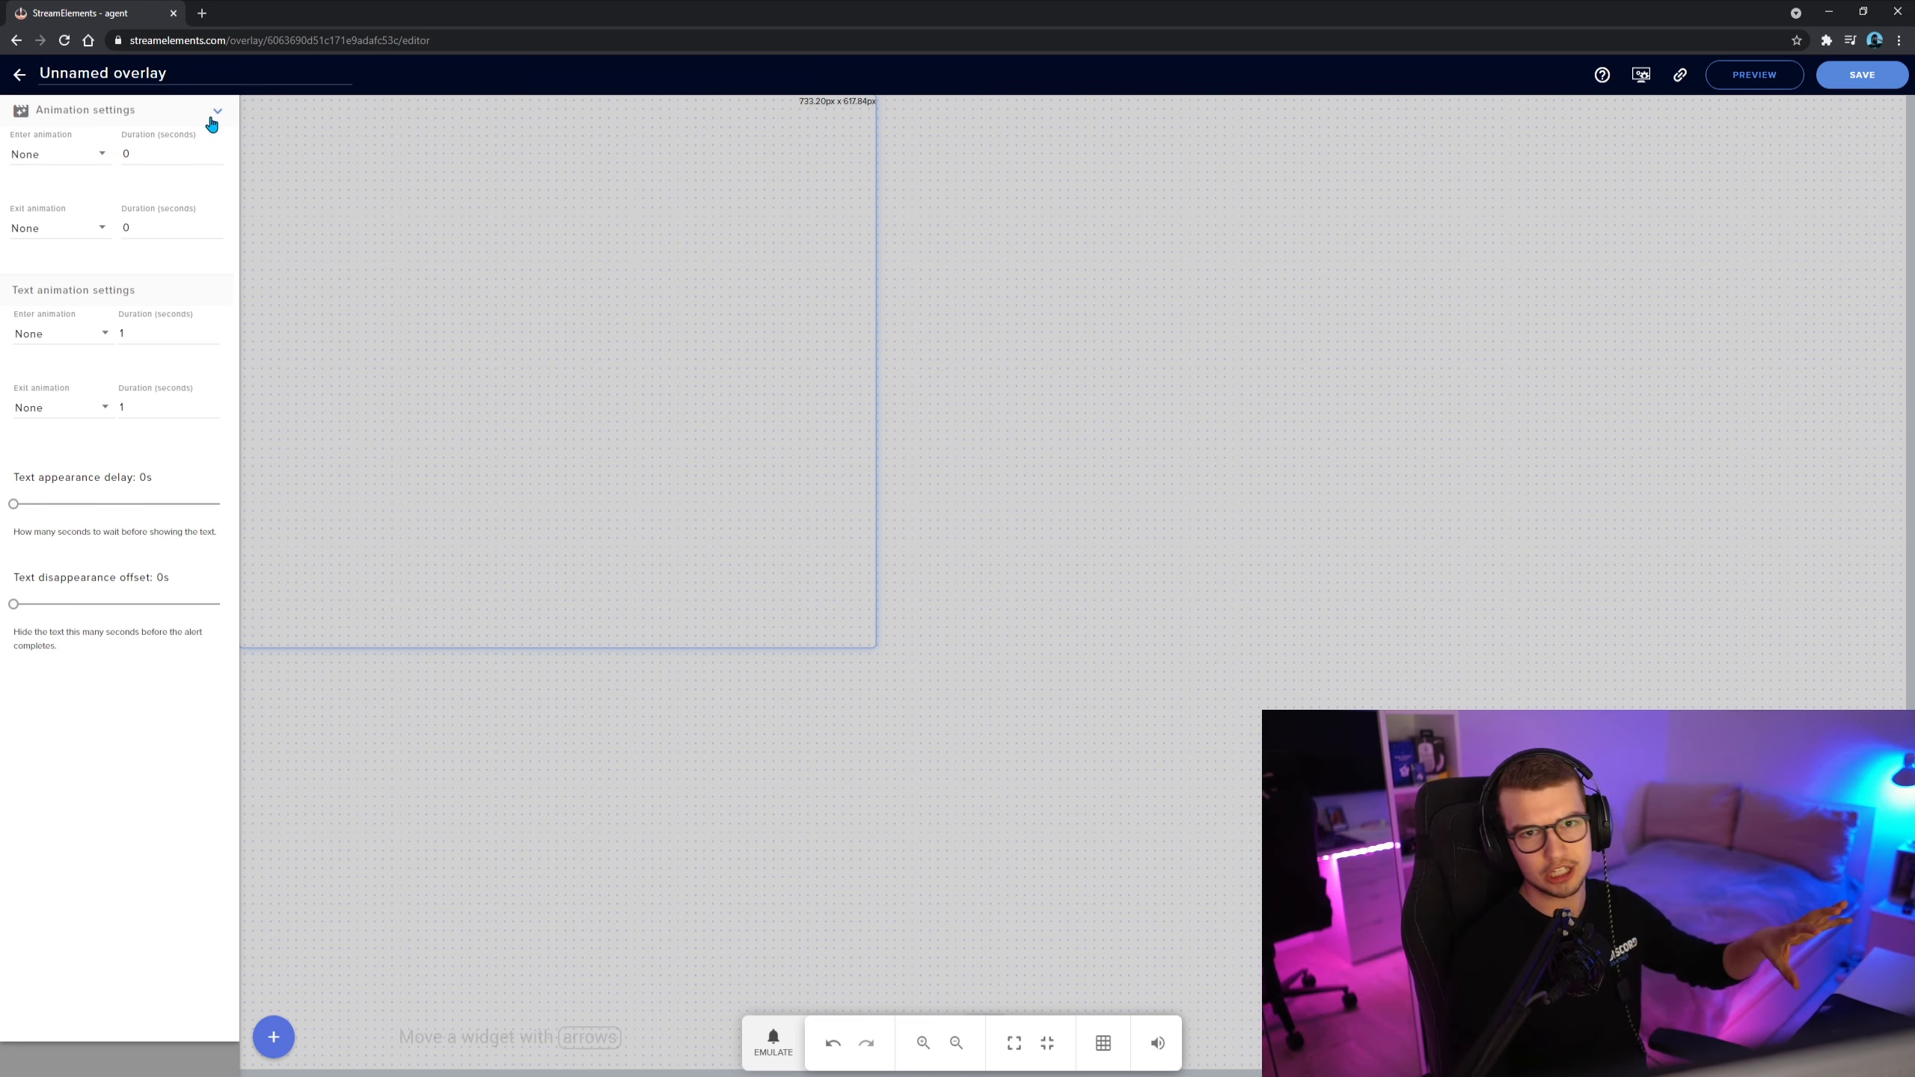
pyautogui.click(217, 117)
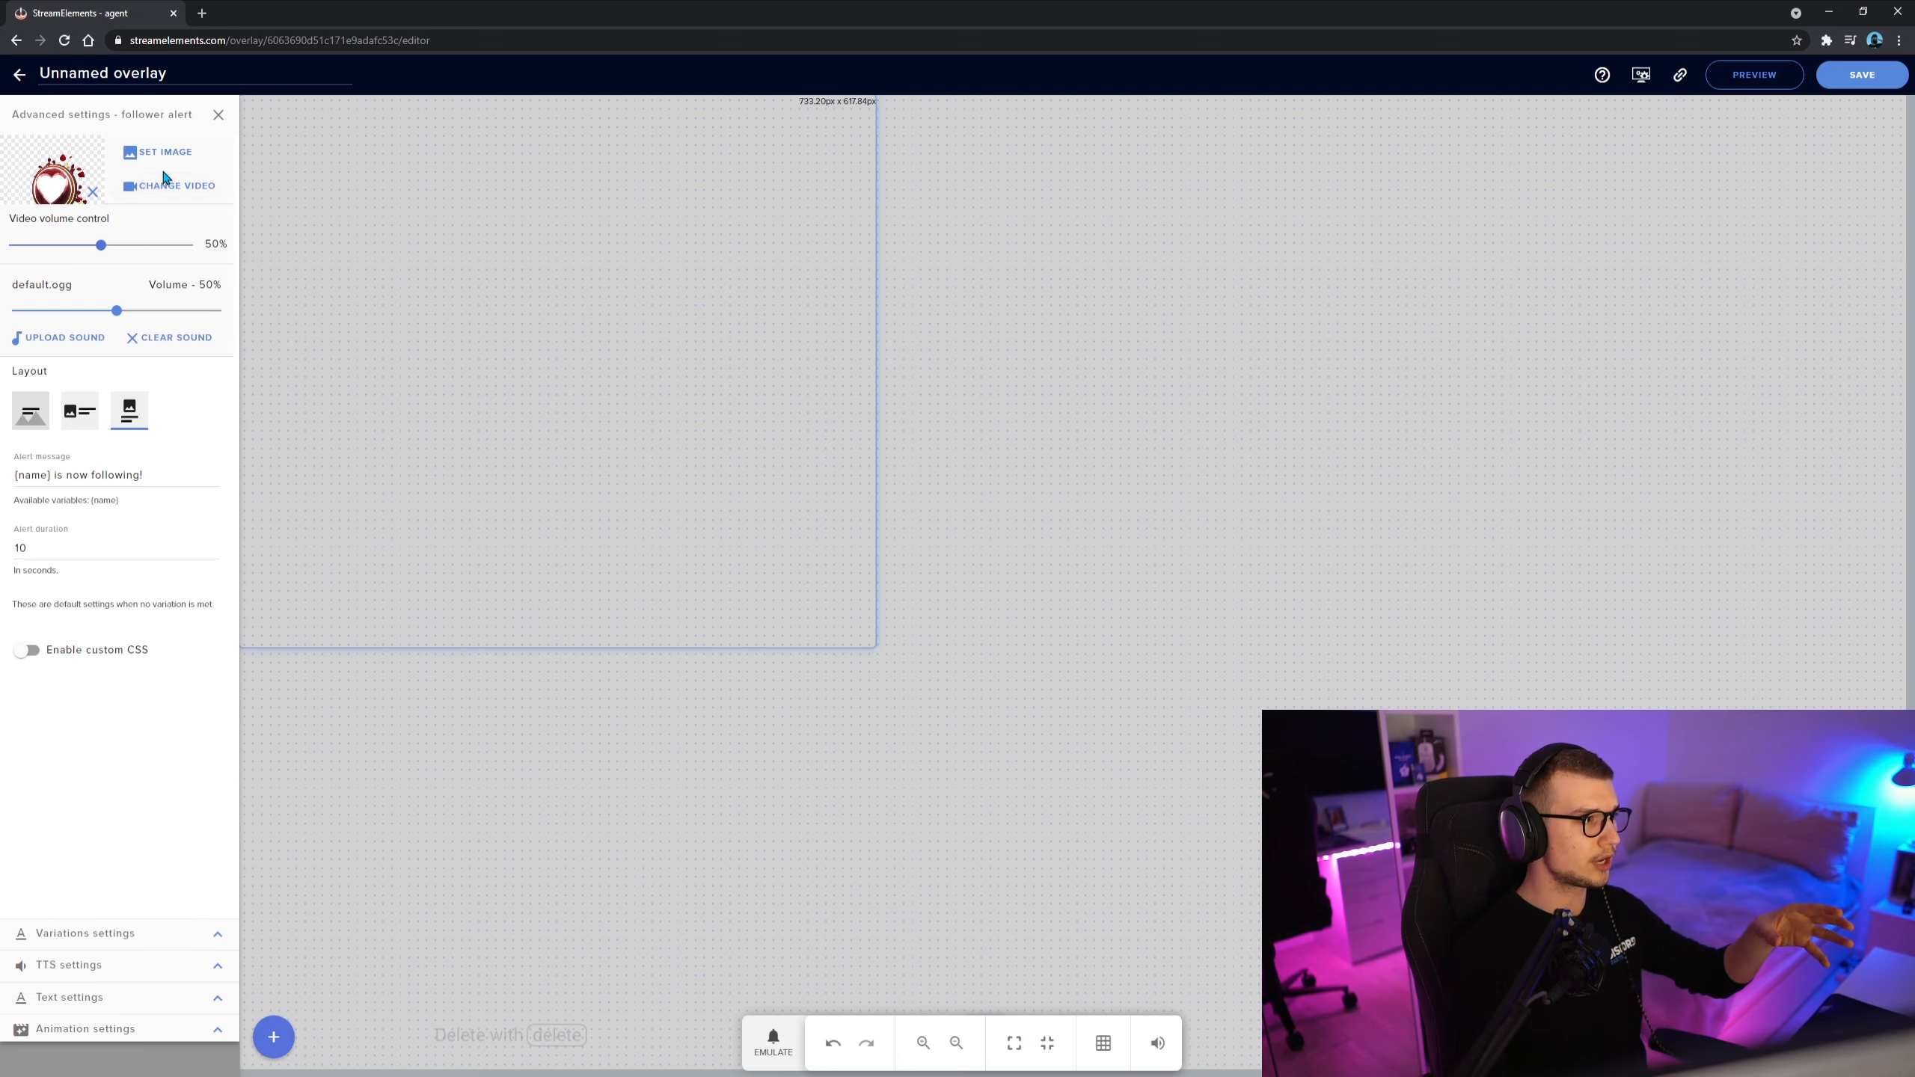
pyautogui.click(175, 185)
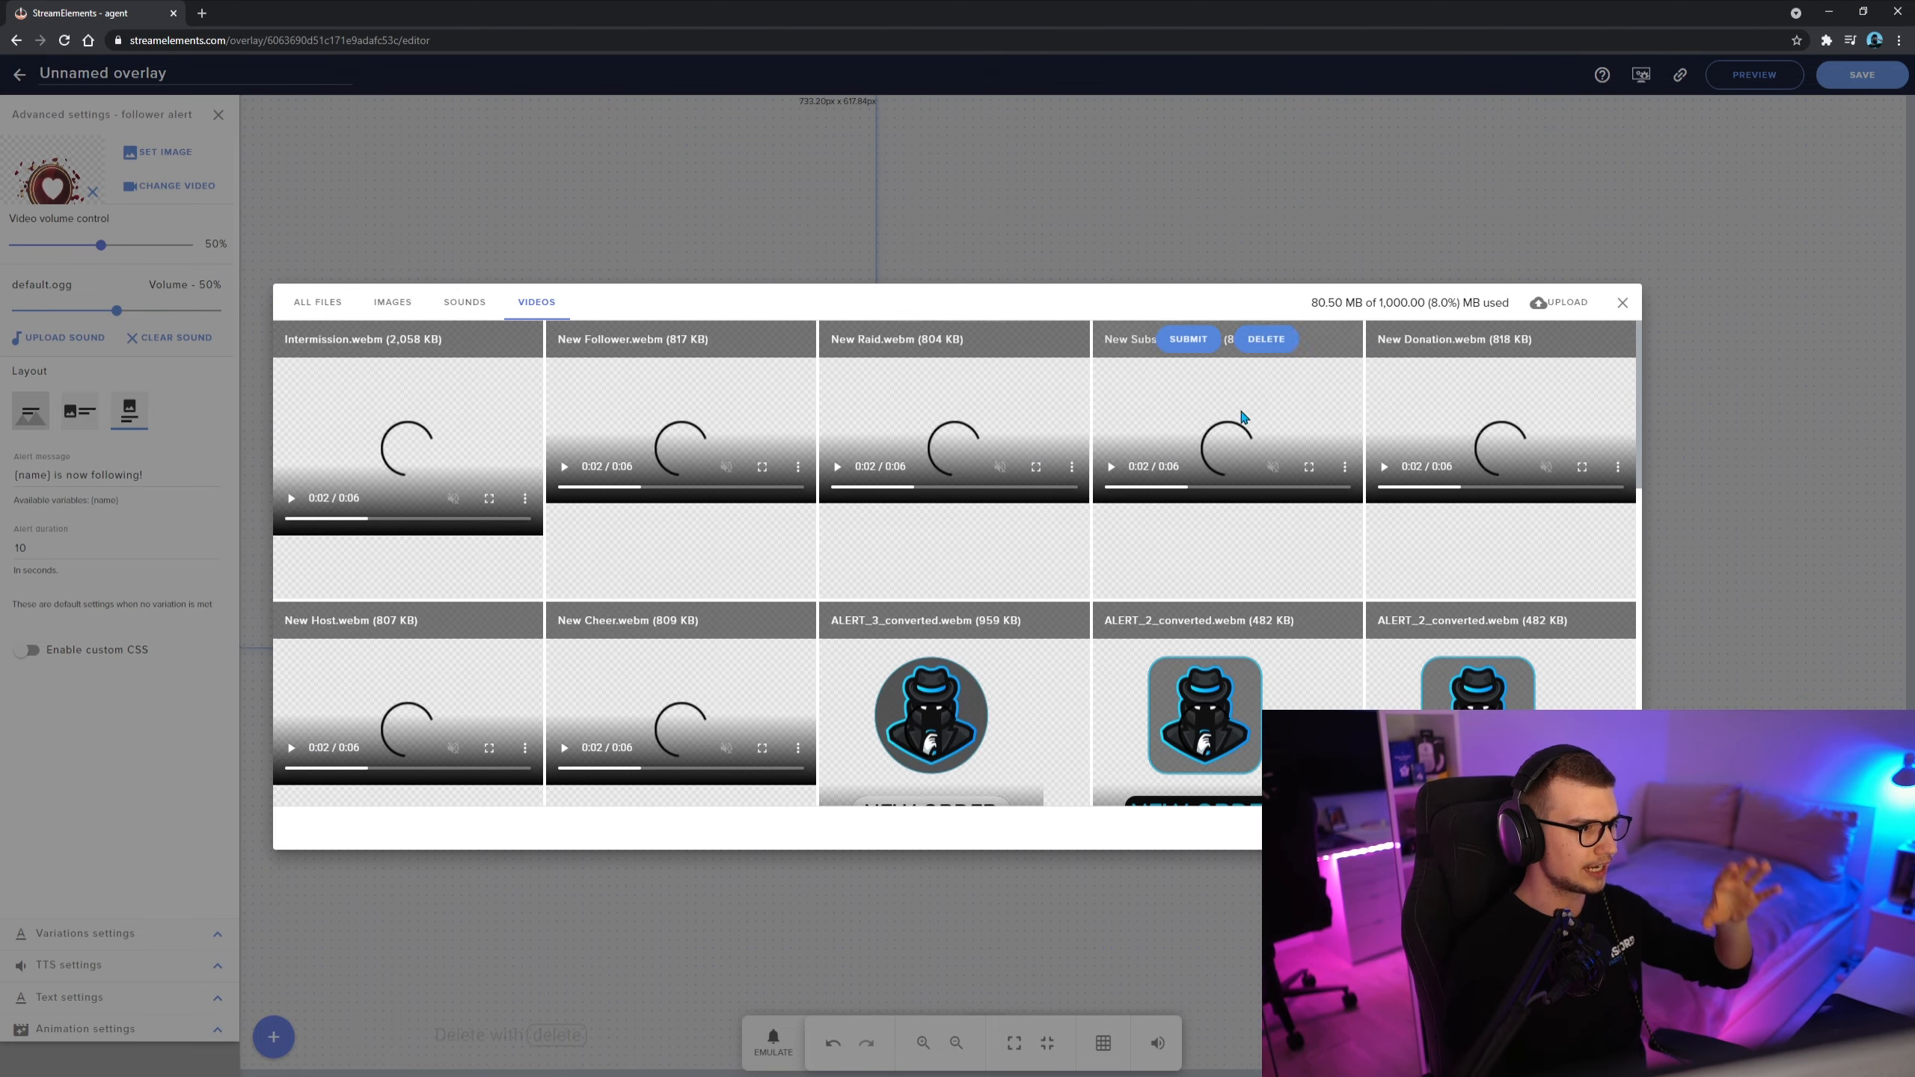
pyautogui.click(1622, 302)
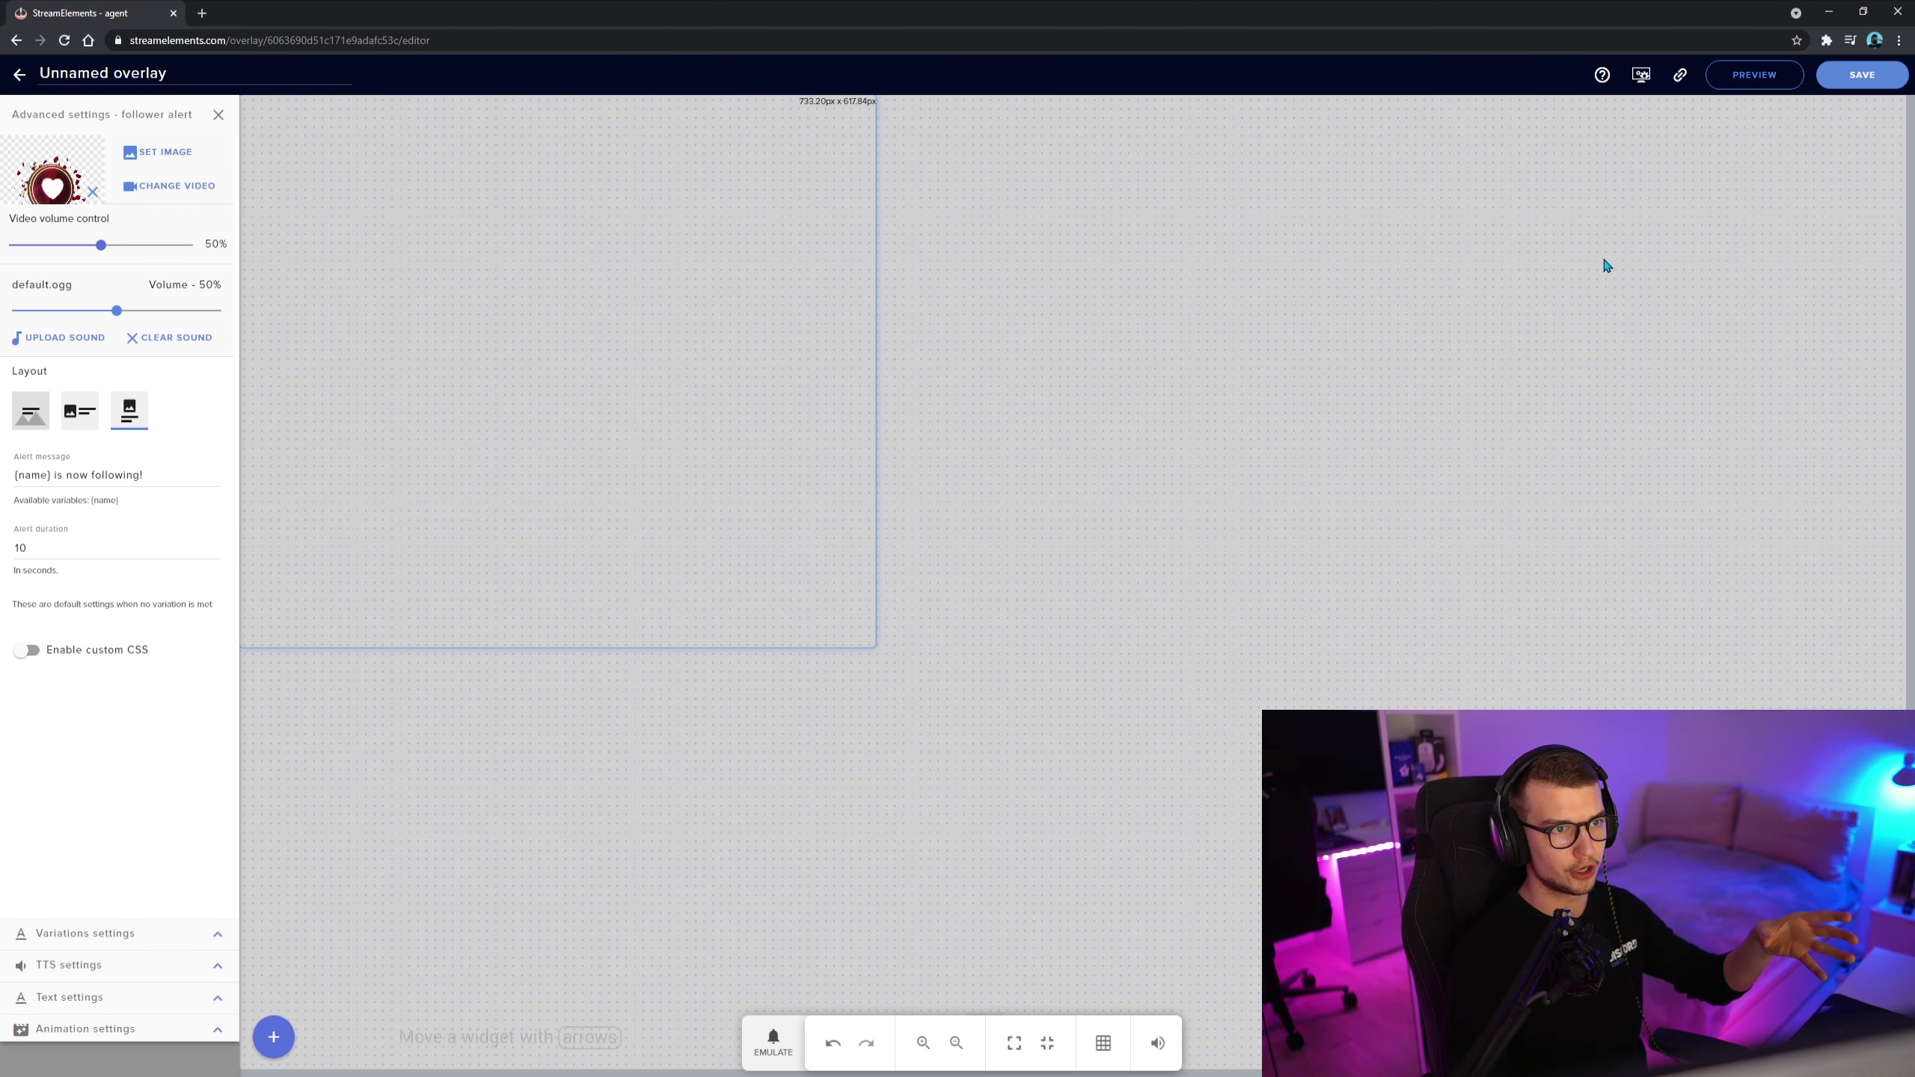
pyautogui.moveTo(225, 868)
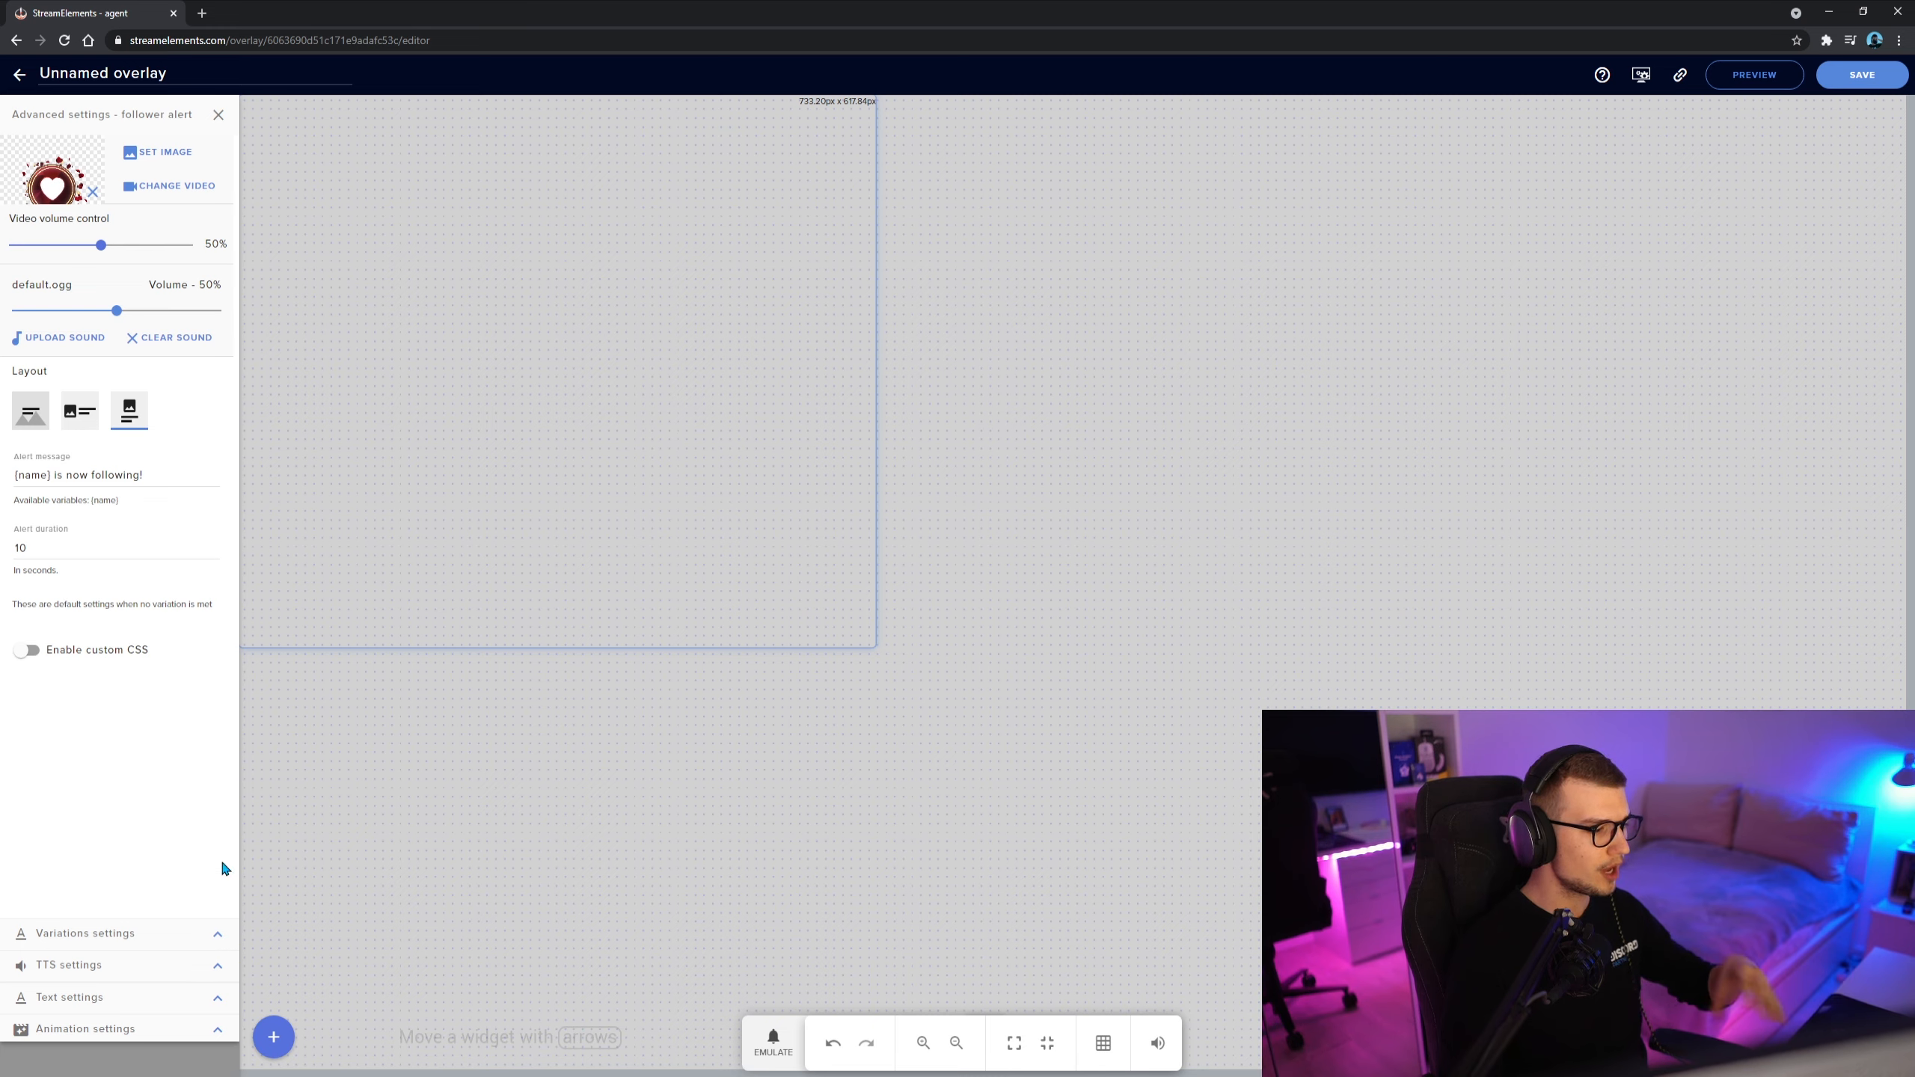
pyautogui.click(219, 114)
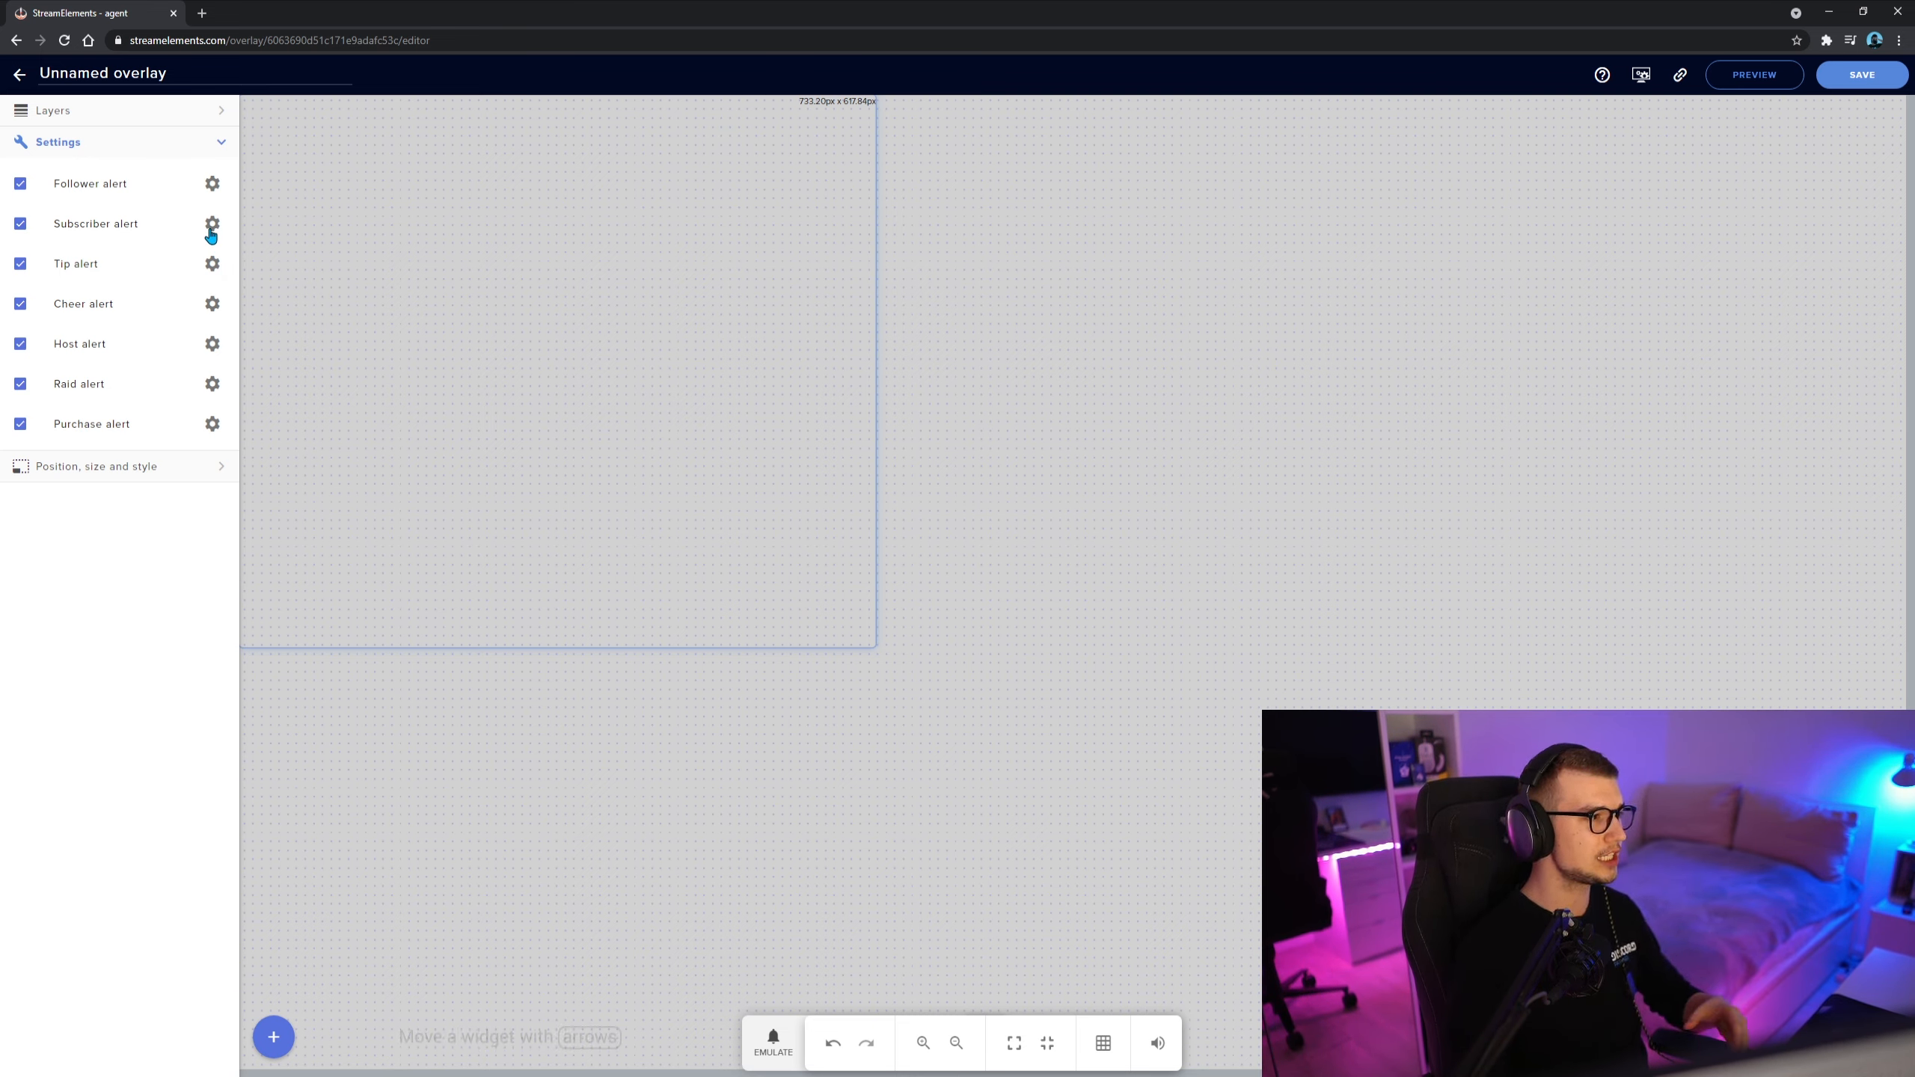
pyautogui.click(212, 264)
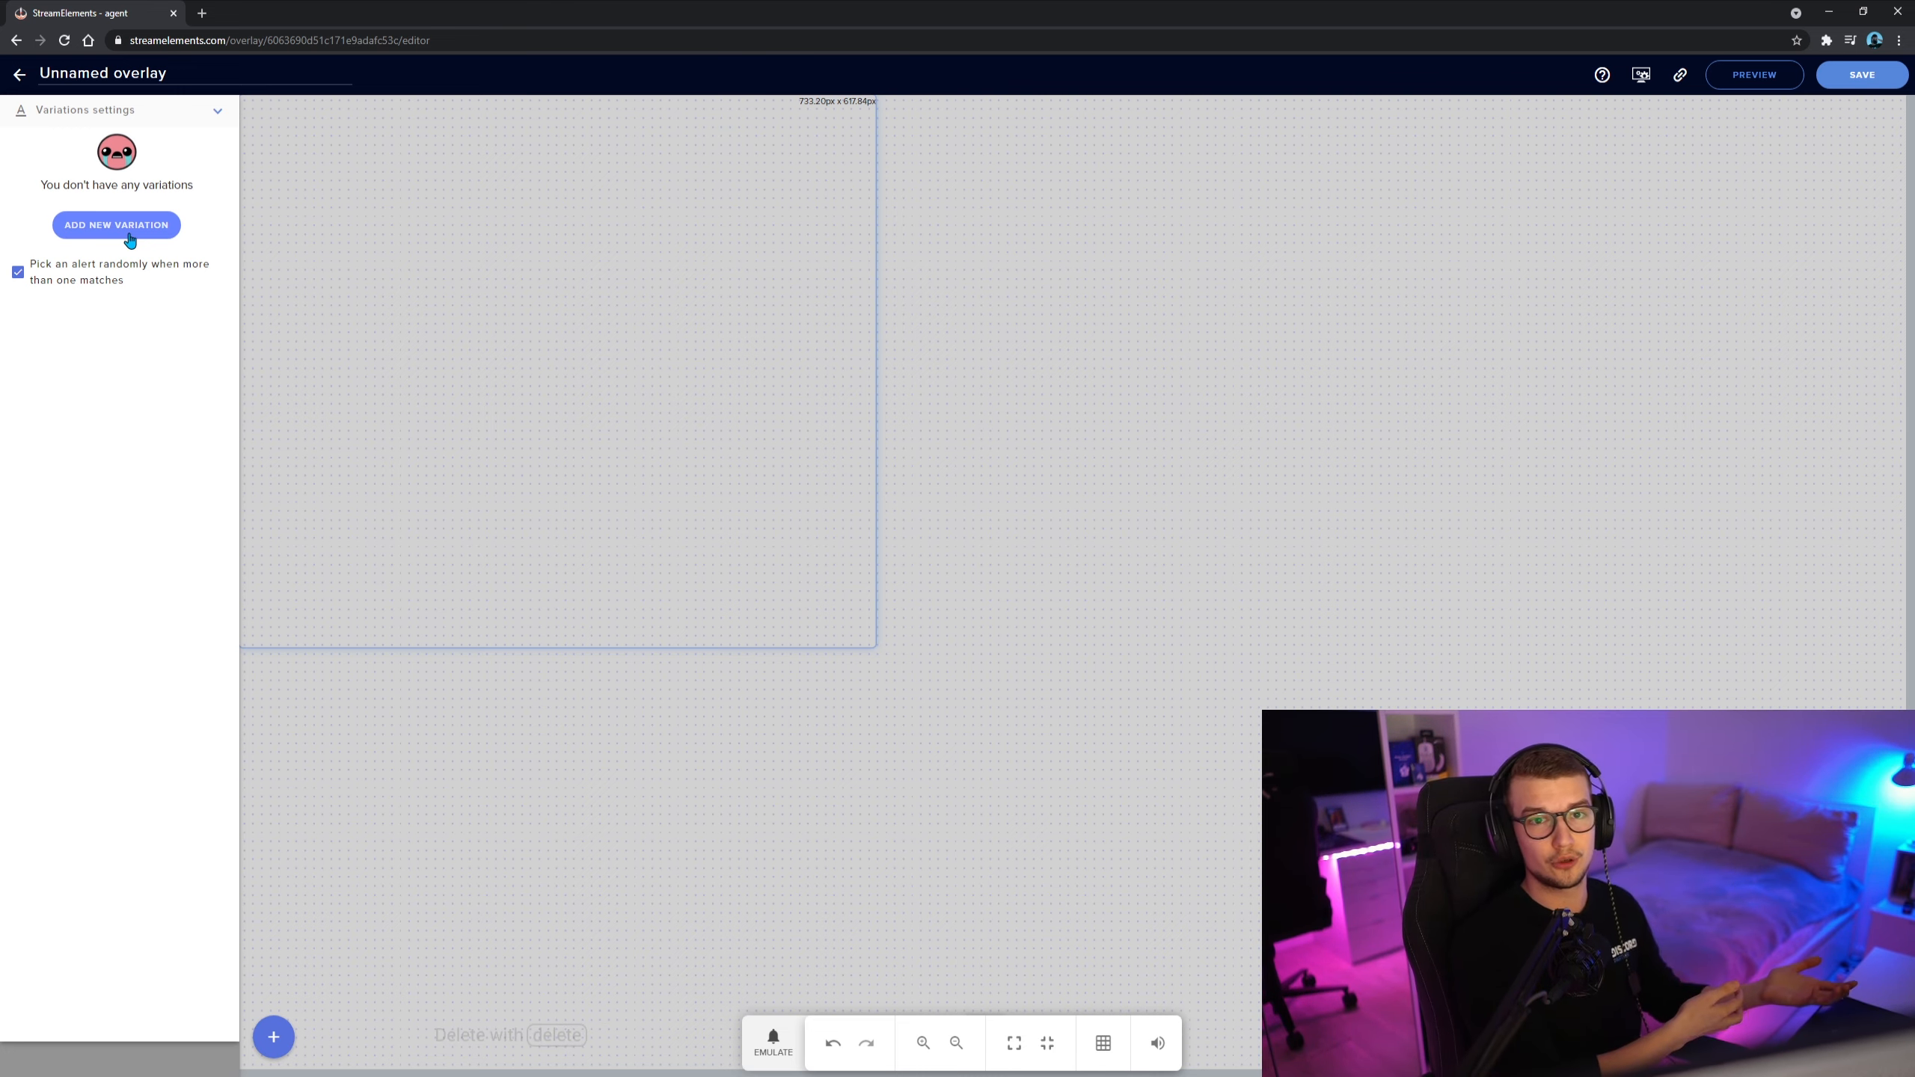
pyautogui.moveTo(122, 208)
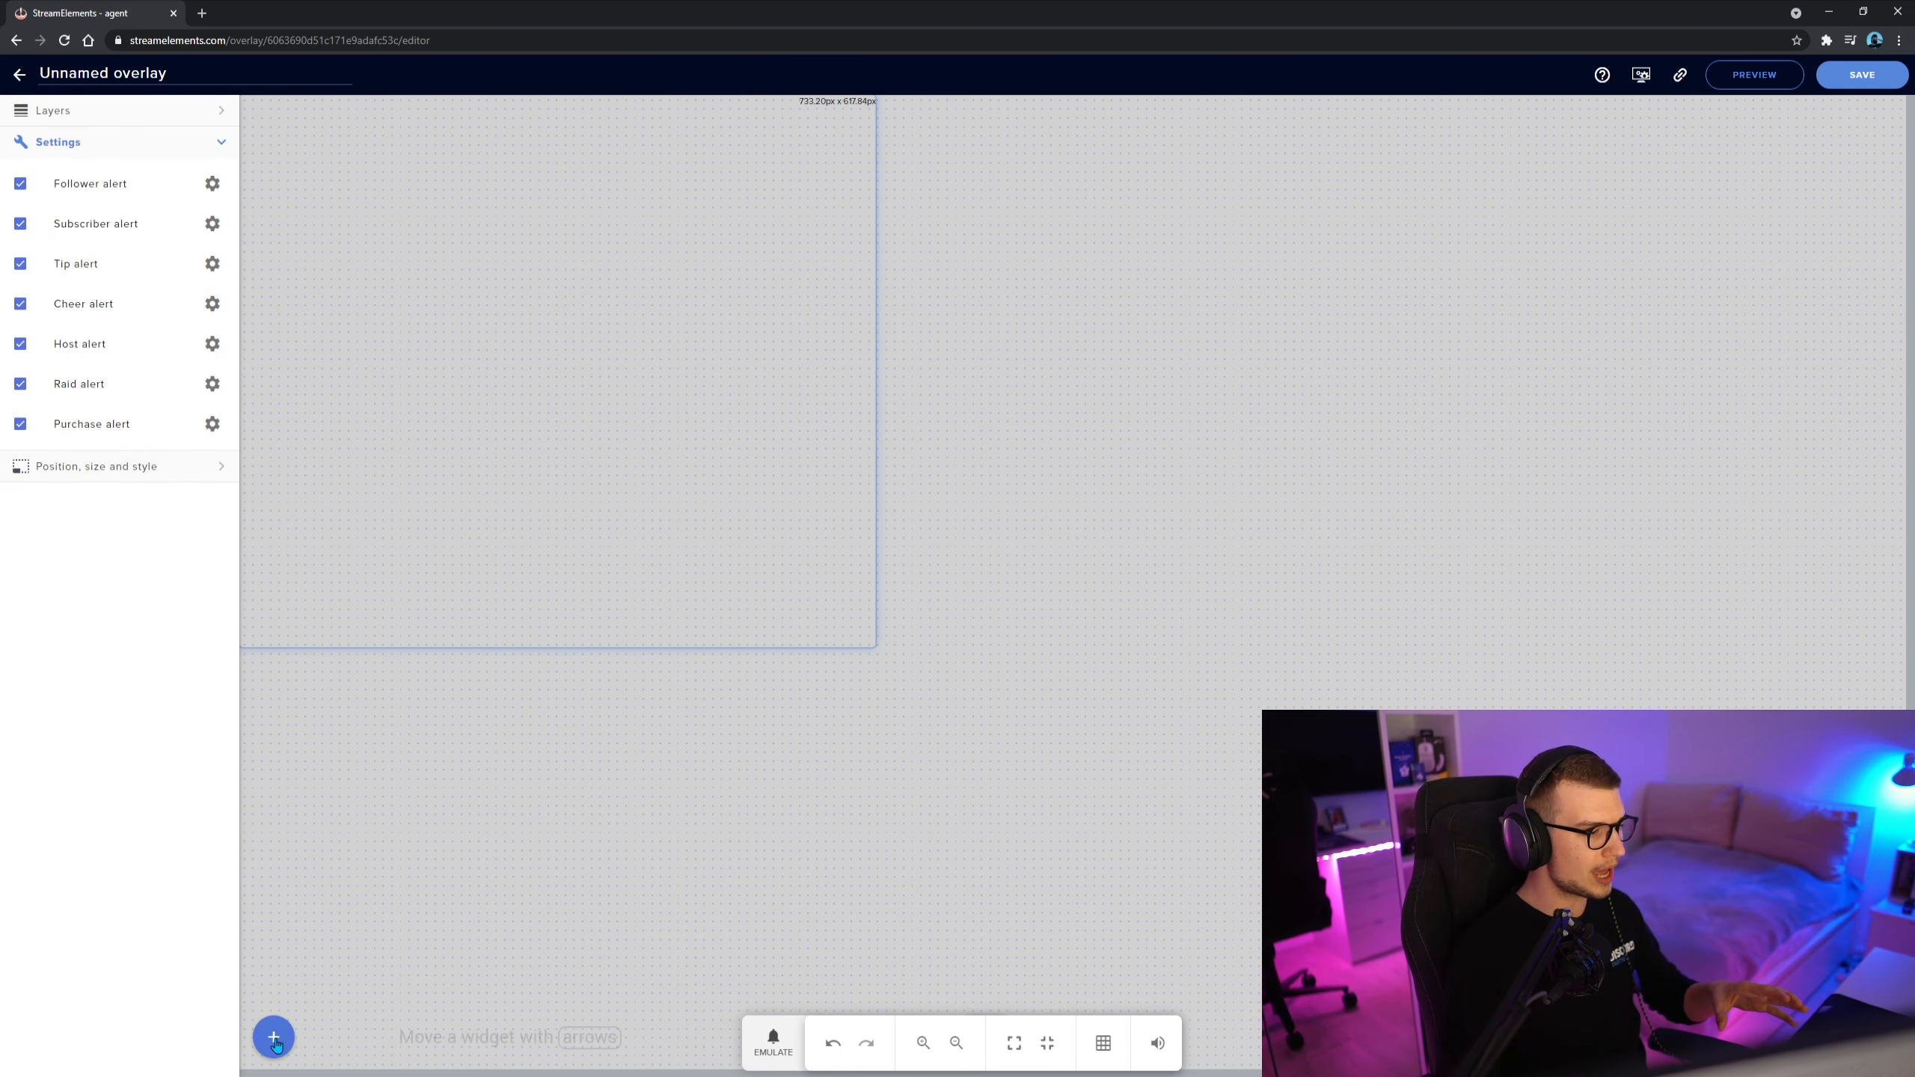
pyautogui.click(273, 1038)
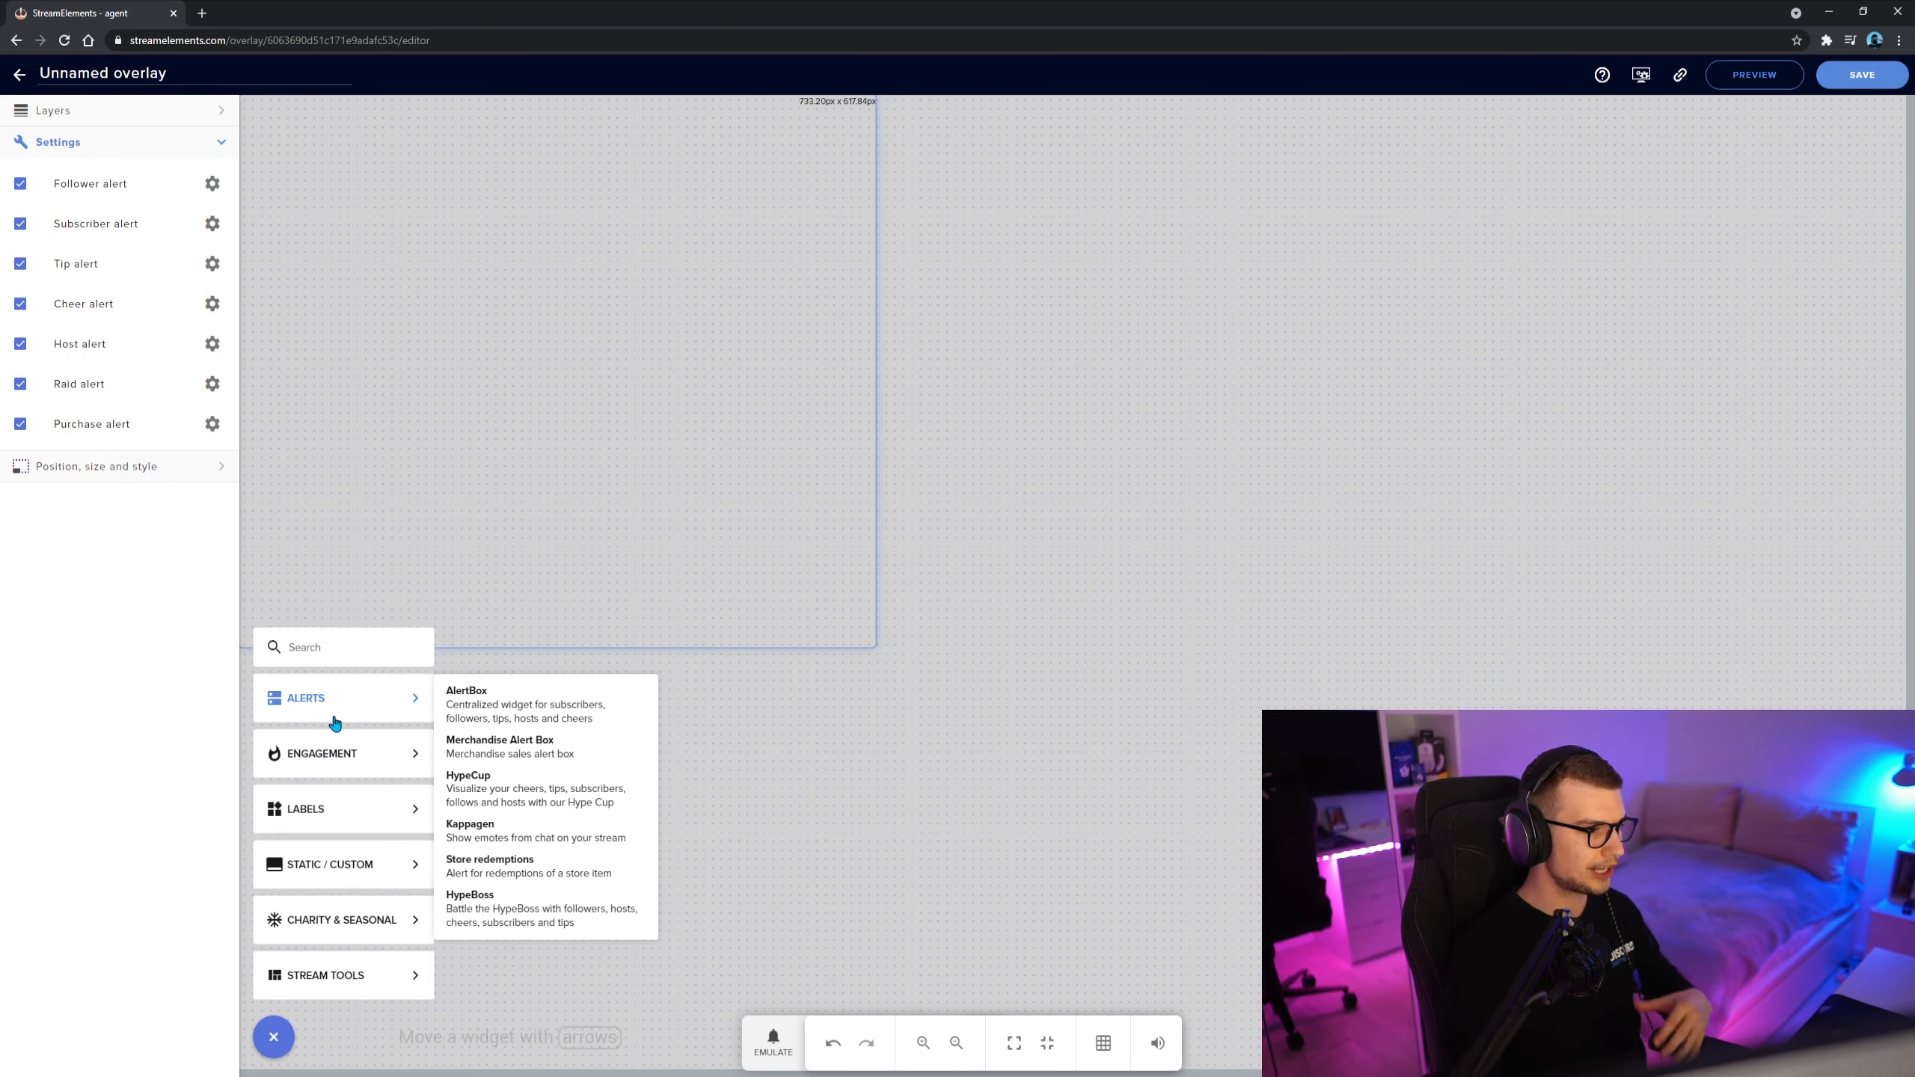
pyautogui.moveTo(520, 788)
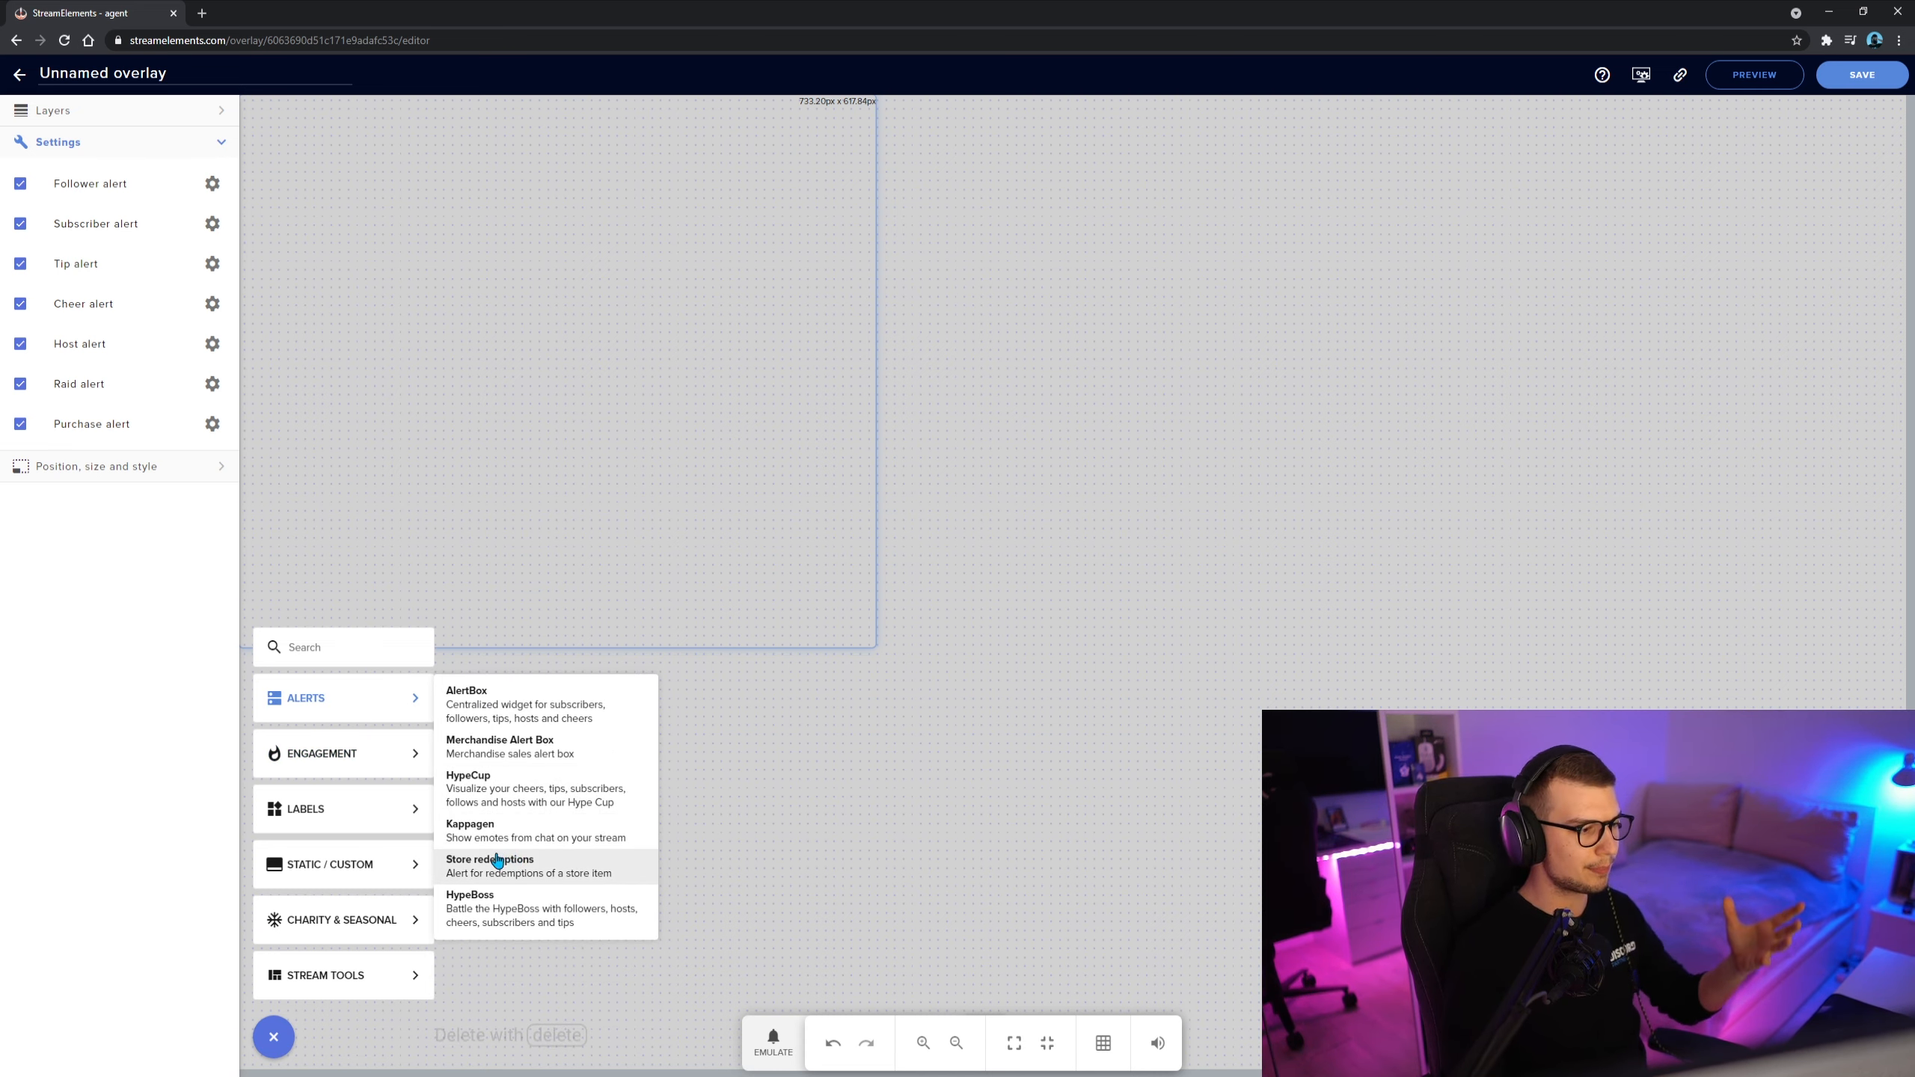
pyautogui.click(322, 755)
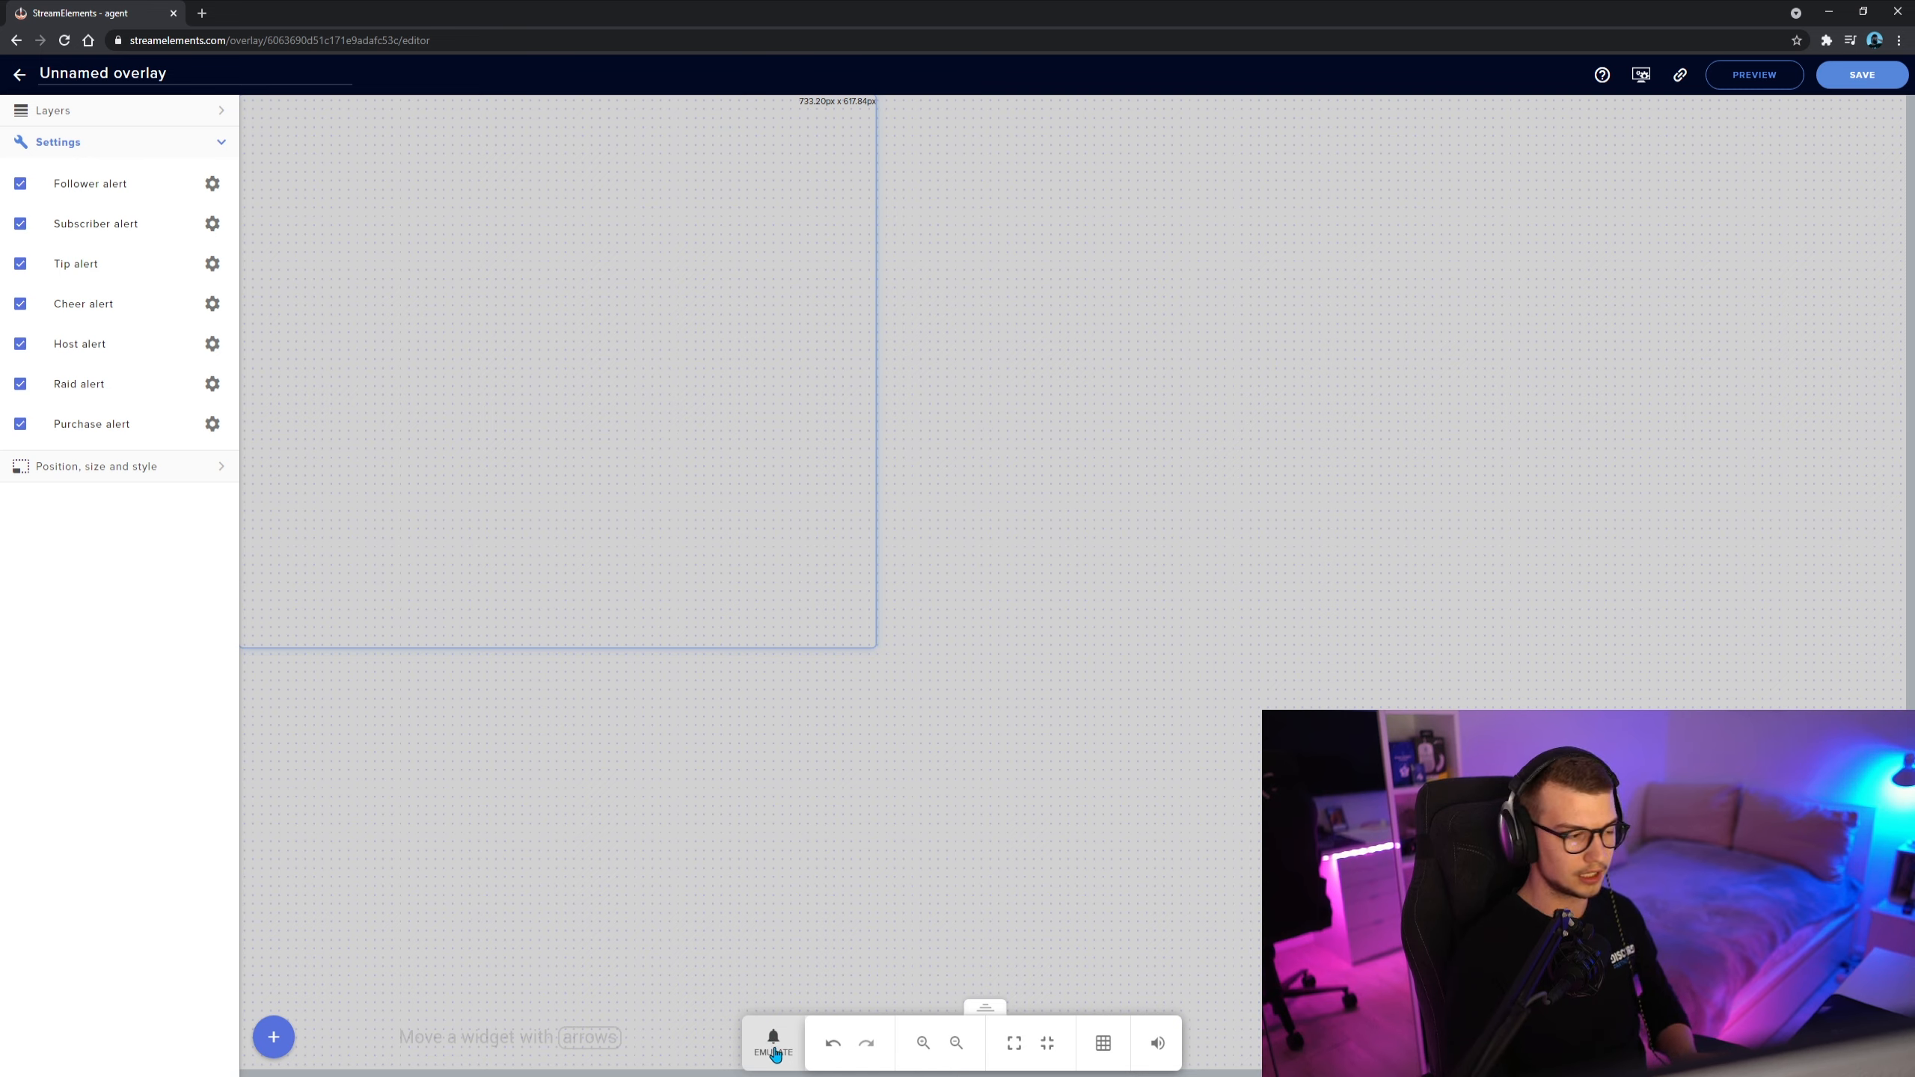
# Step: Emulate a test Follower event, then bring up the follower alert's advanced settings
pyautogui.click(772, 1043)
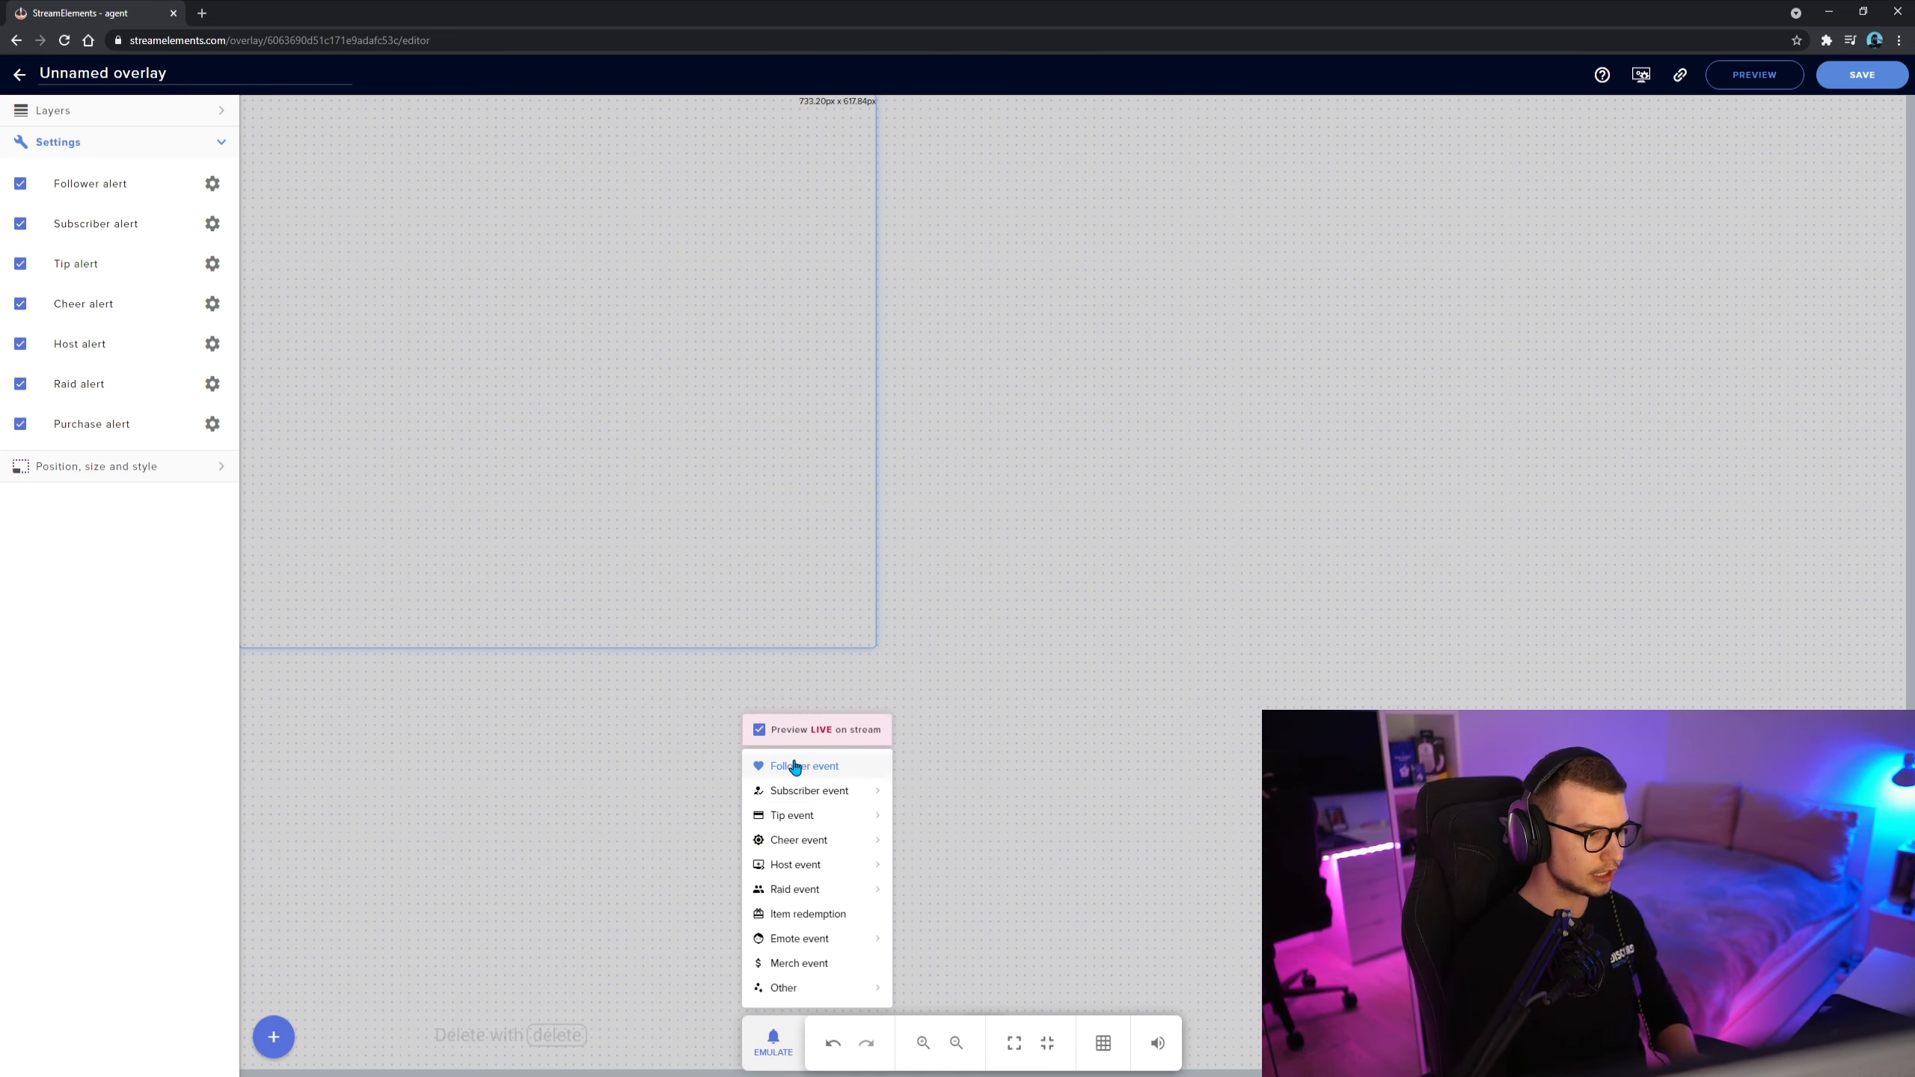
pyautogui.click(805, 766)
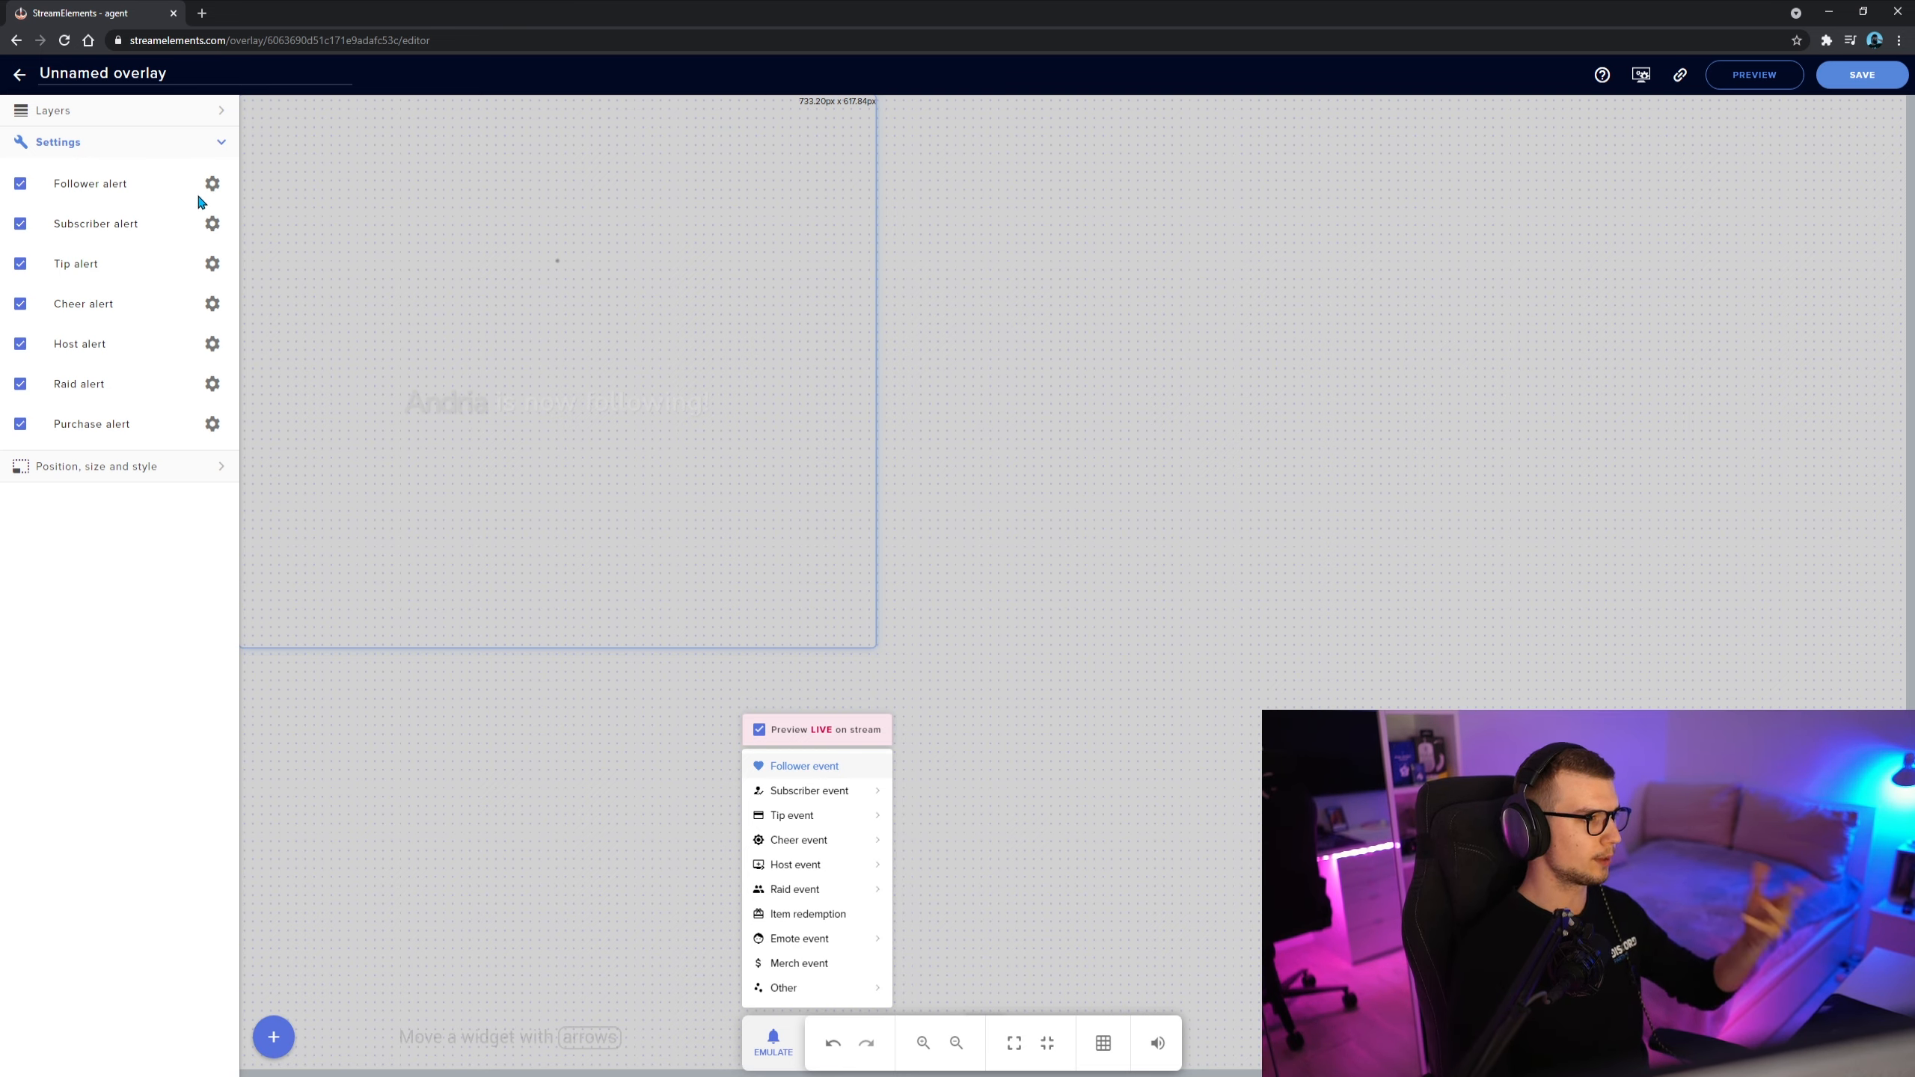
pyautogui.click(212, 182)
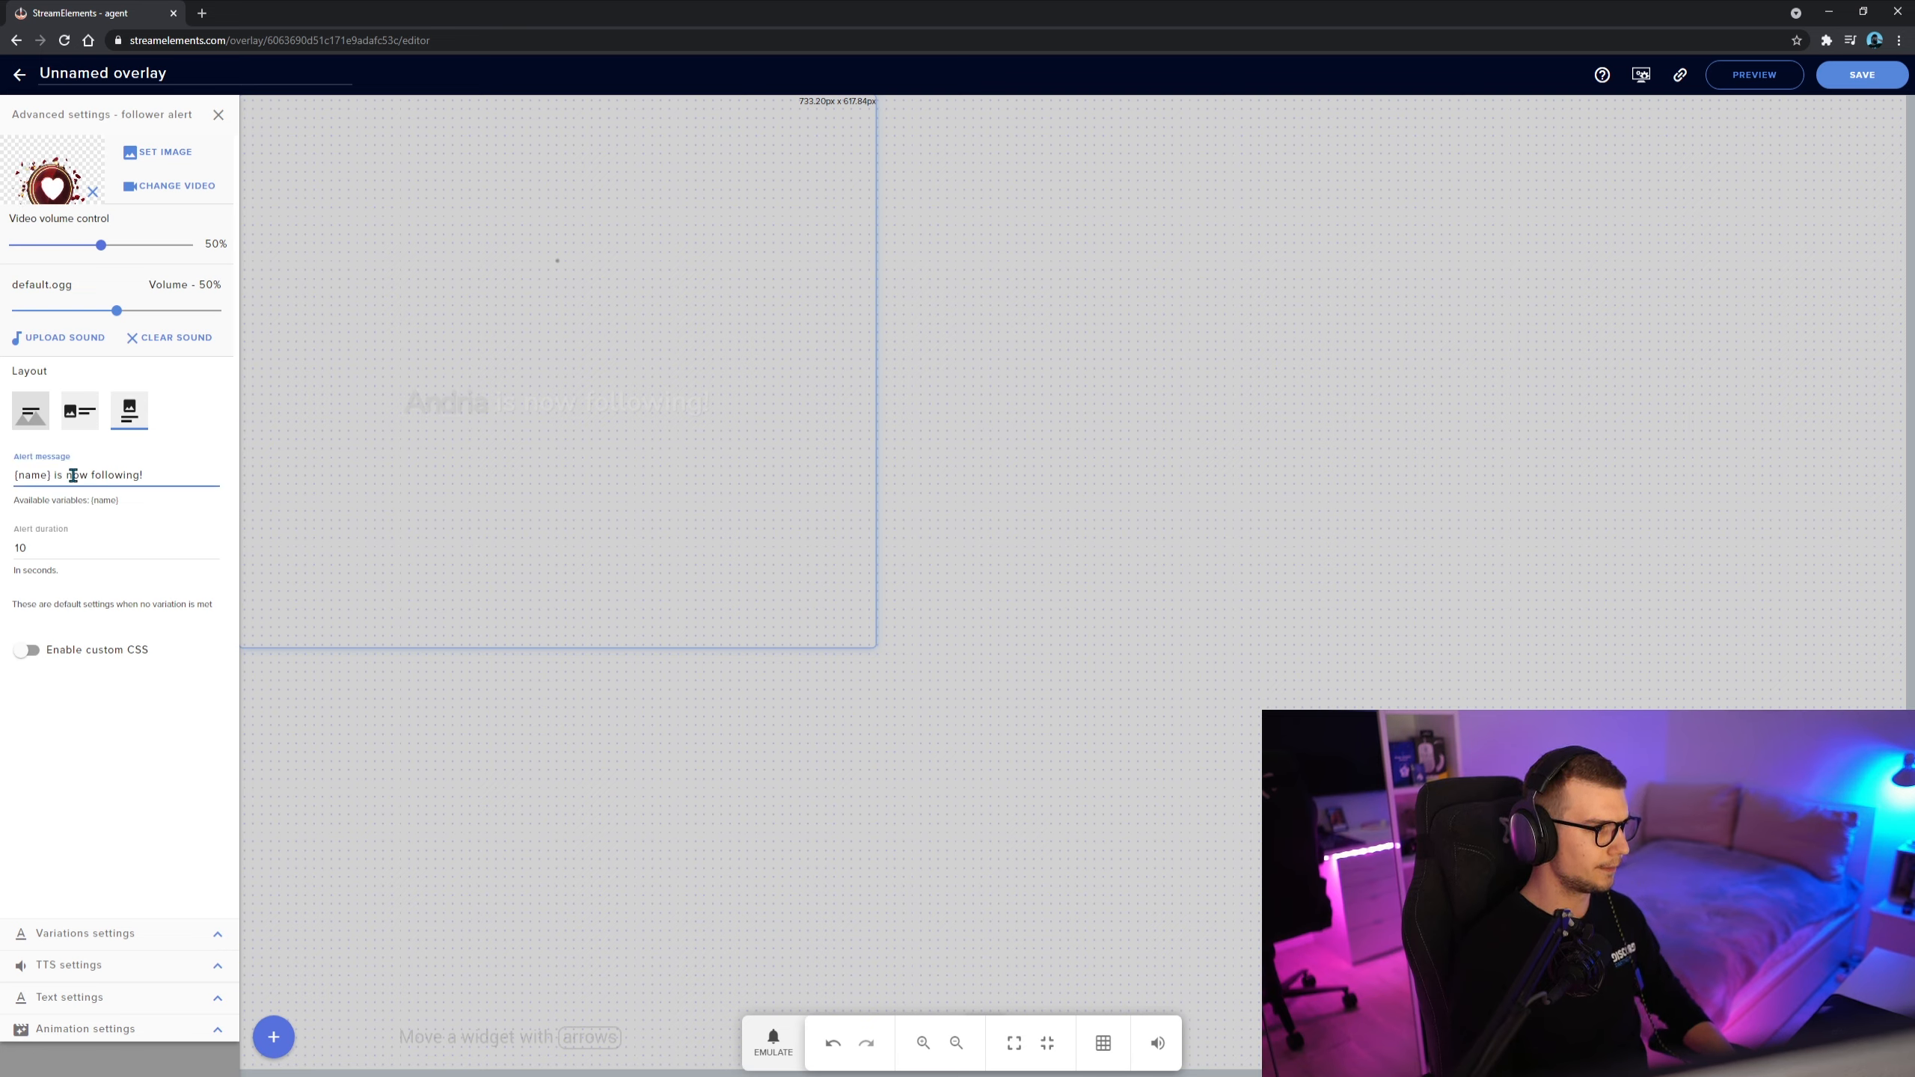
# Step: Change the follower message to '{name} is now a legend!', save the overlay as Test and emulate a follower
pyautogui.doubleClick(117, 476)
pyautogui.write('a legend')
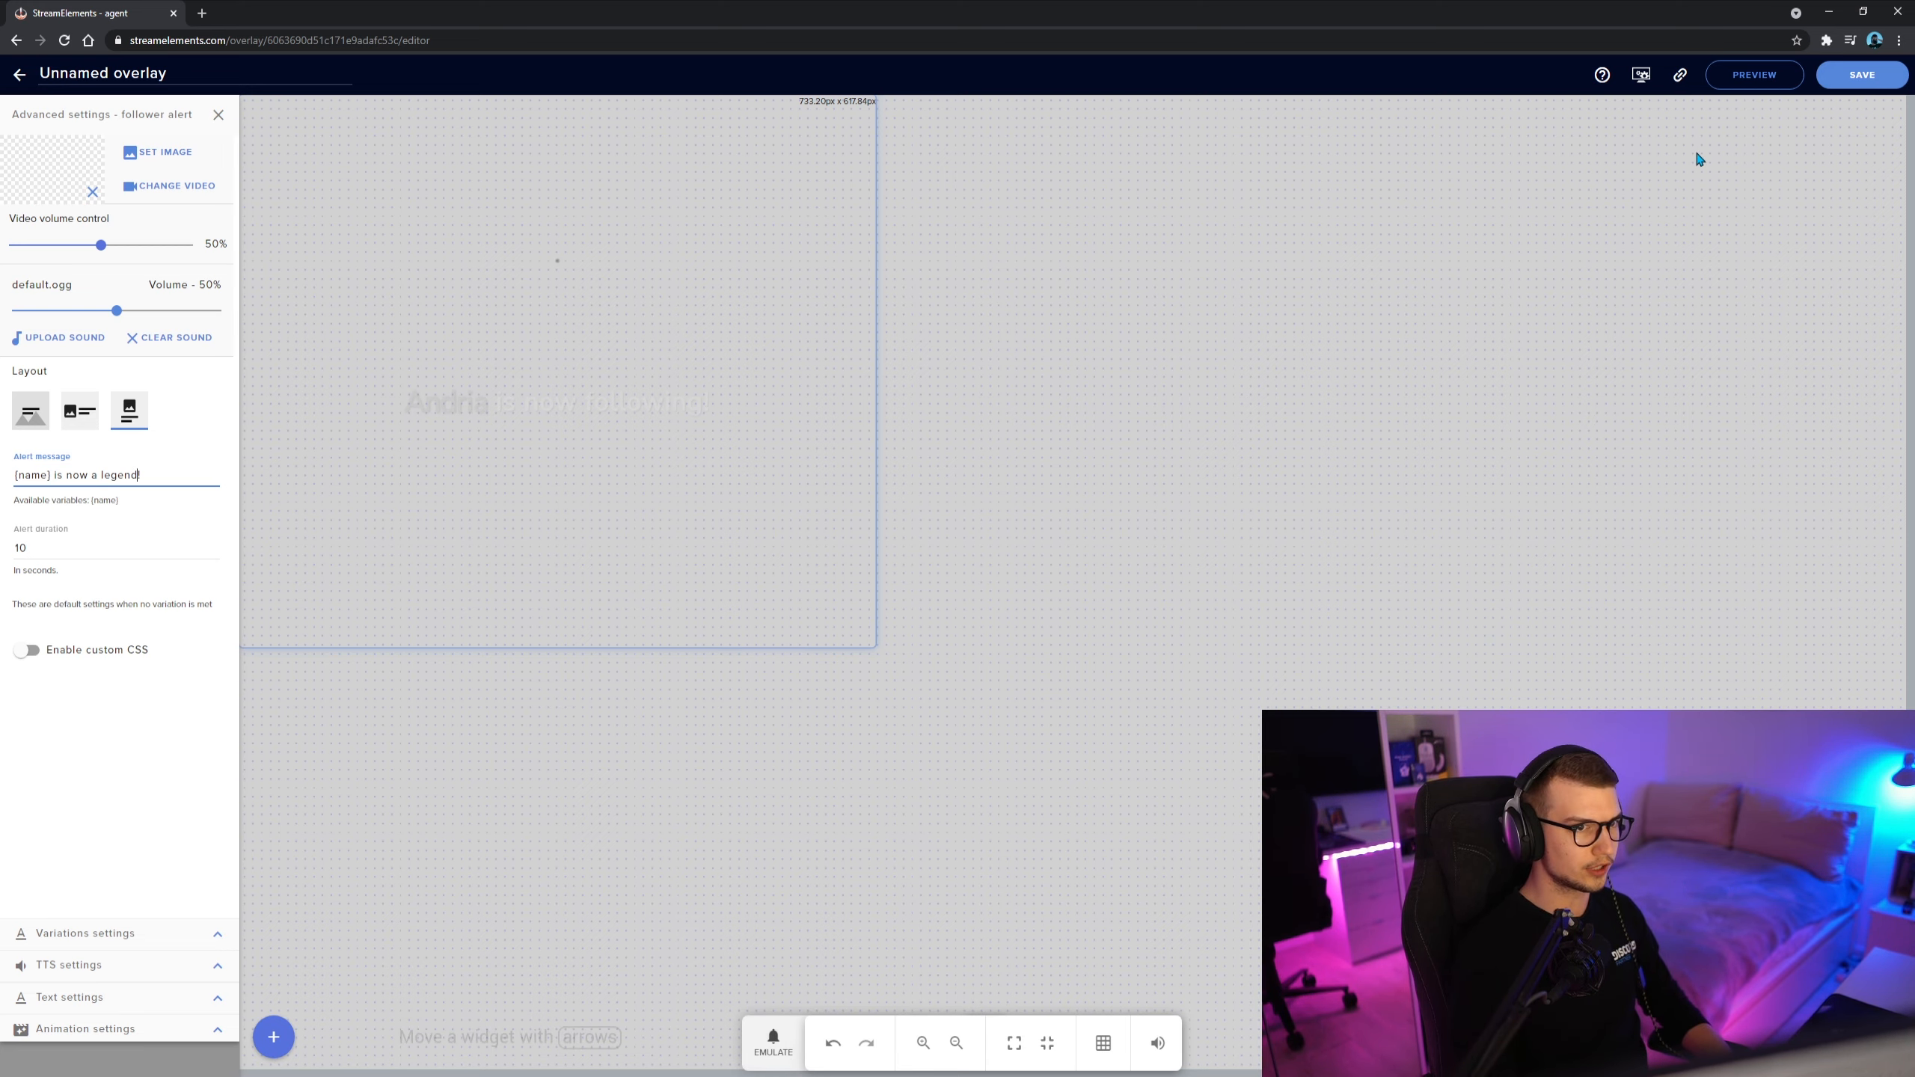
pyautogui.click(1861, 73)
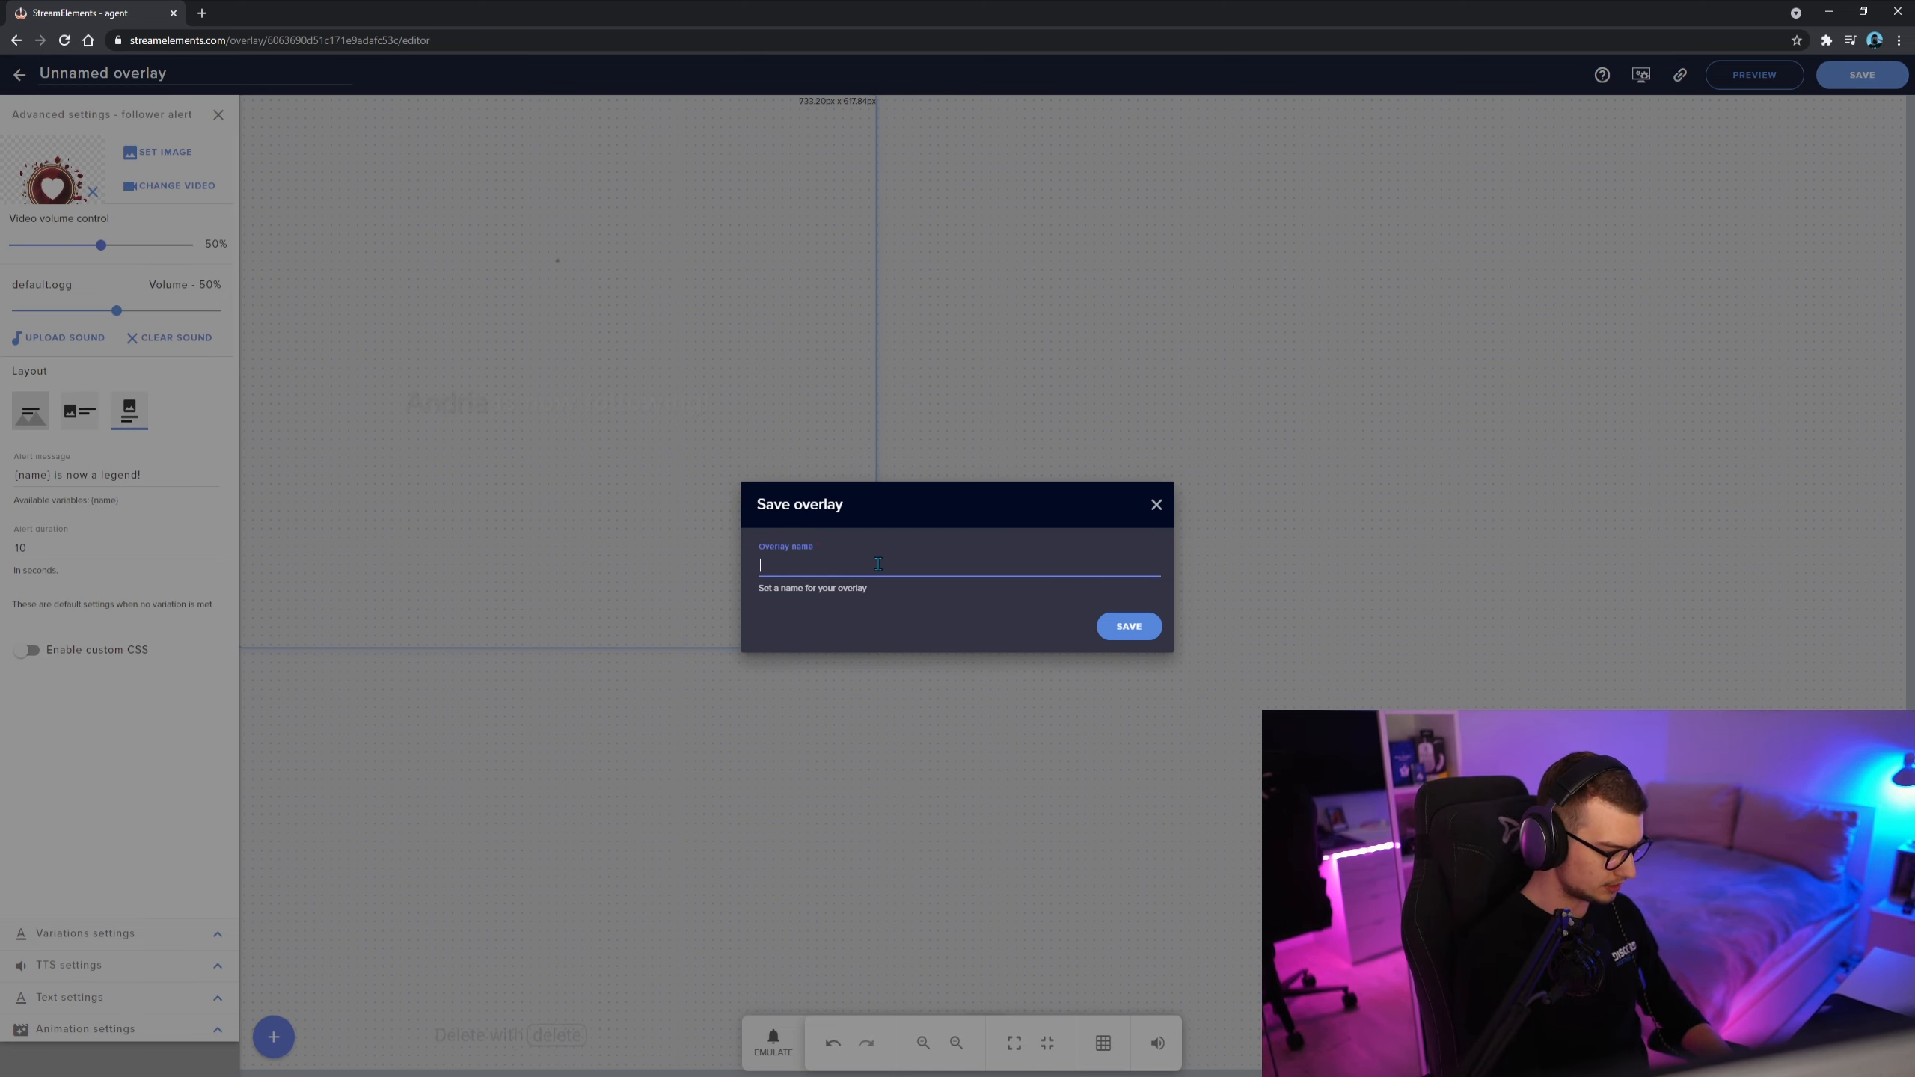
pyautogui.write('Test')
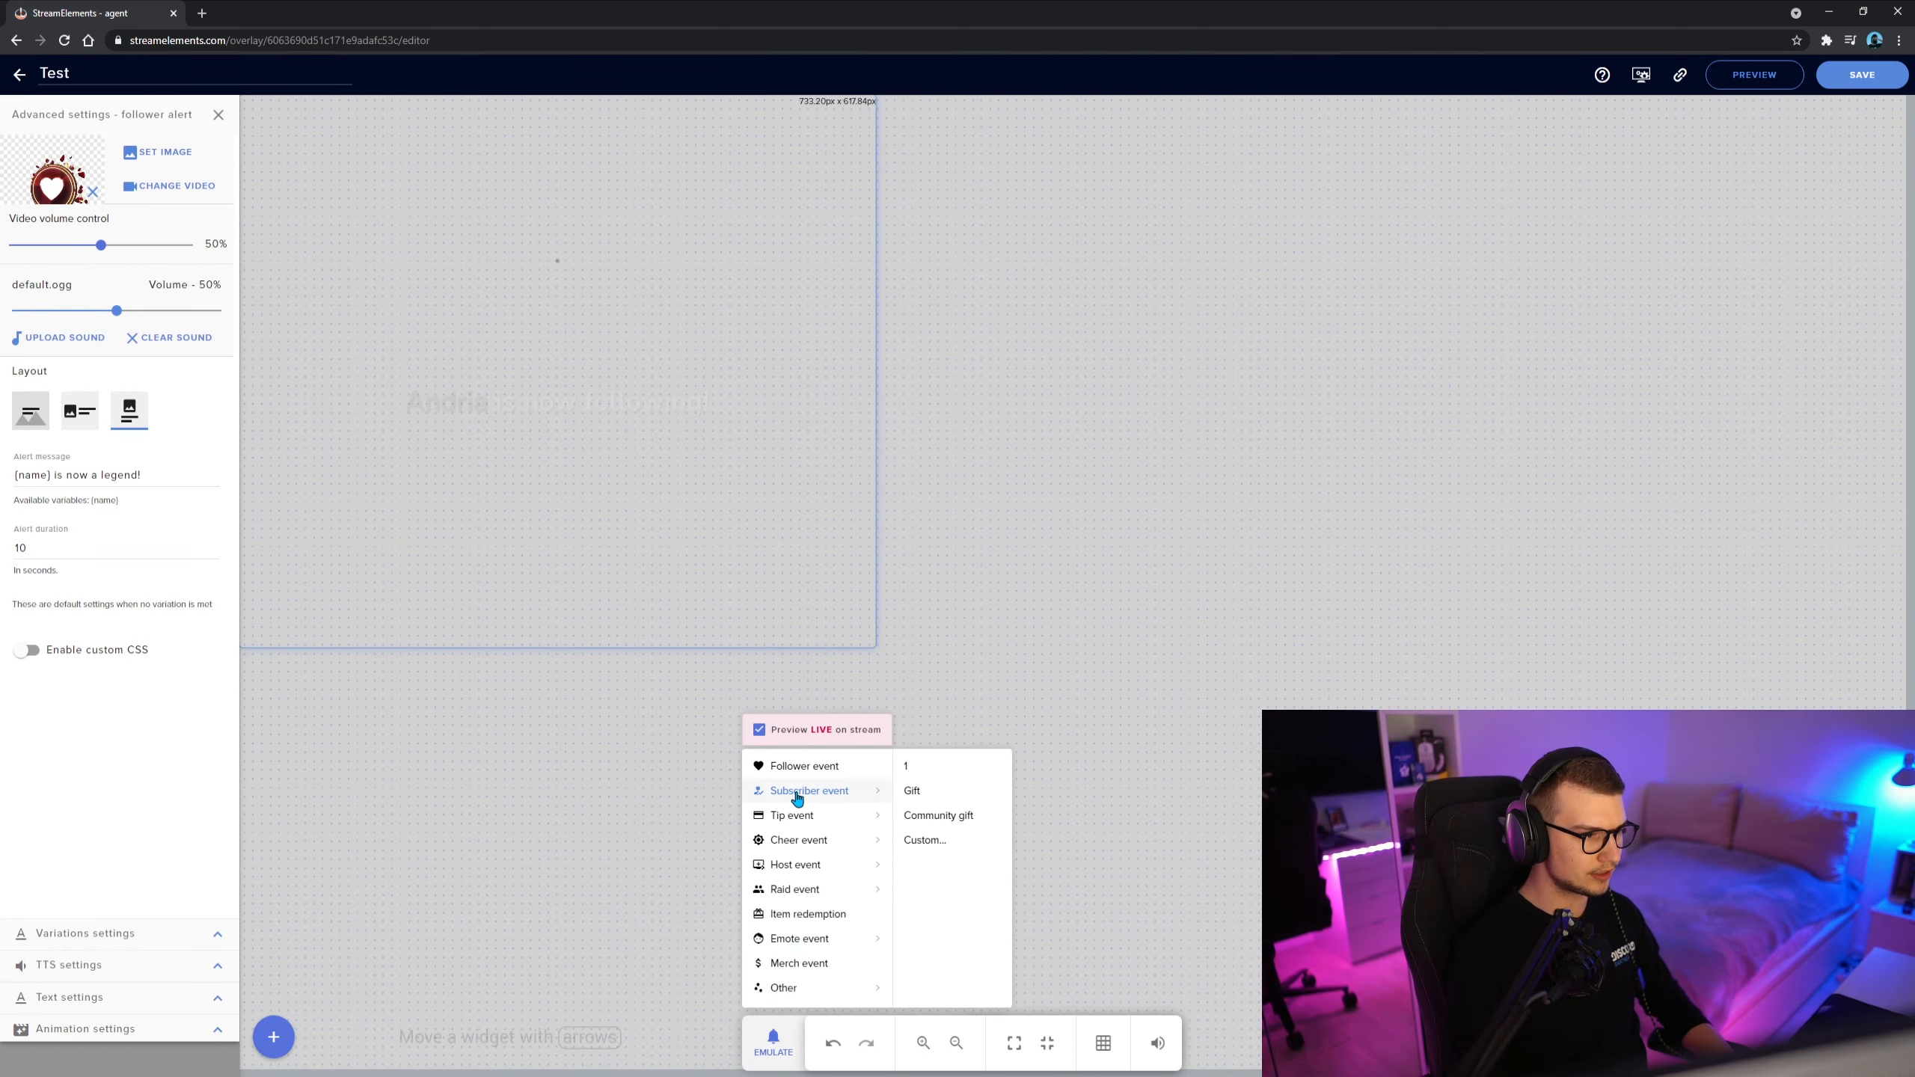
pyautogui.click(805, 766)
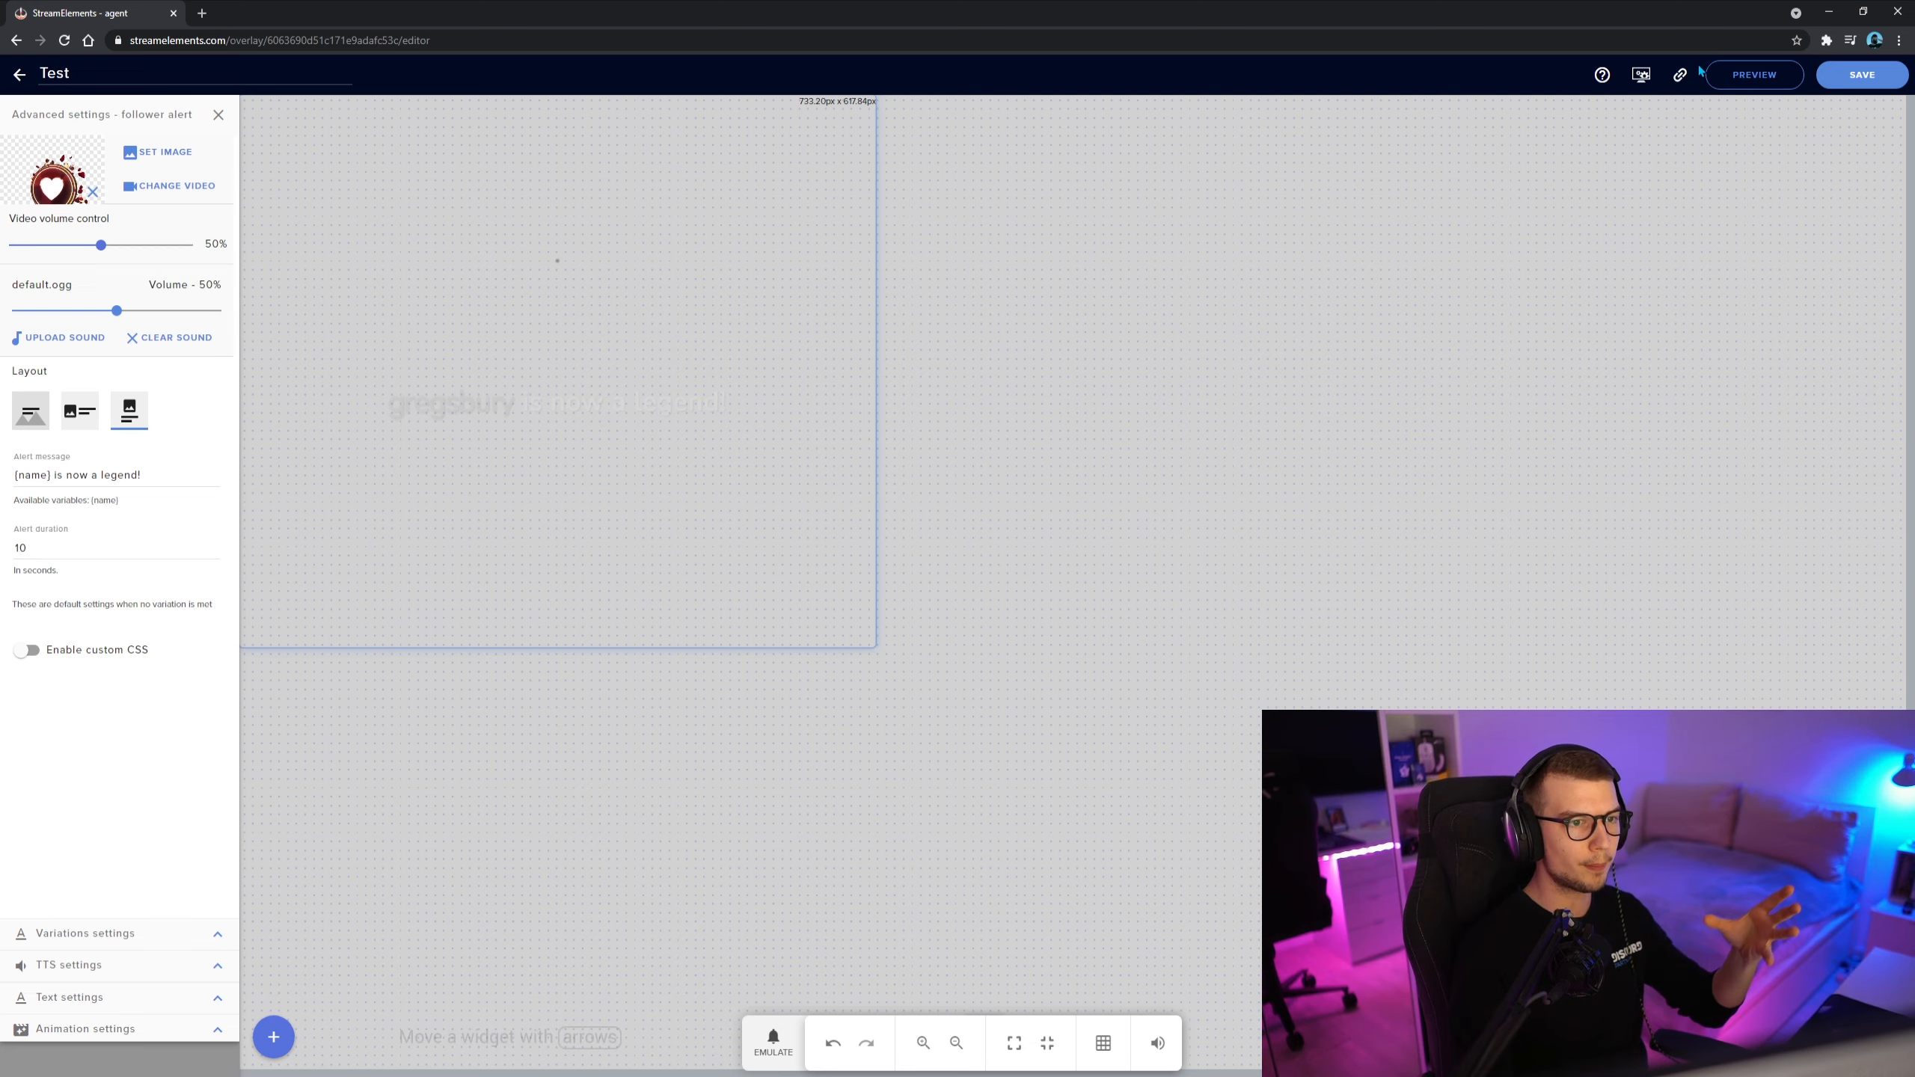
# Step: Copy the Test overlay's URL to the clipboard for OBS
pyautogui.click(1679, 74)
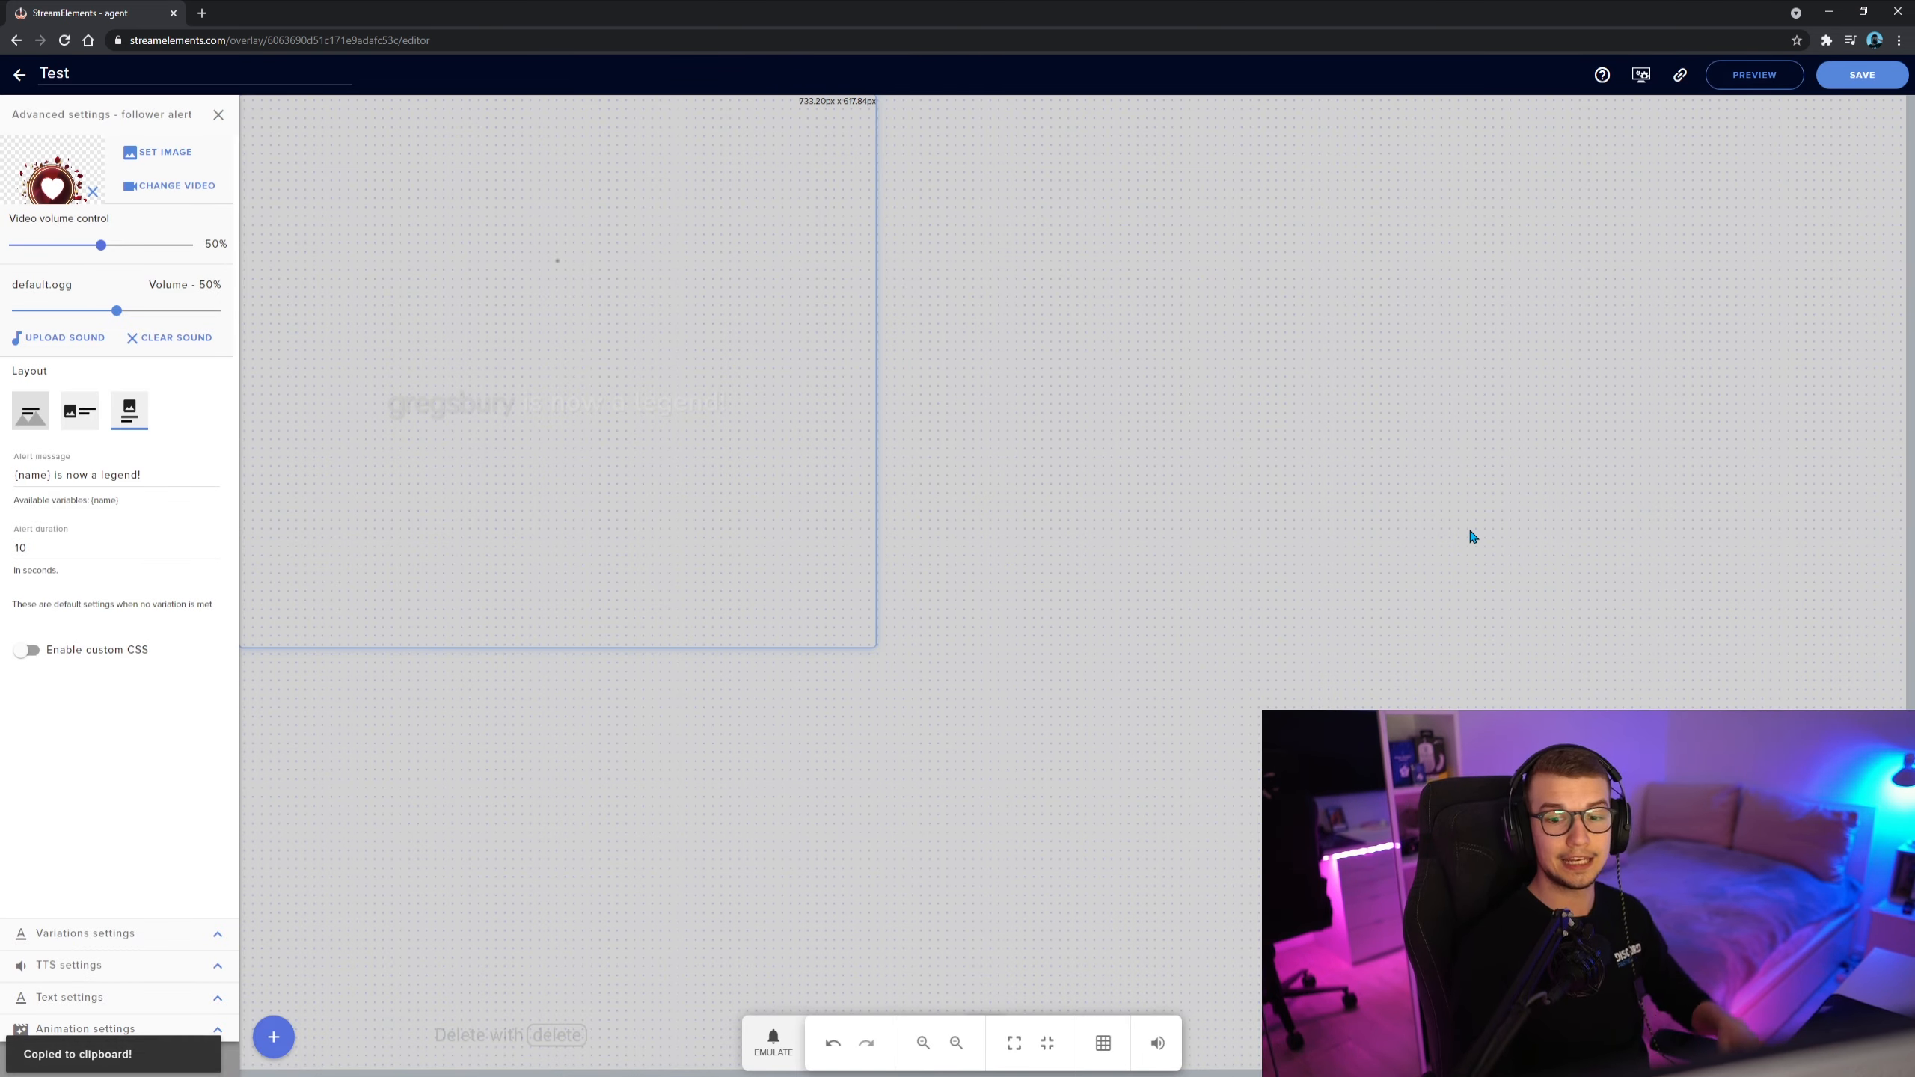
pyautogui.moveTo(1819, 295)
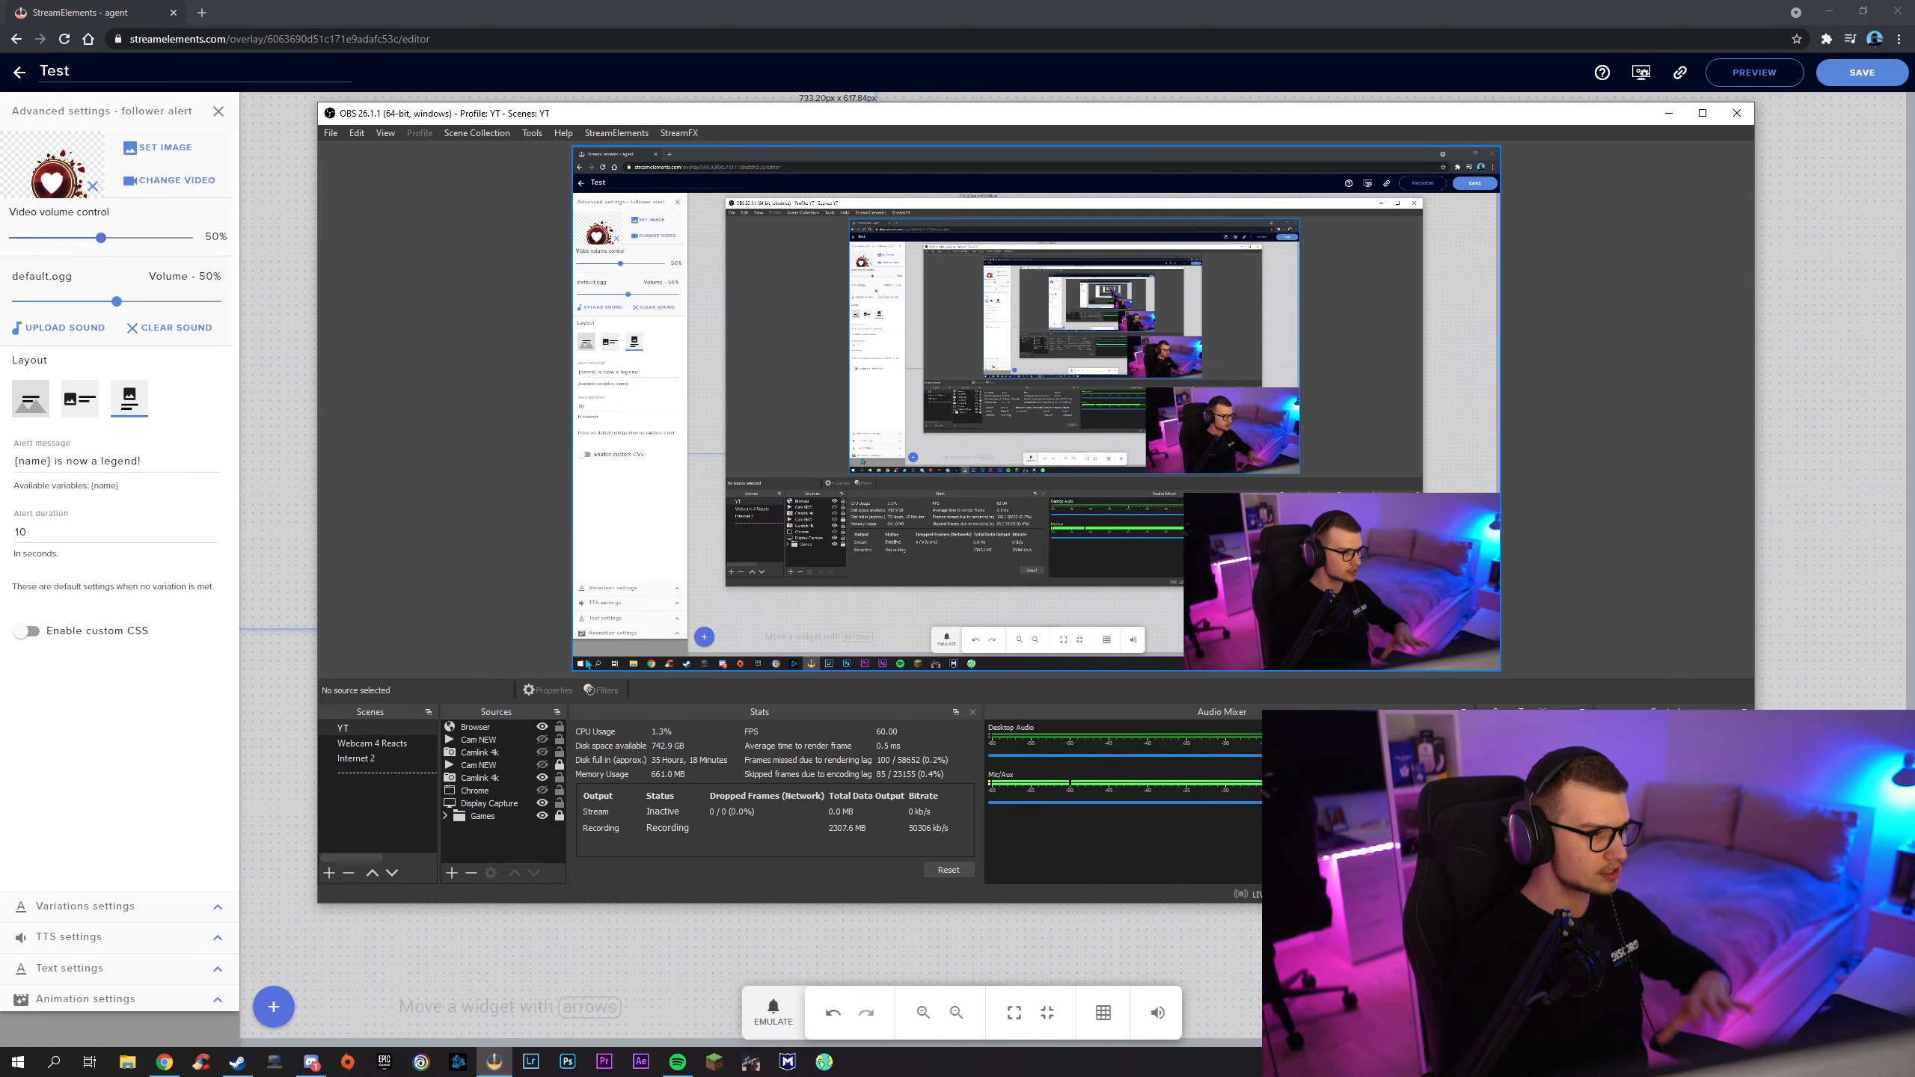
# Step: Add a new Browser source to the YT scene, keeping Create new
pyautogui.click(452, 874)
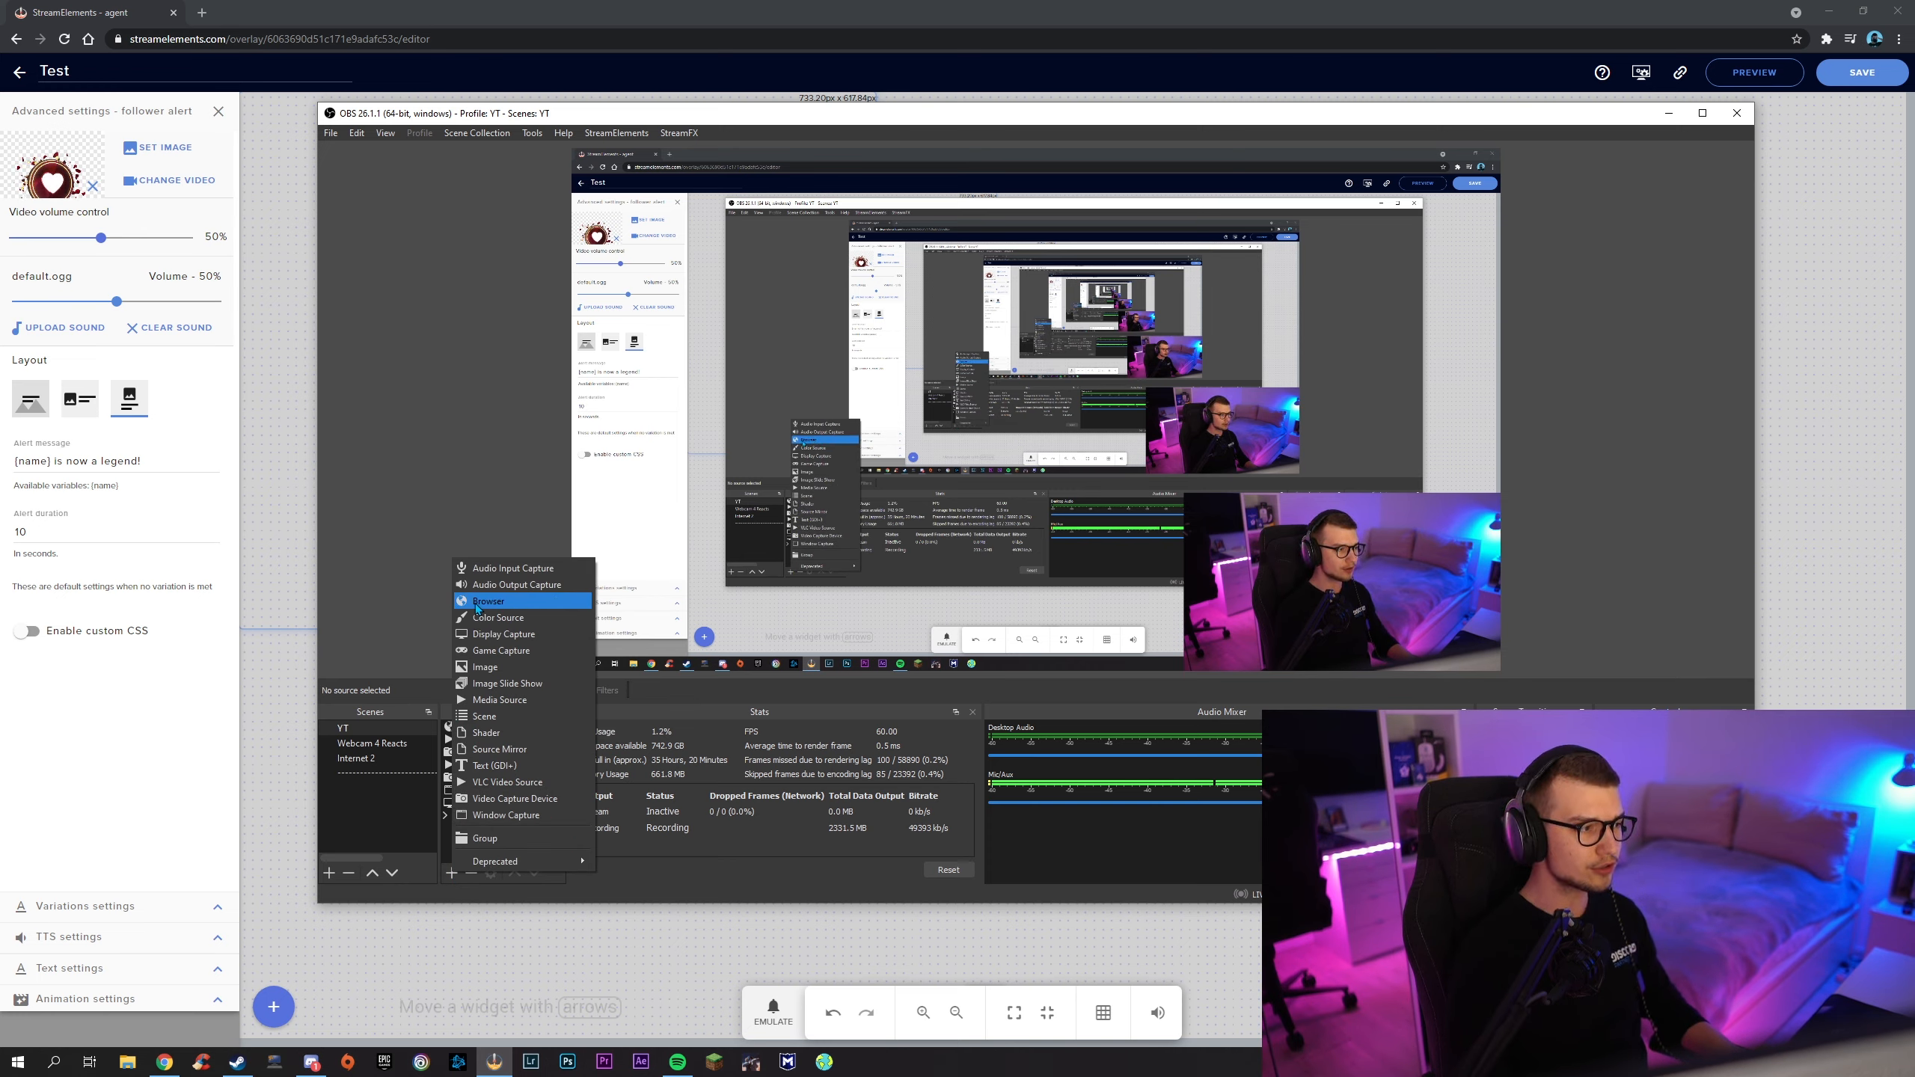
pyautogui.click(488, 601)
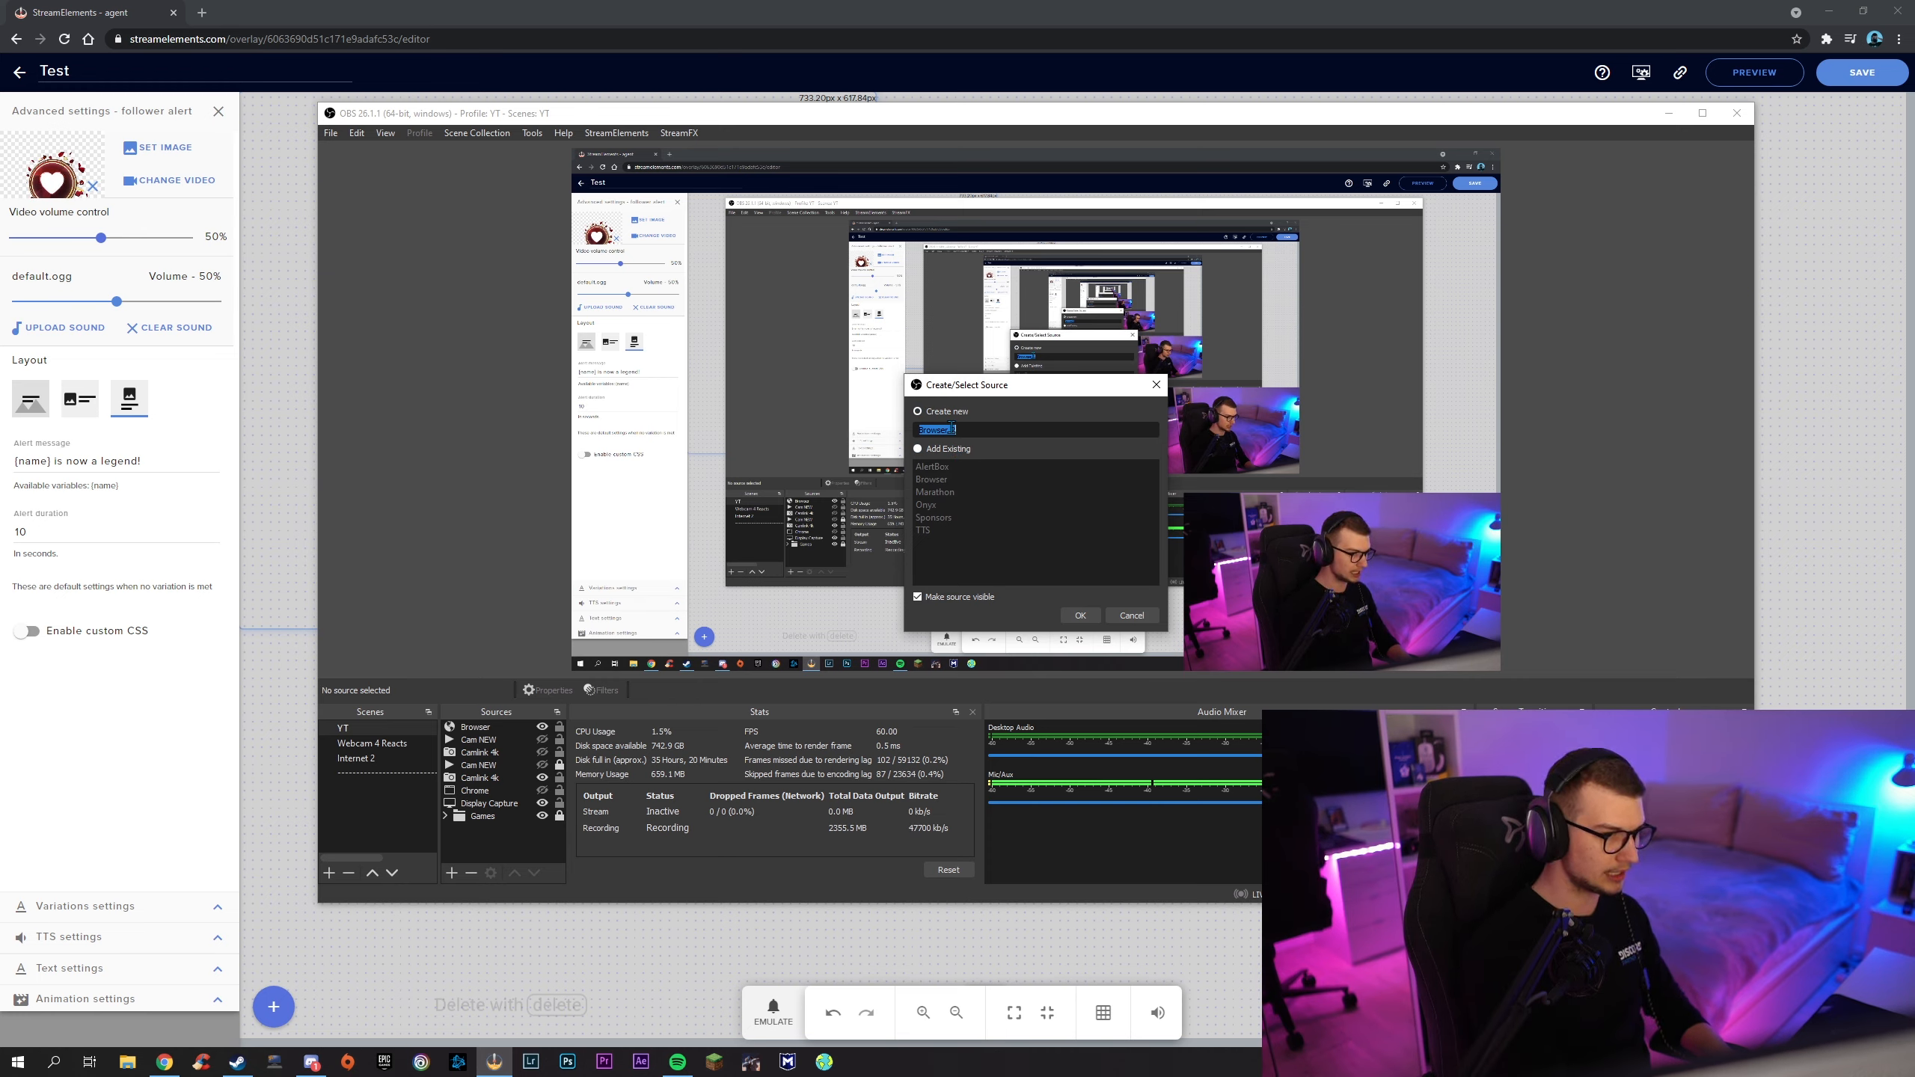
pyautogui.click(1080, 615)
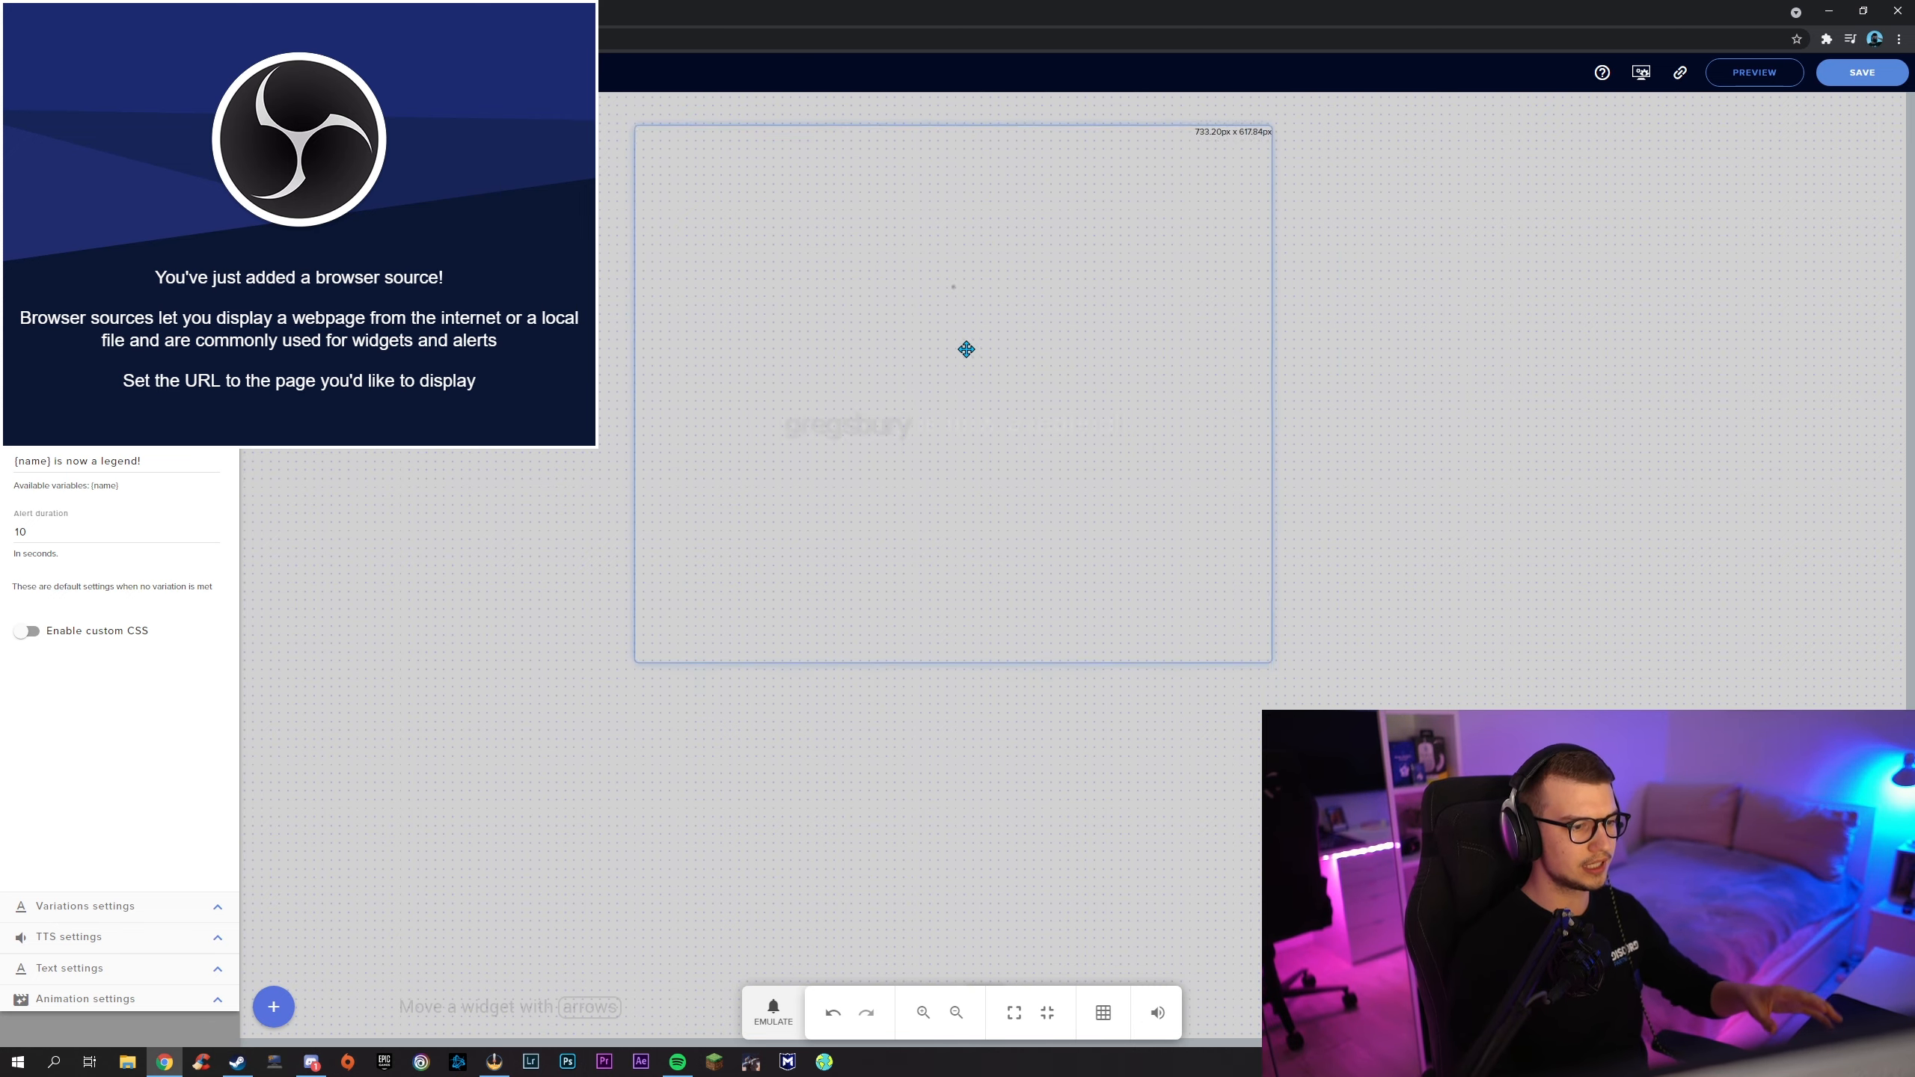
pyautogui.click(956, 1011)
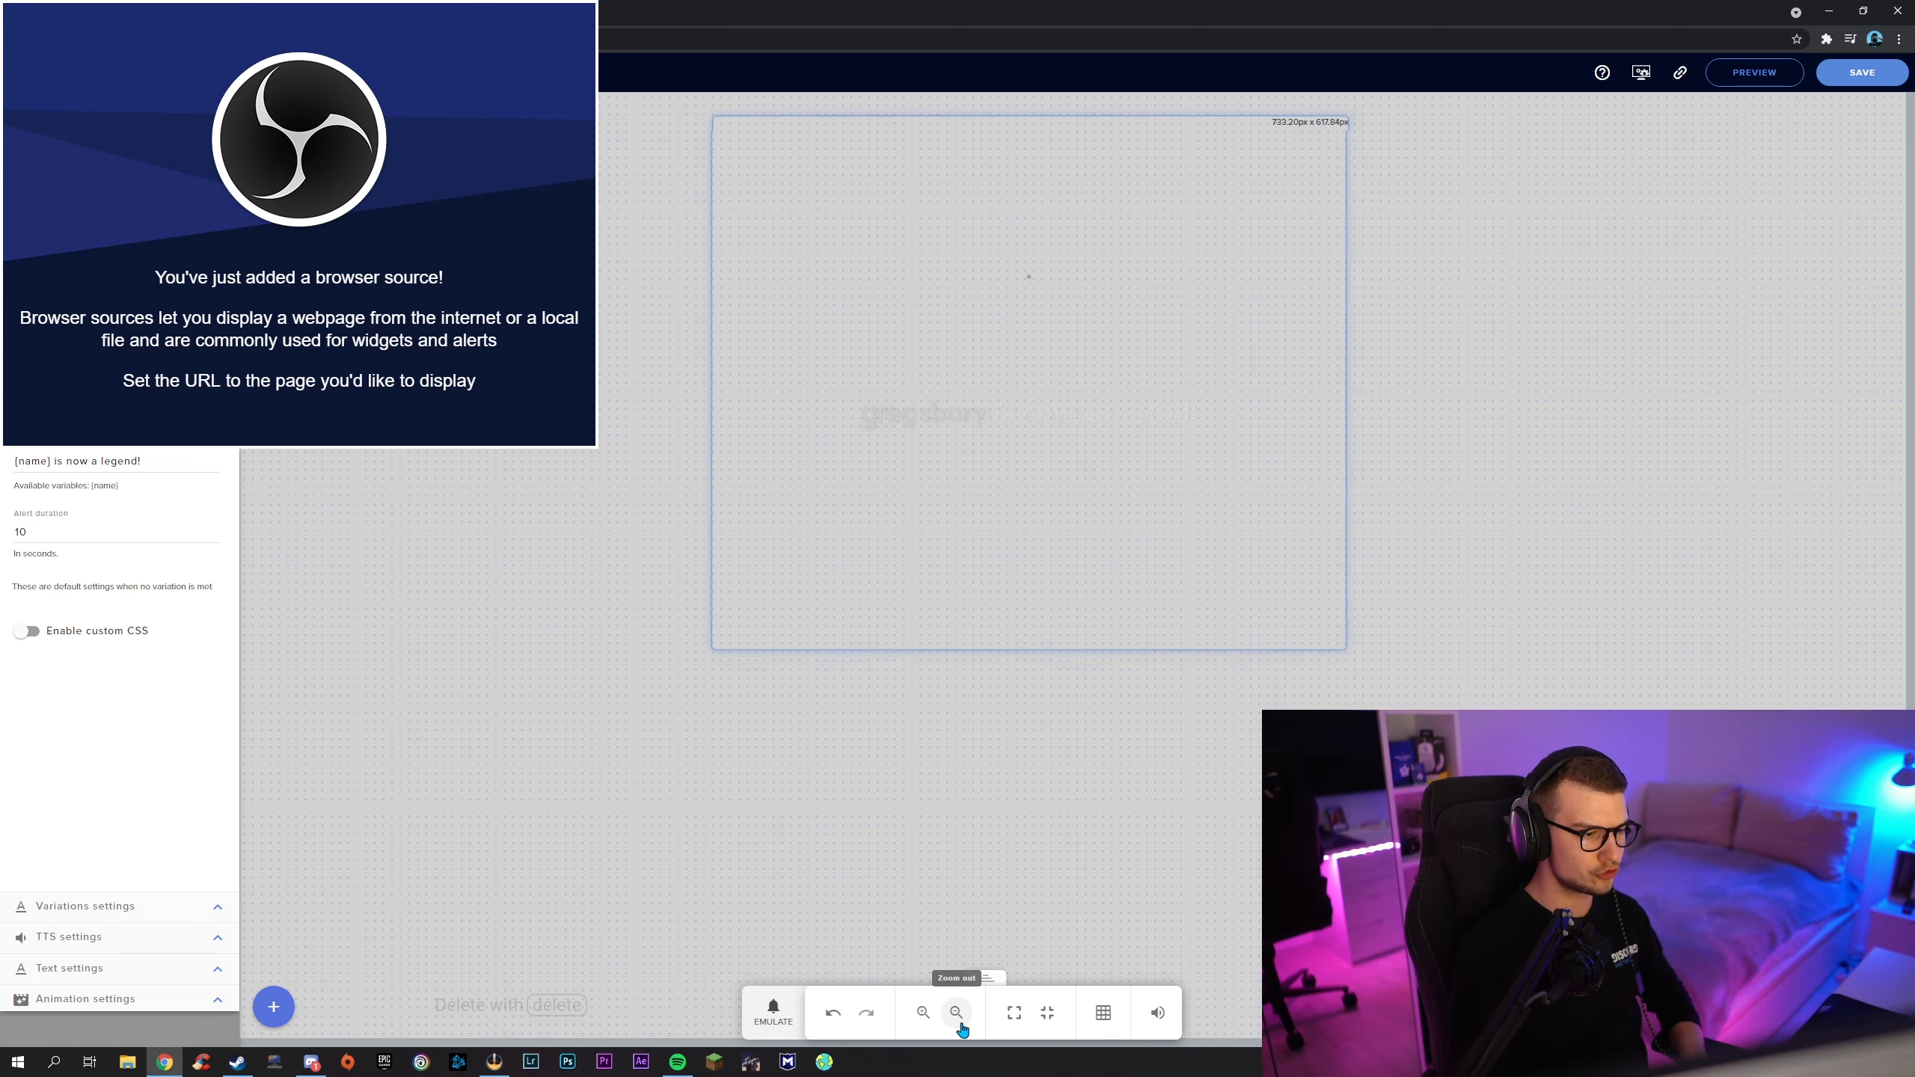
pyautogui.click(956, 1011)
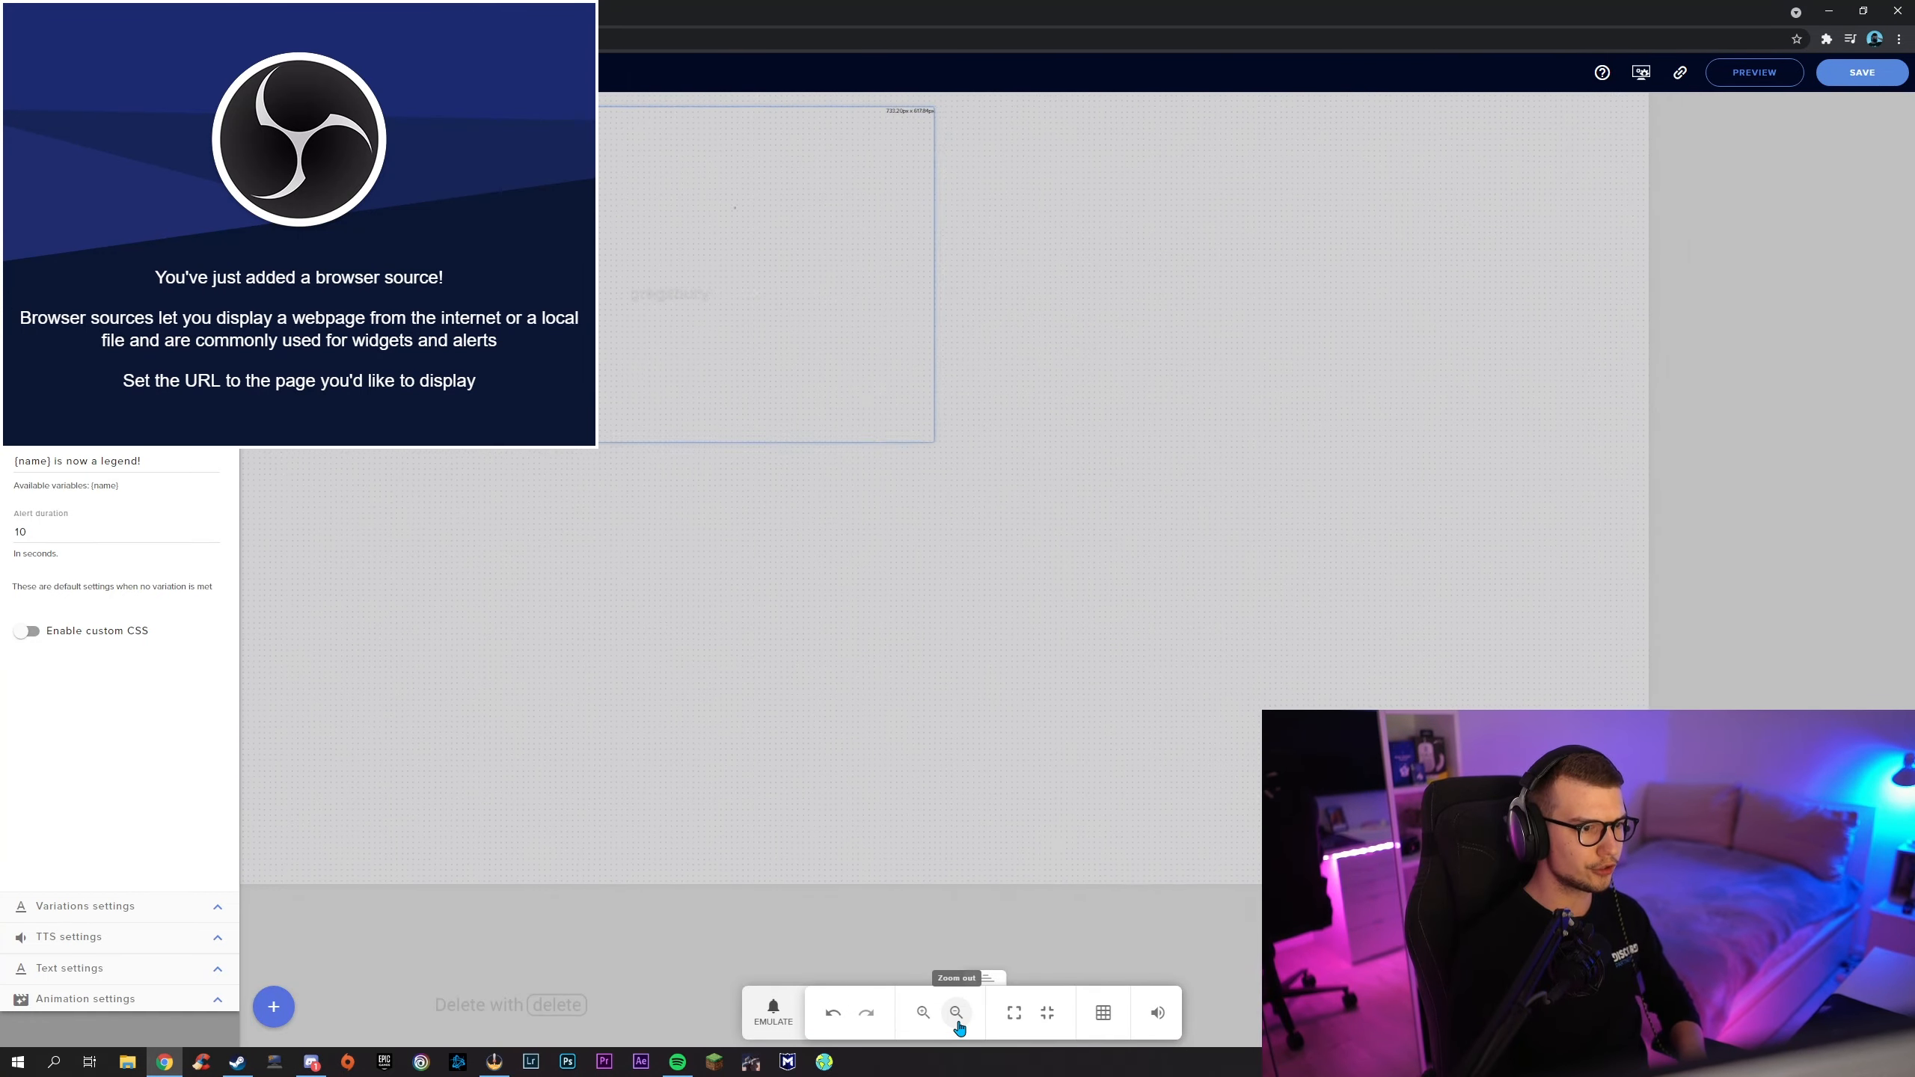
pyautogui.click(956, 1013)
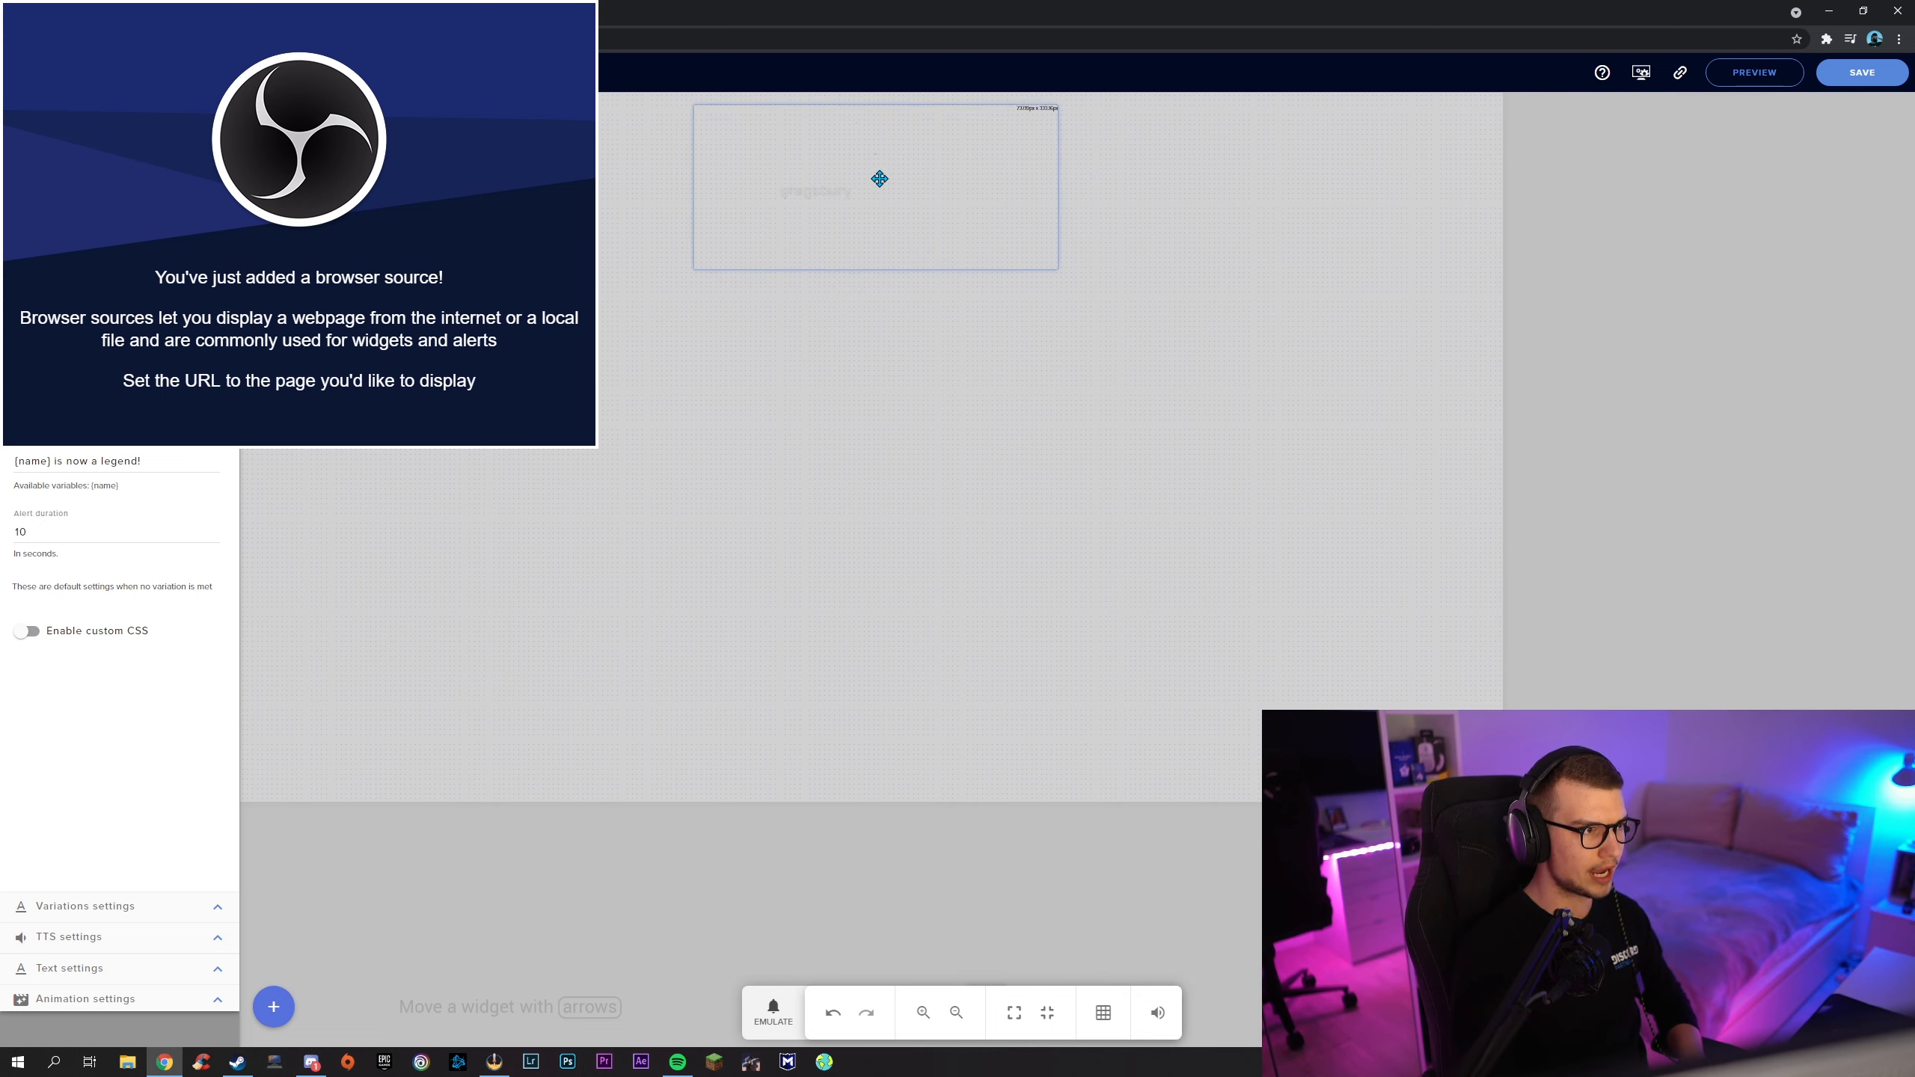
pyautogui.moveTo(878, 180); pyautogui.dragTo(973, 244)
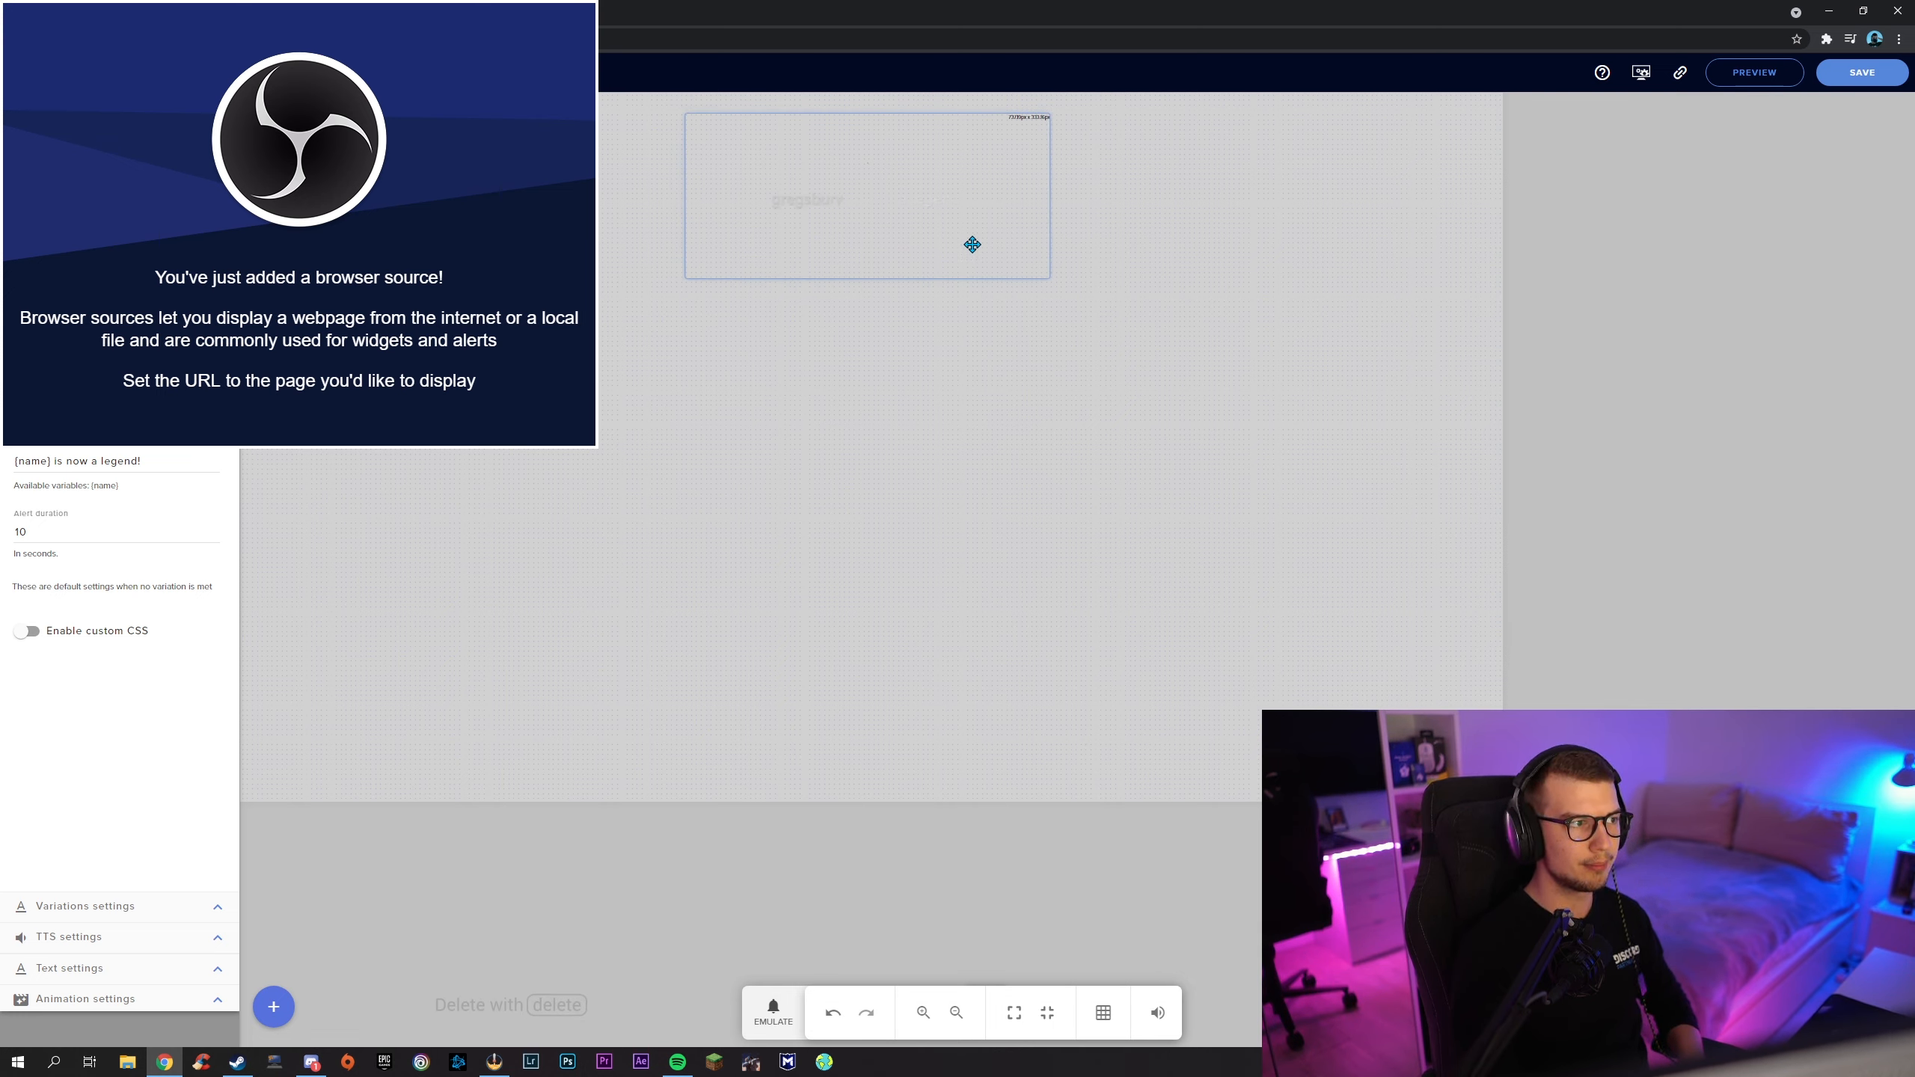